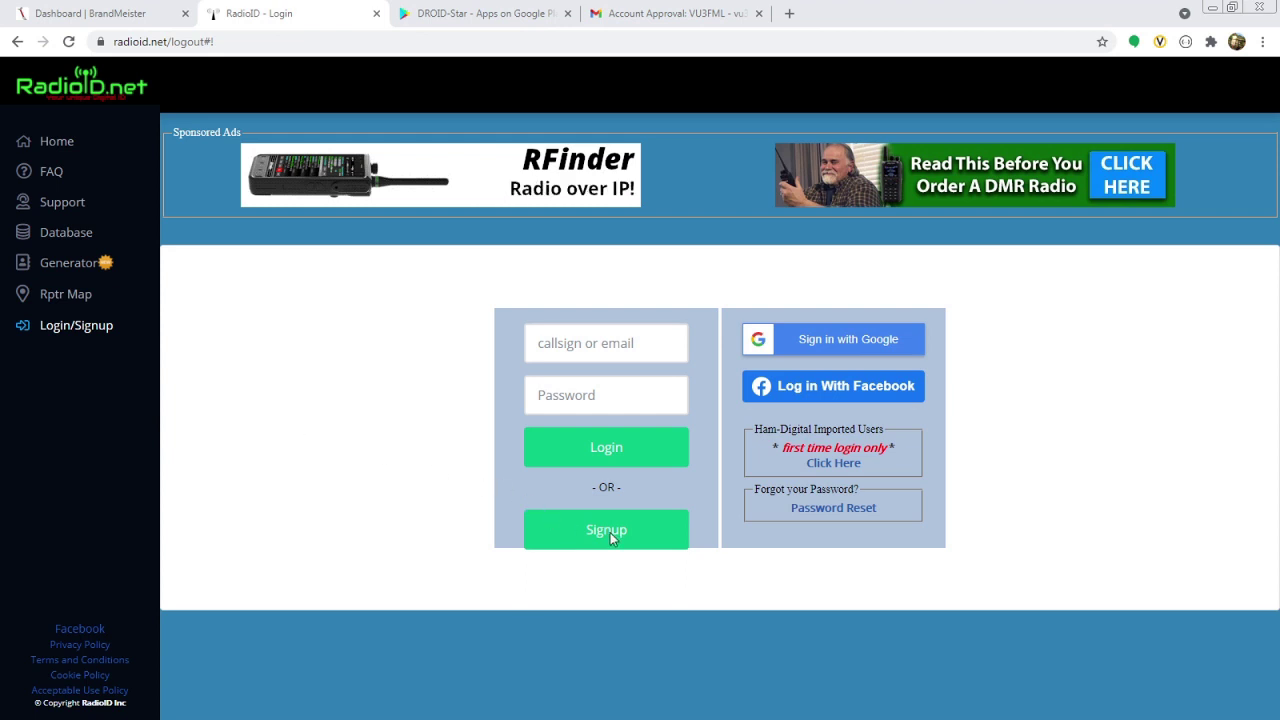
- Start signup and agree to the RadioID registration terms, conditions and policies
click(604, 528)
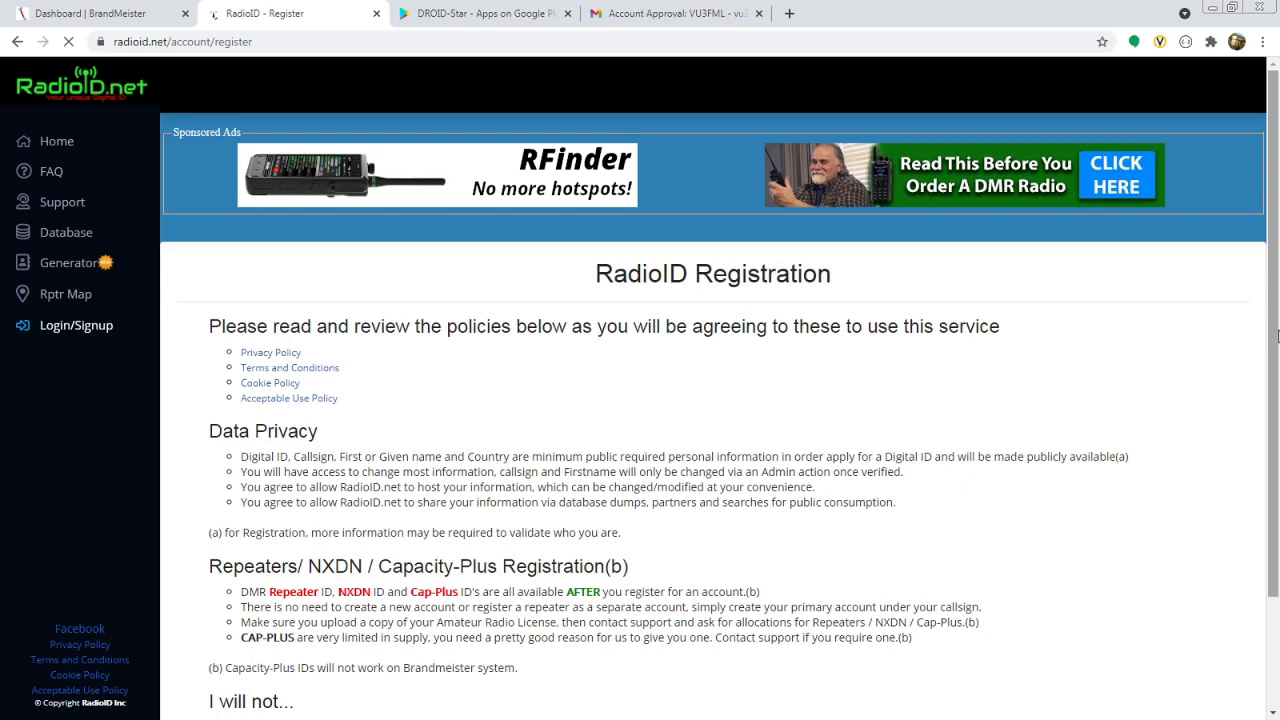
scroll(down, 3)
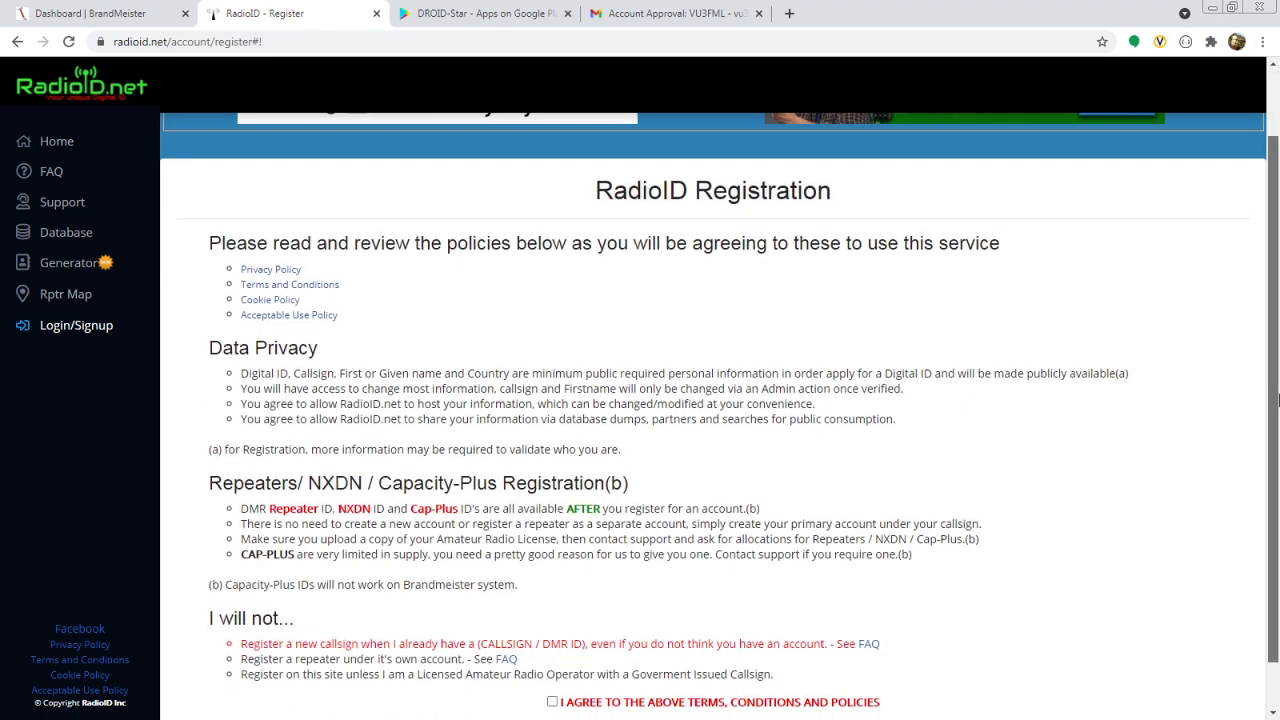
scroll(down, 3)
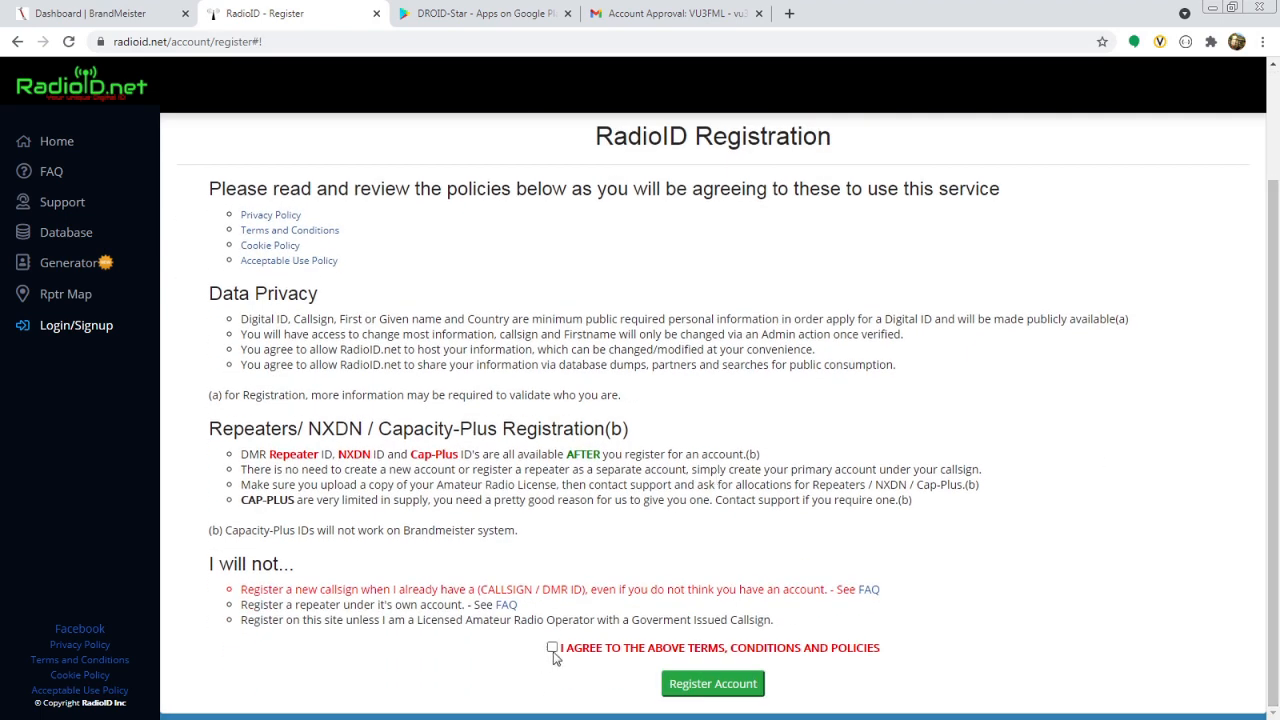
click(552, 648)
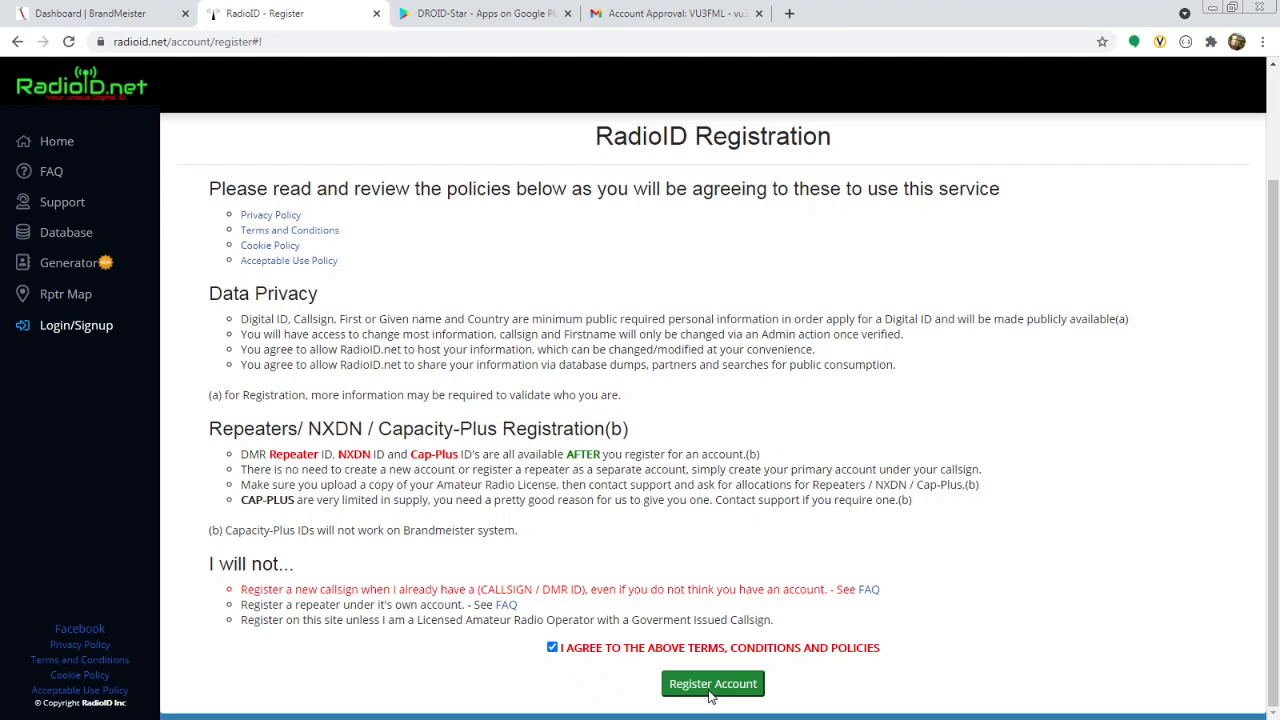
- Proceed with Register Account to reach the callsign, email, password and country form
click(712, 684)
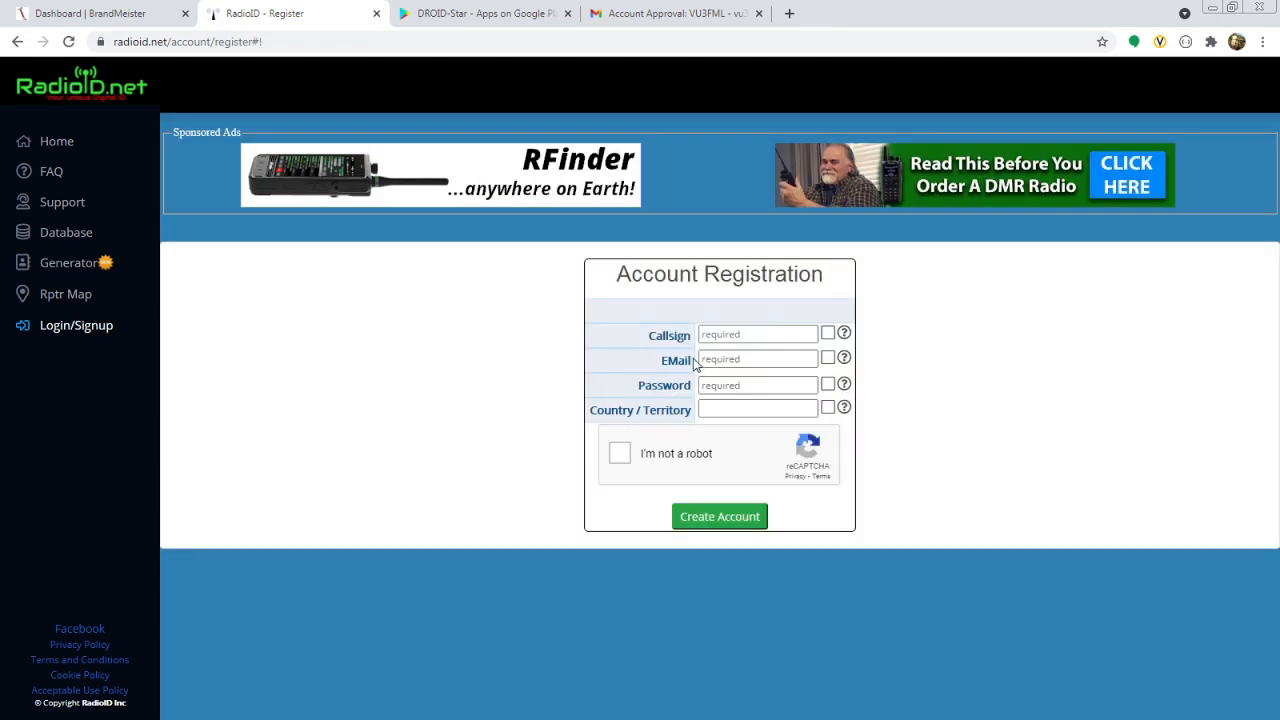
mouse_move(670, 340)
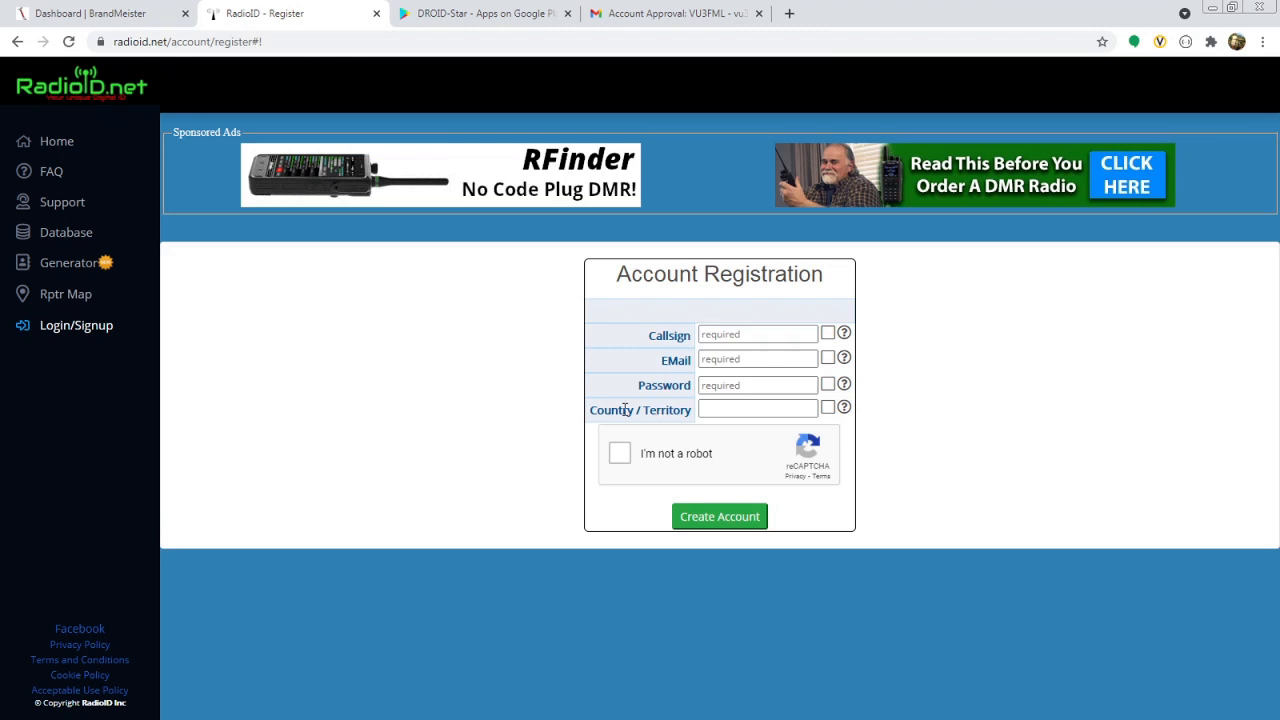
mouse_move(610, 474)
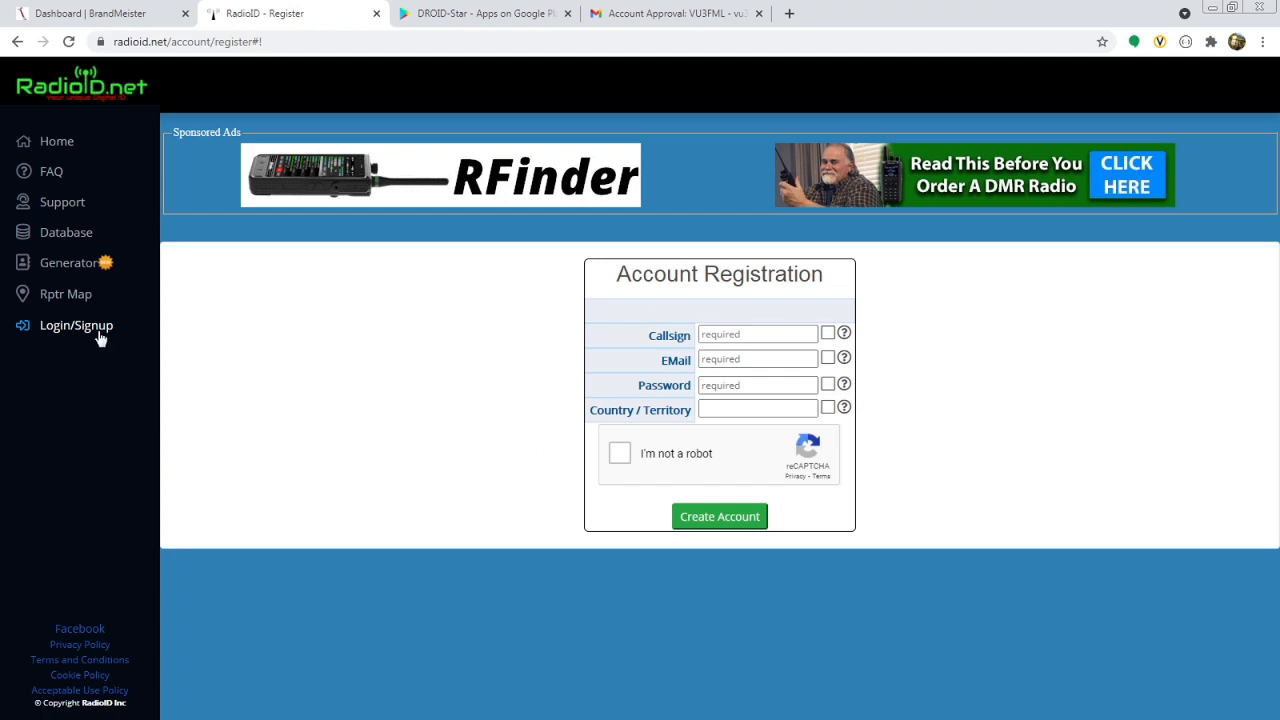
- Sign in to RadioID.net with callsign VU3FML and the account password
click(76, 324)
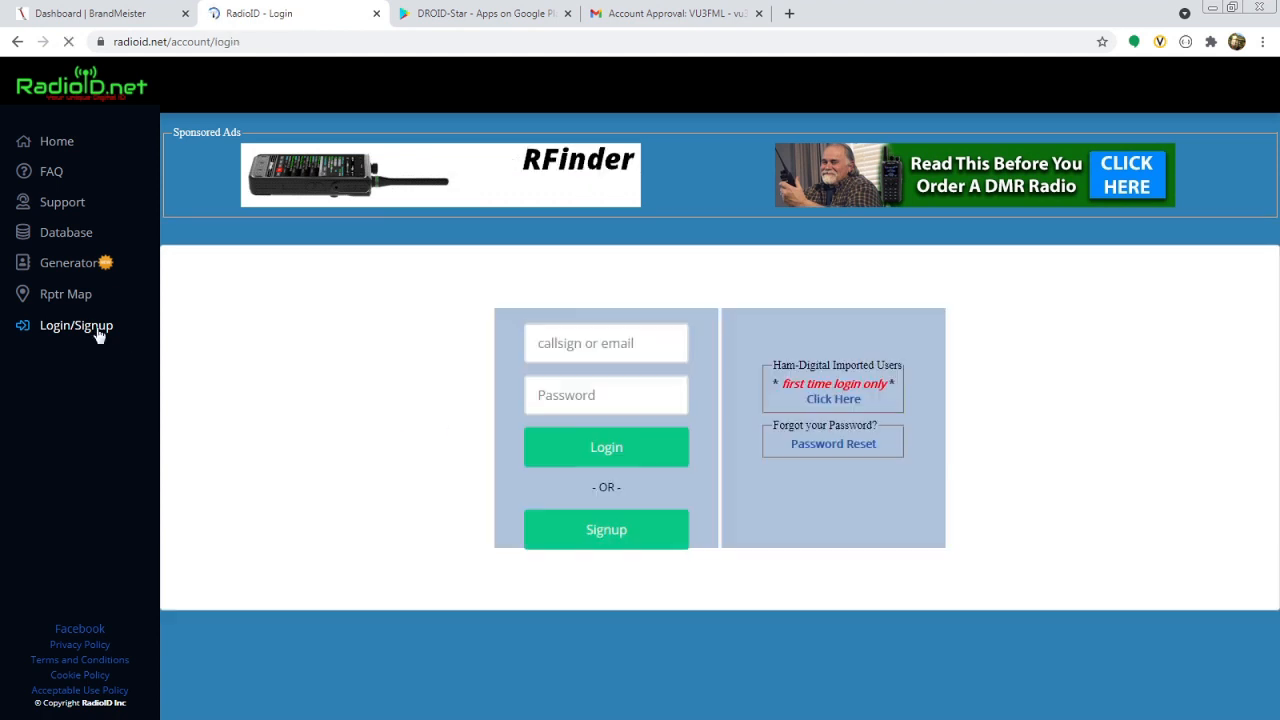
click(606, 344)
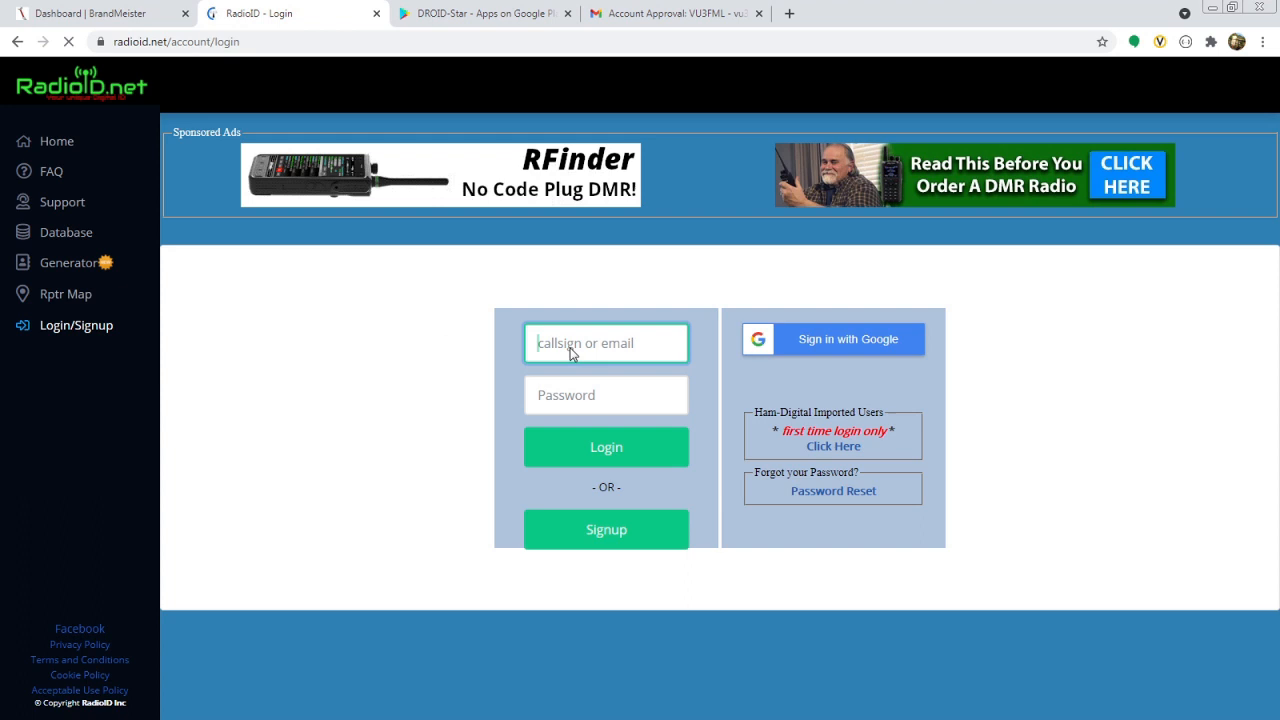
text(VU)
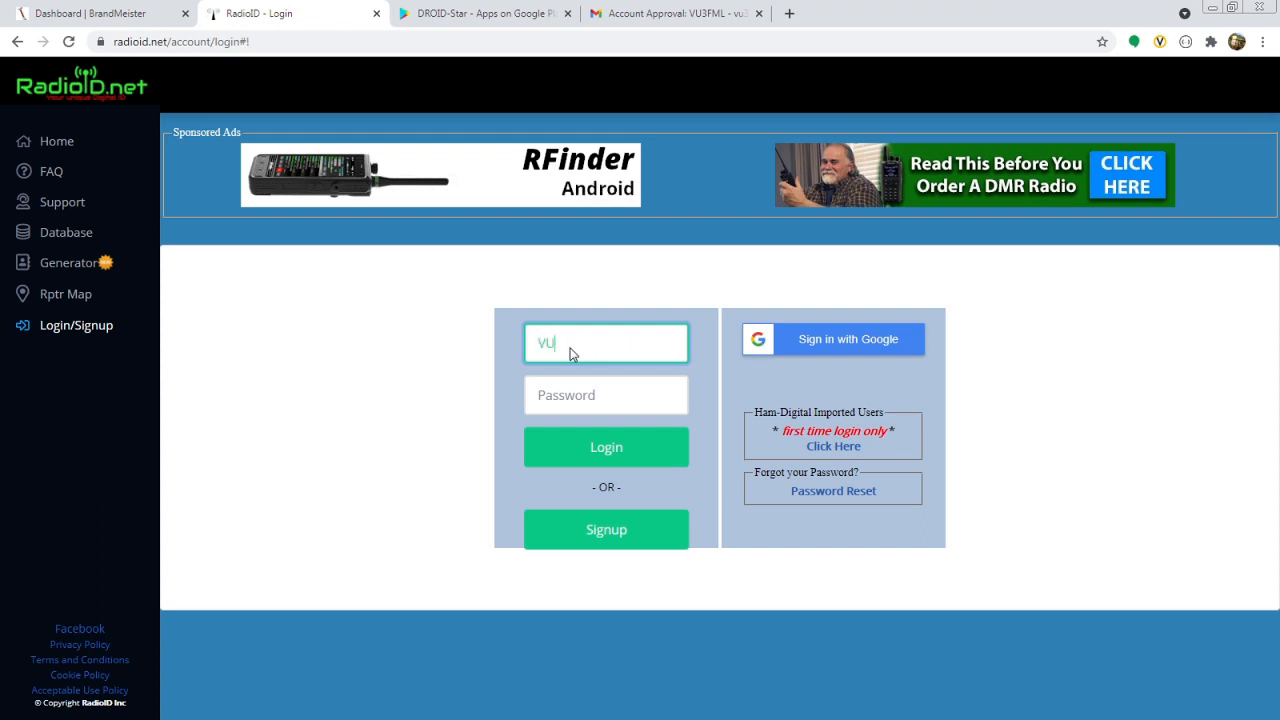
text(3)
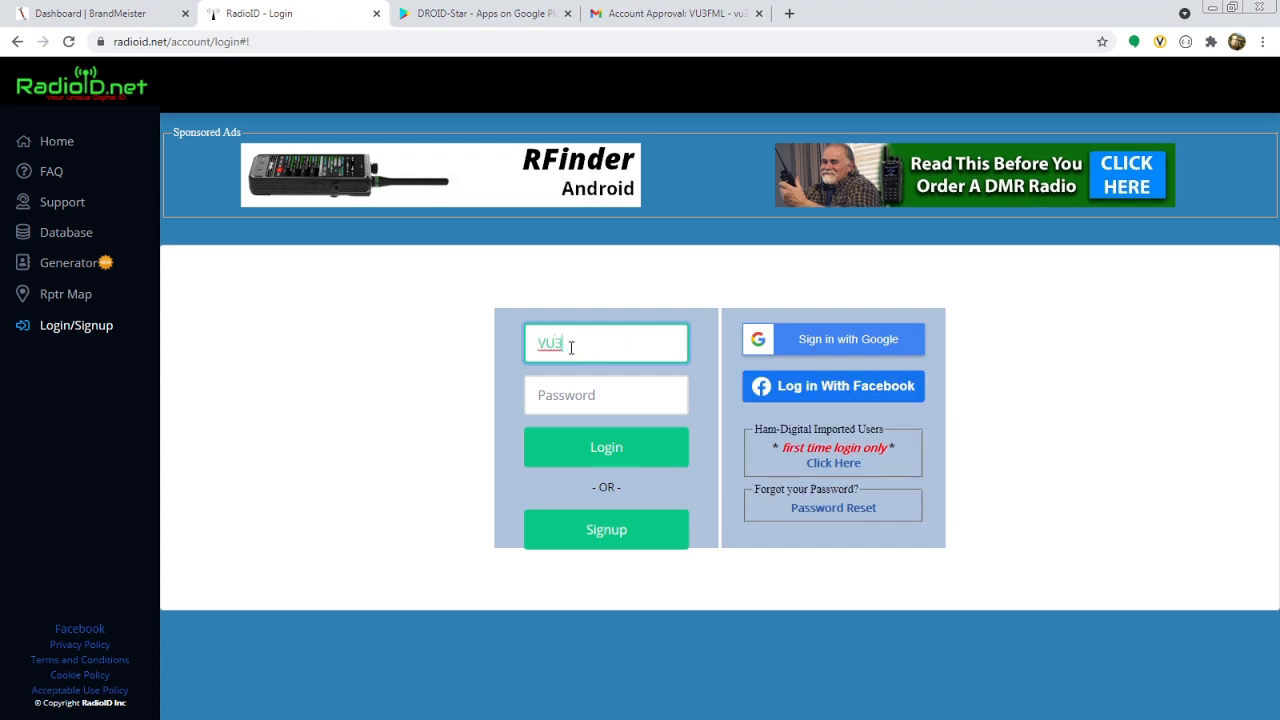
text(FML)
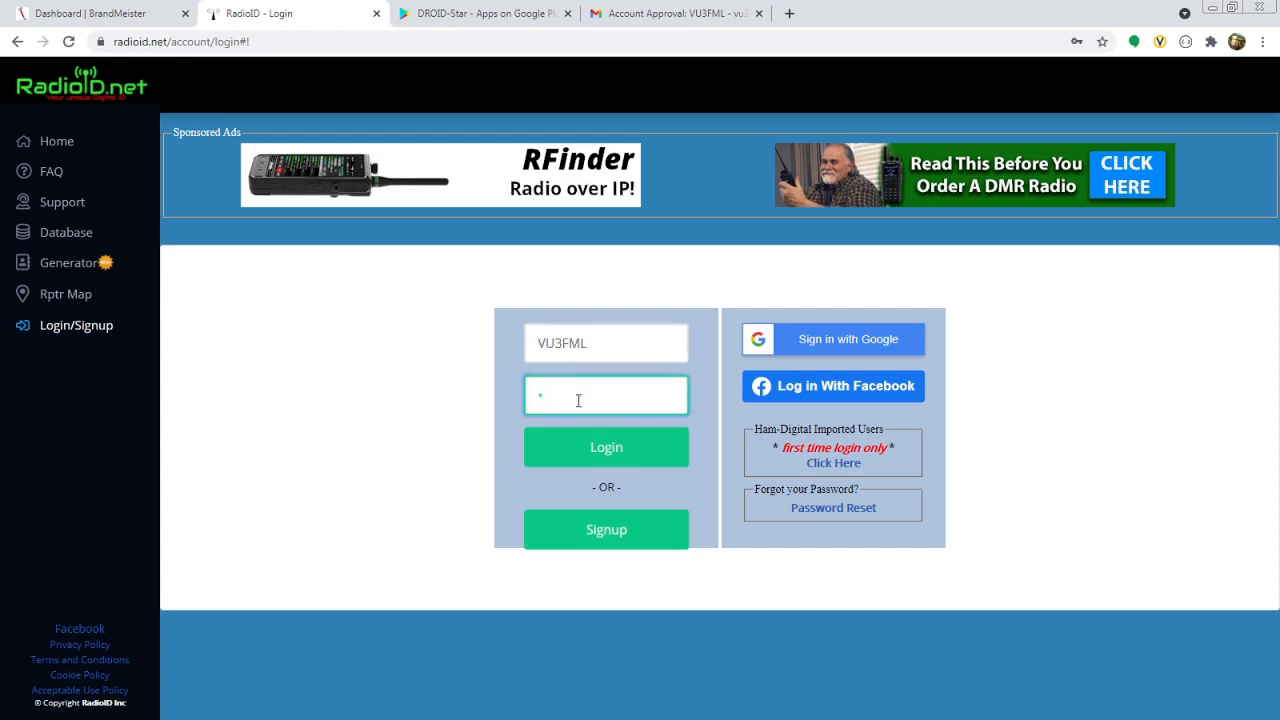
text(password)
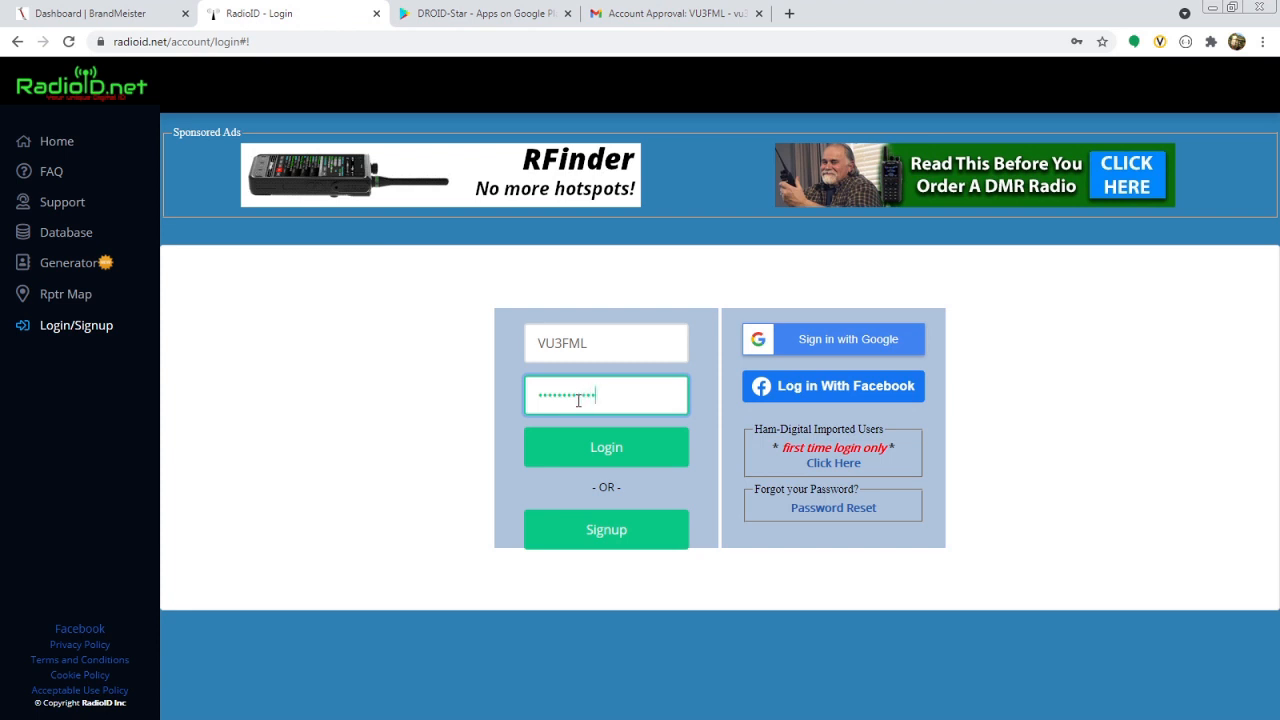
click(604, 446)
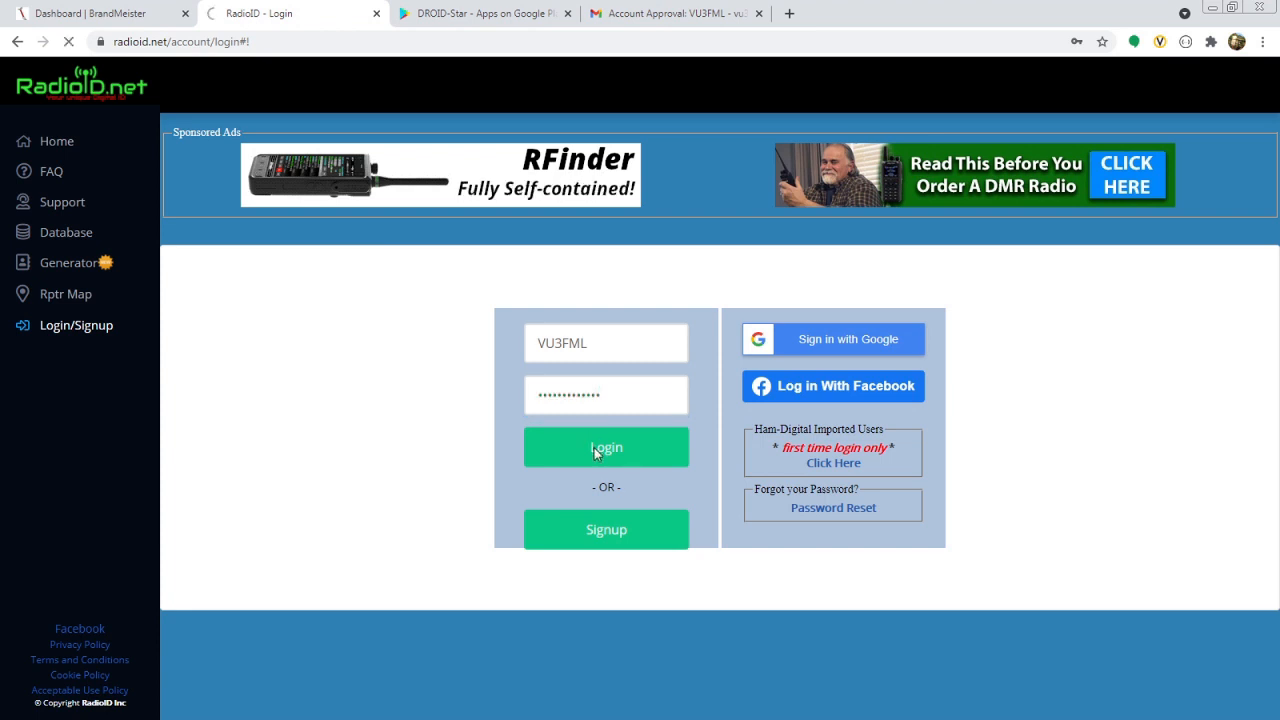
- Review the dashboard verifications showing email and amateur license verified, then head to Database
click(606, 446)
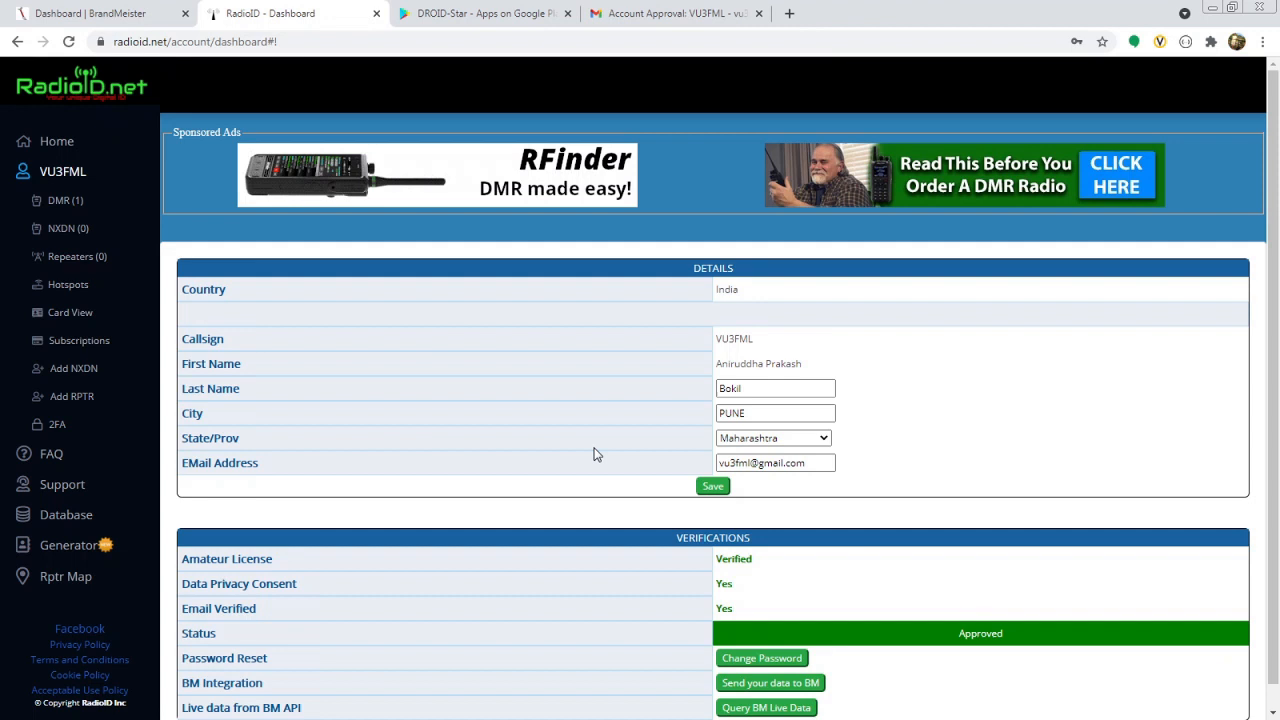
mouse_move(928, 446)
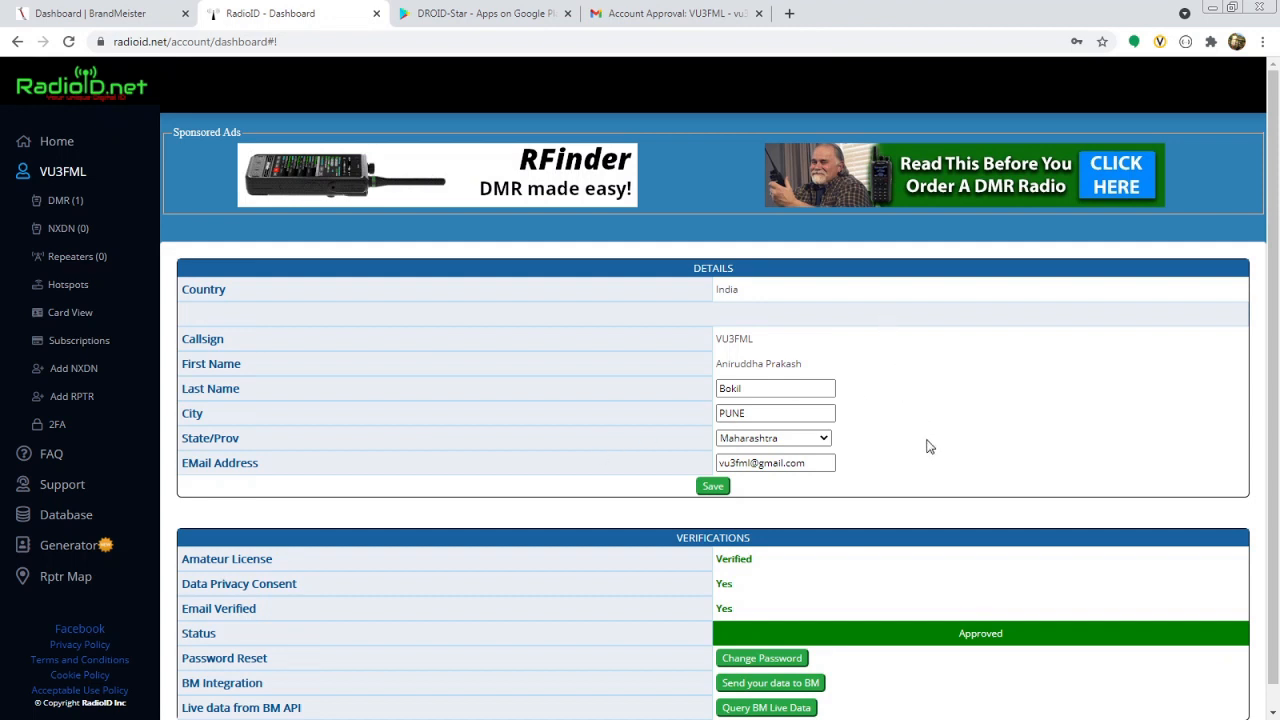
scroll(down, 3)
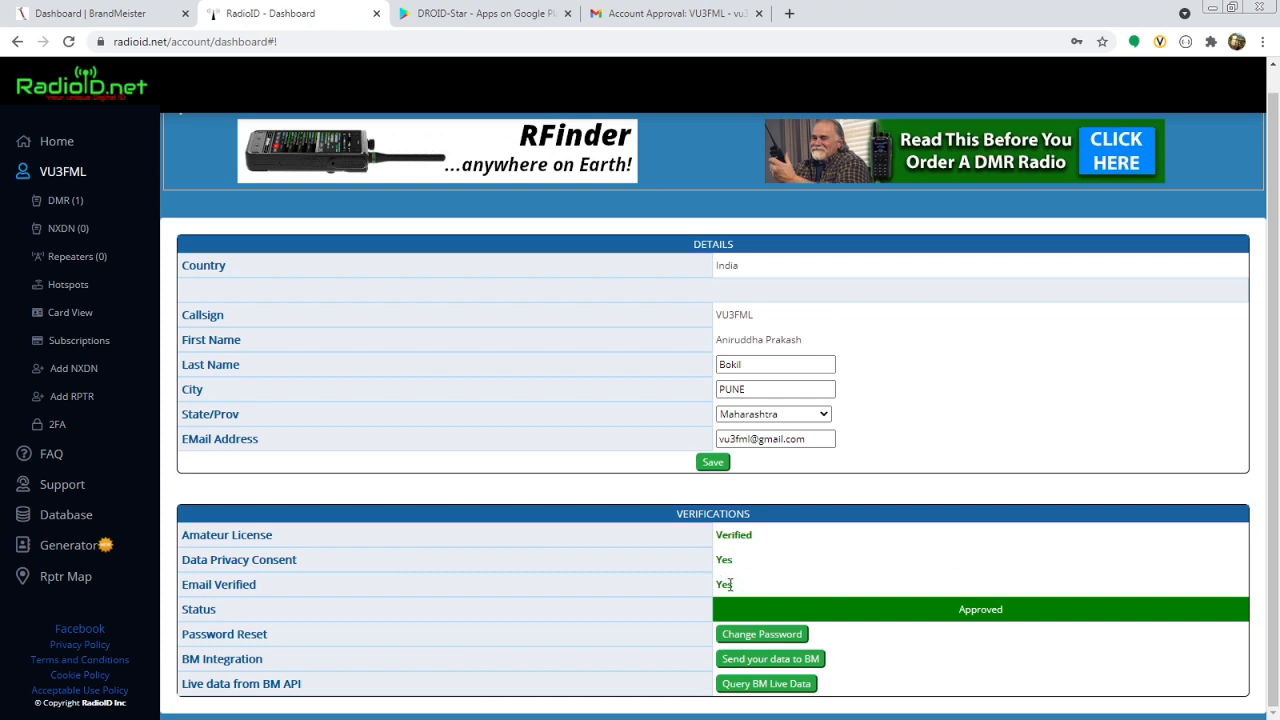
double_click(722, 584)
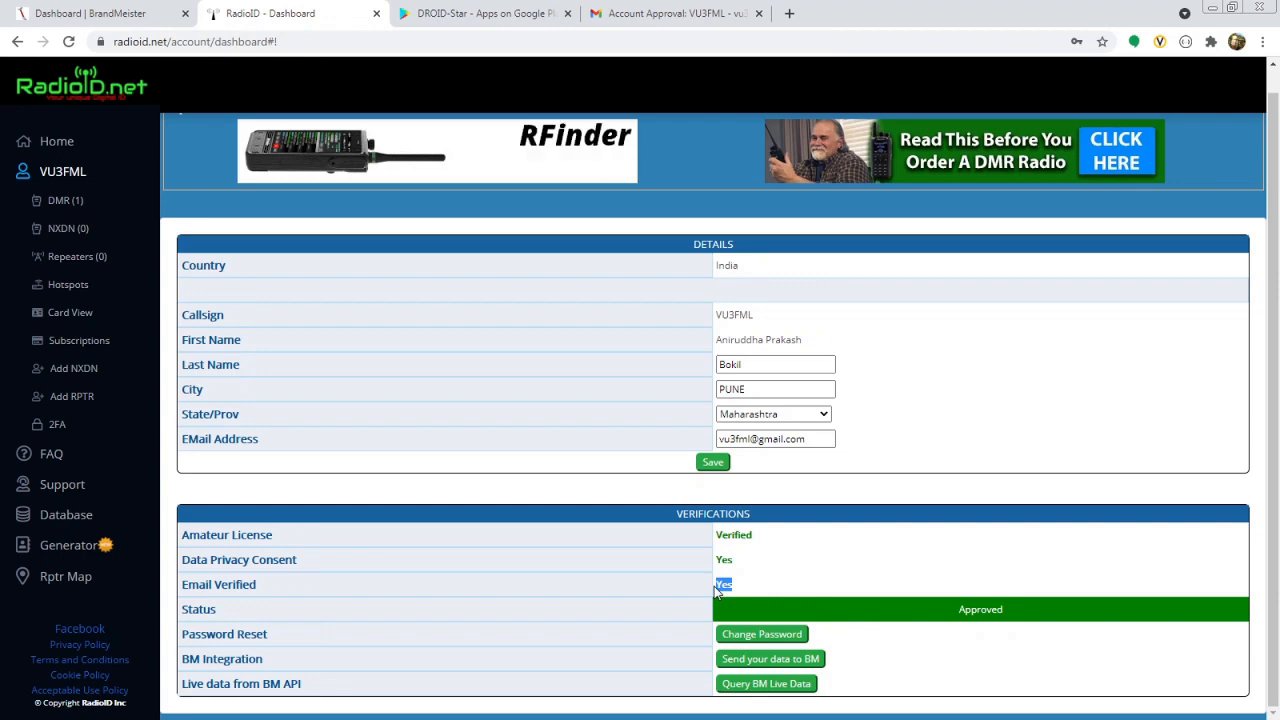
mouse_move(776, 542)
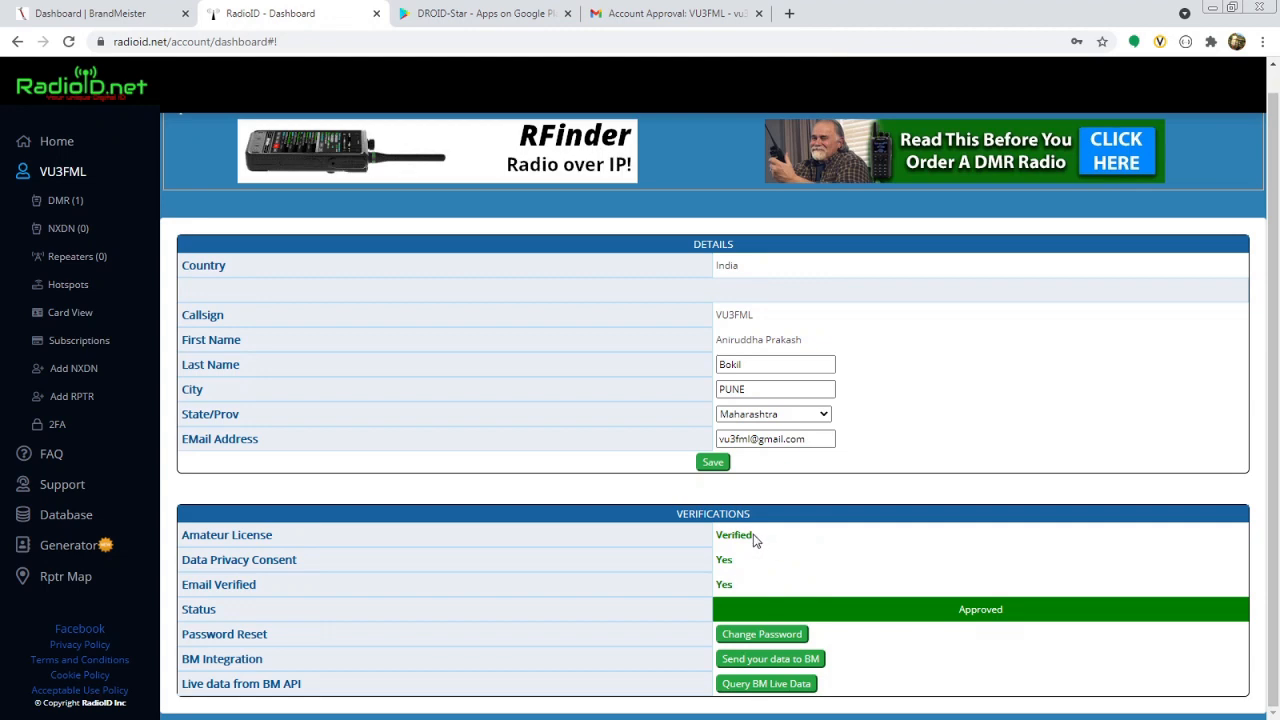
double_click(732, 536)
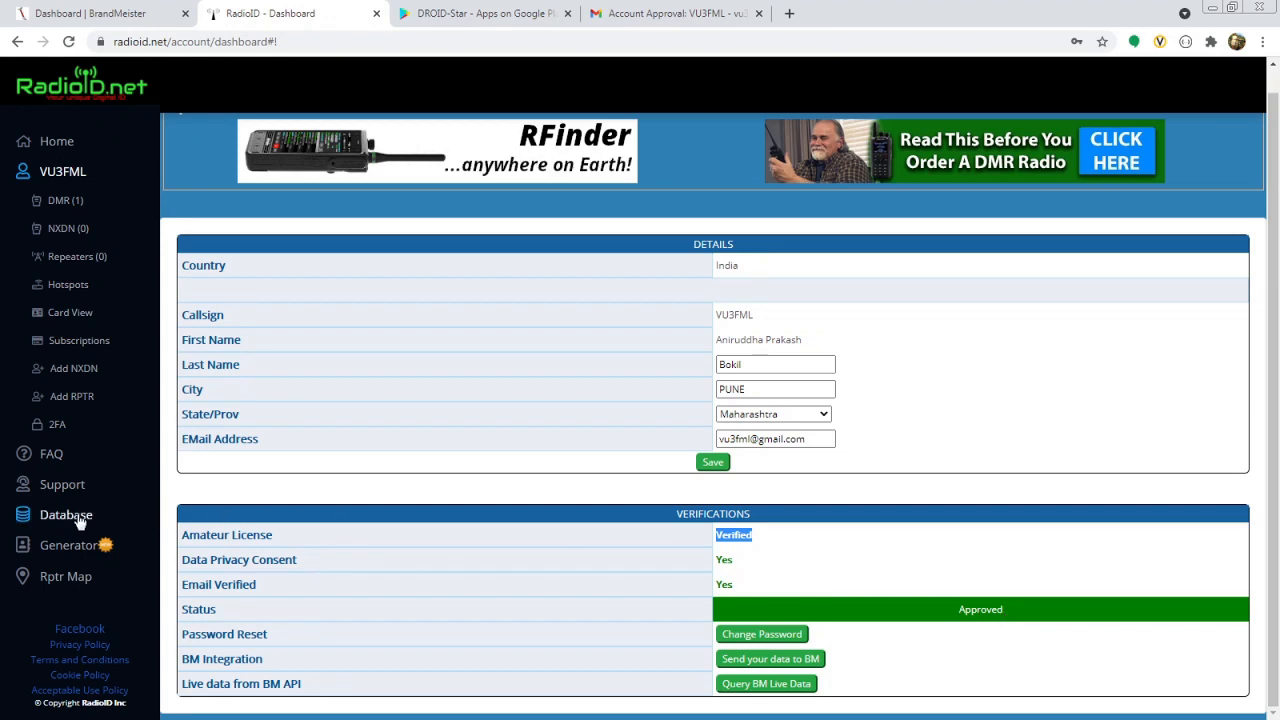
click(66, 514)
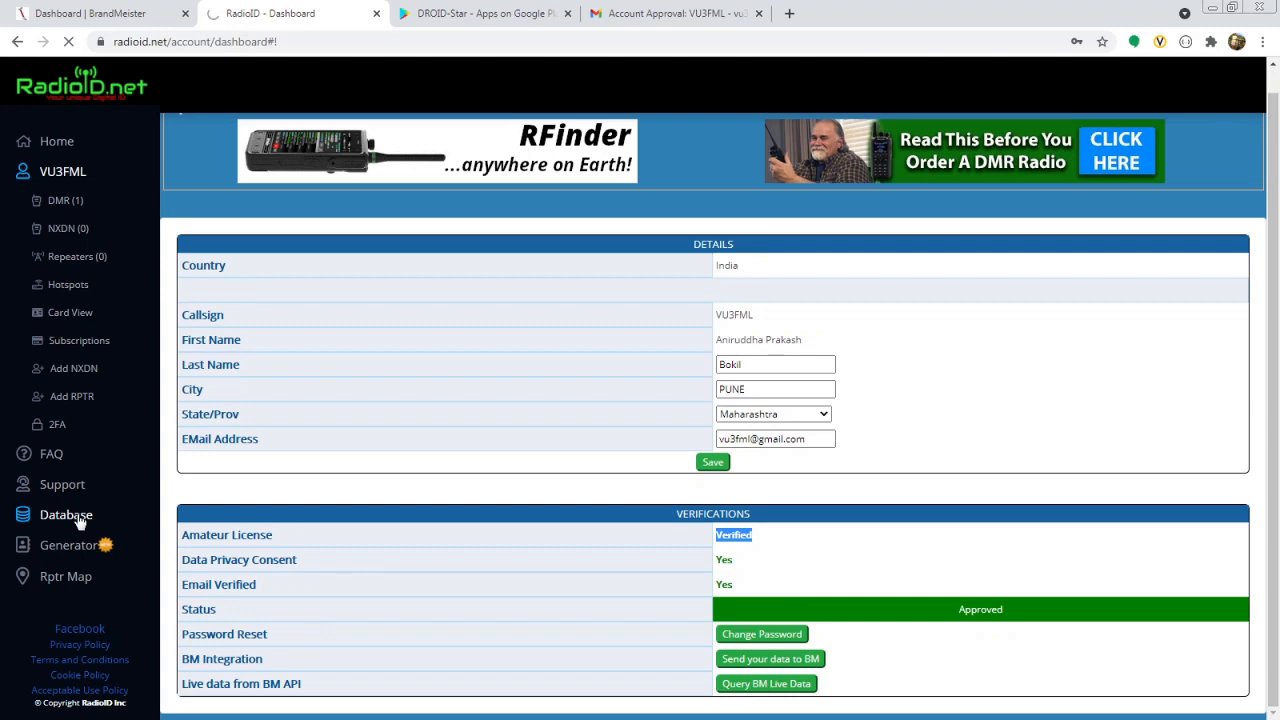
click(66, 514)
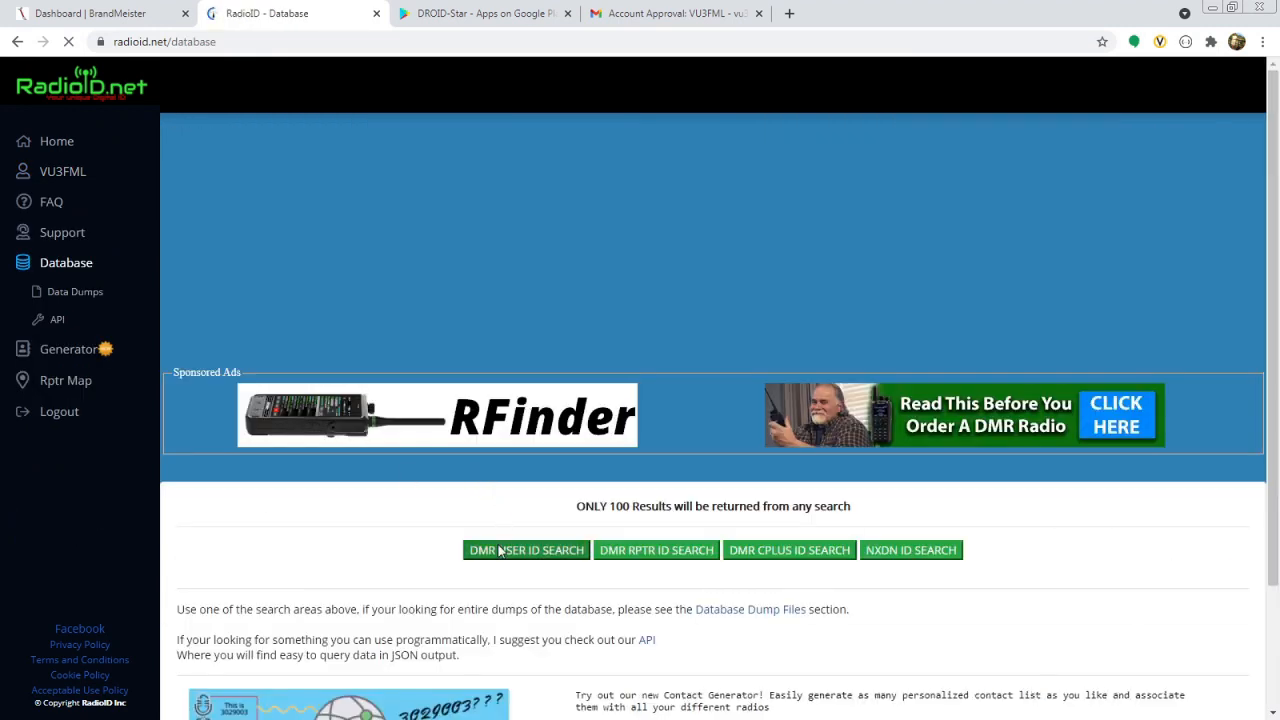
click(526, 550)
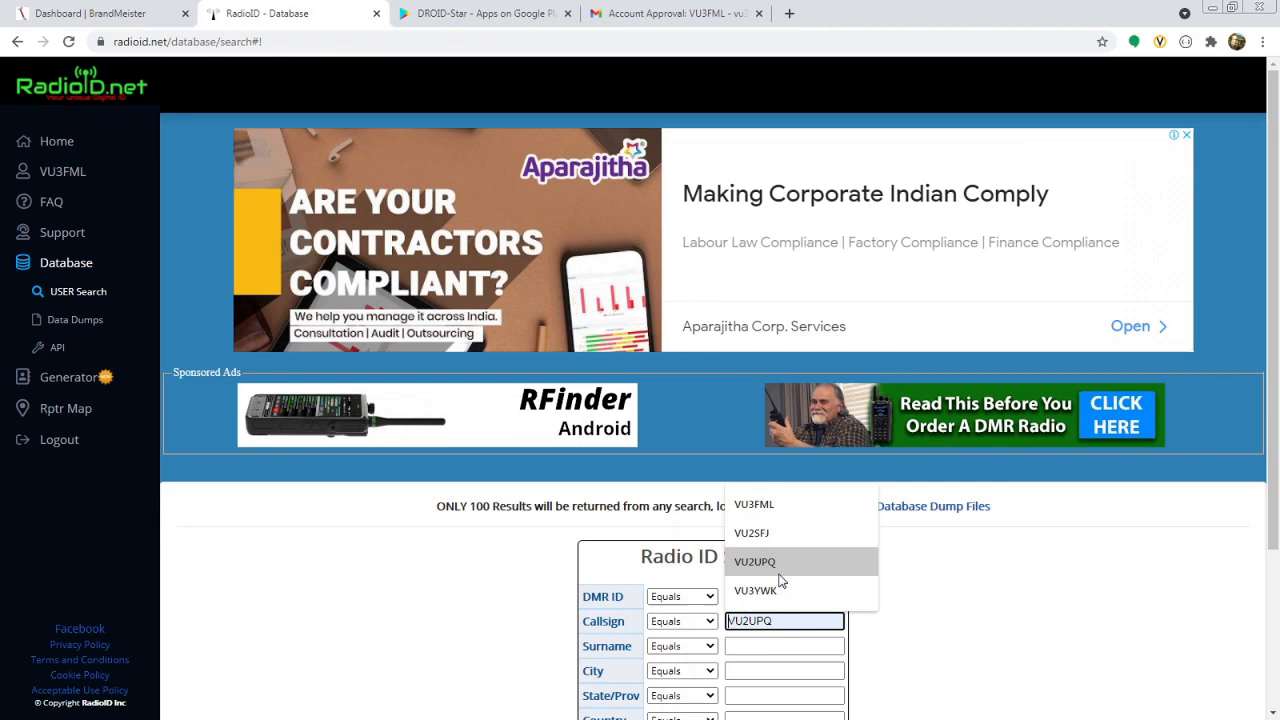
click(752, 504)
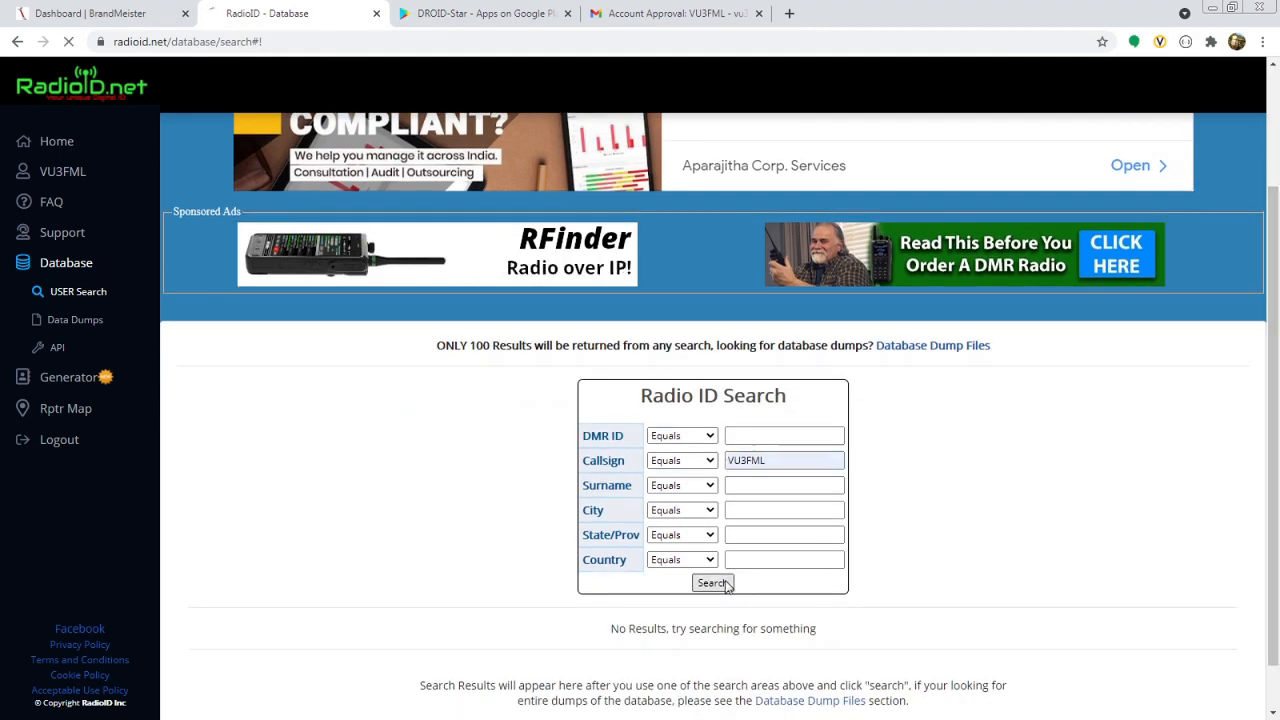
click(712, 584)
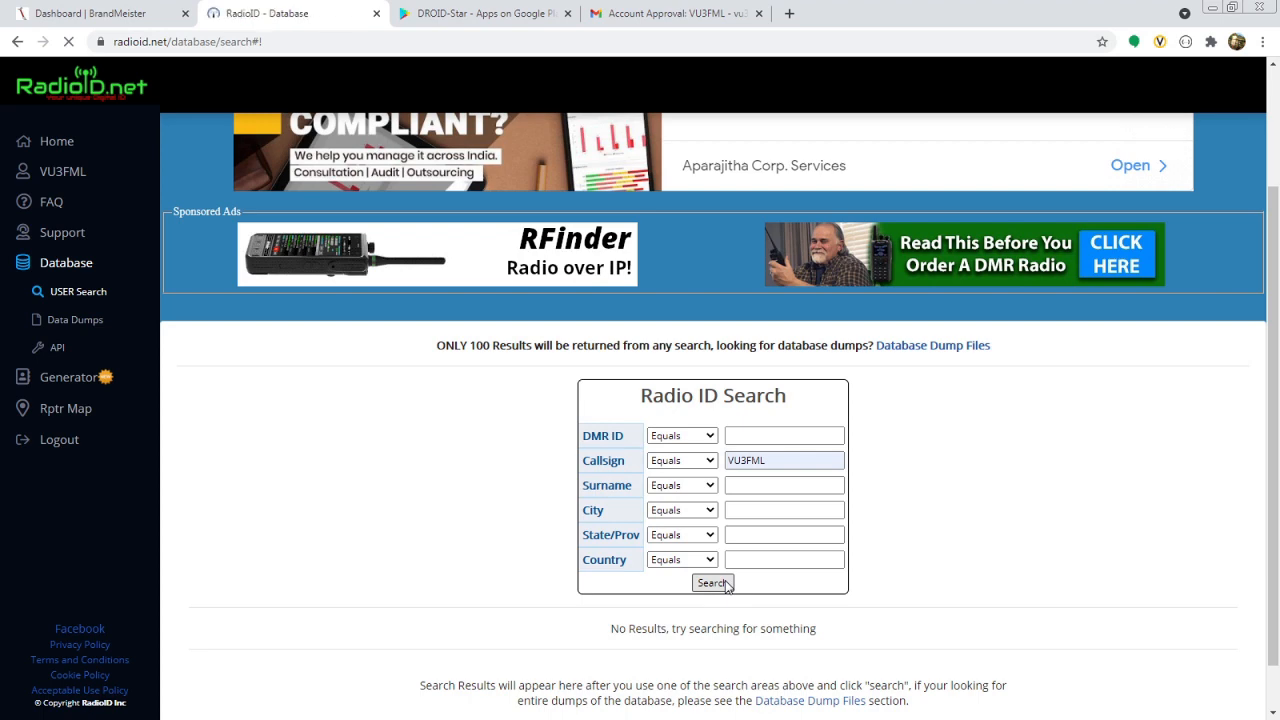
click(712, 584)
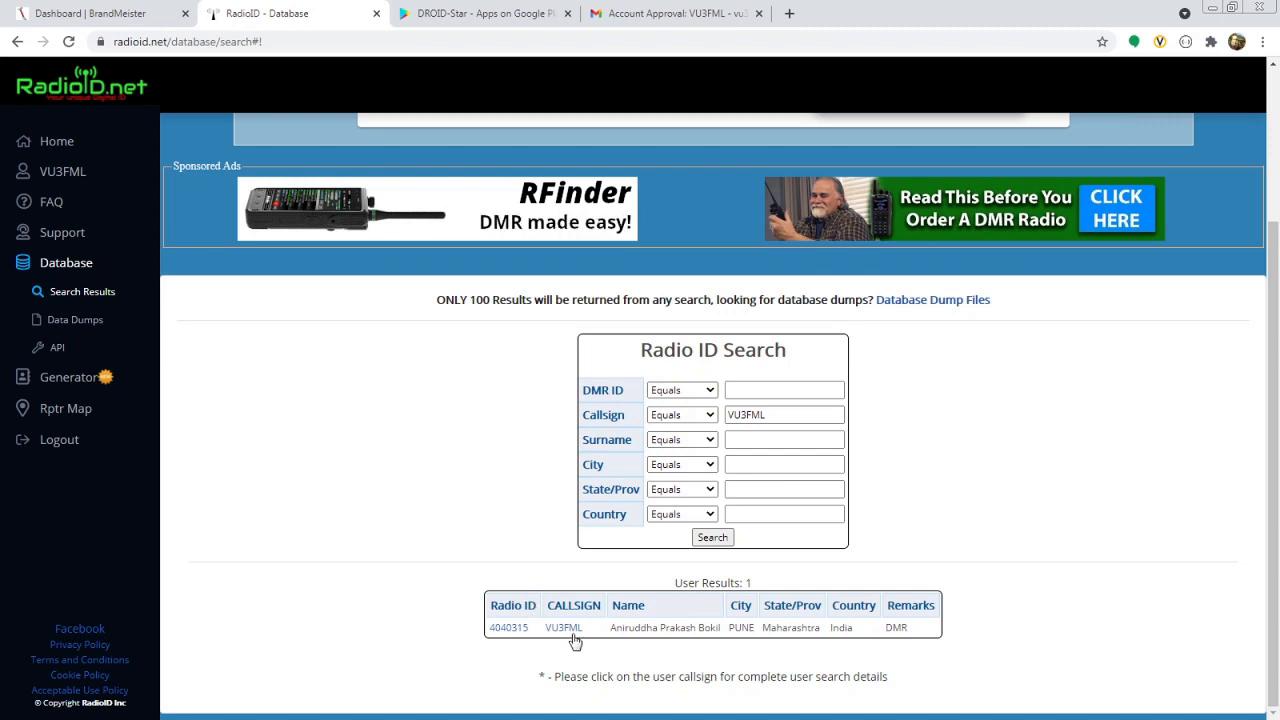
mouse_move(784, 458)
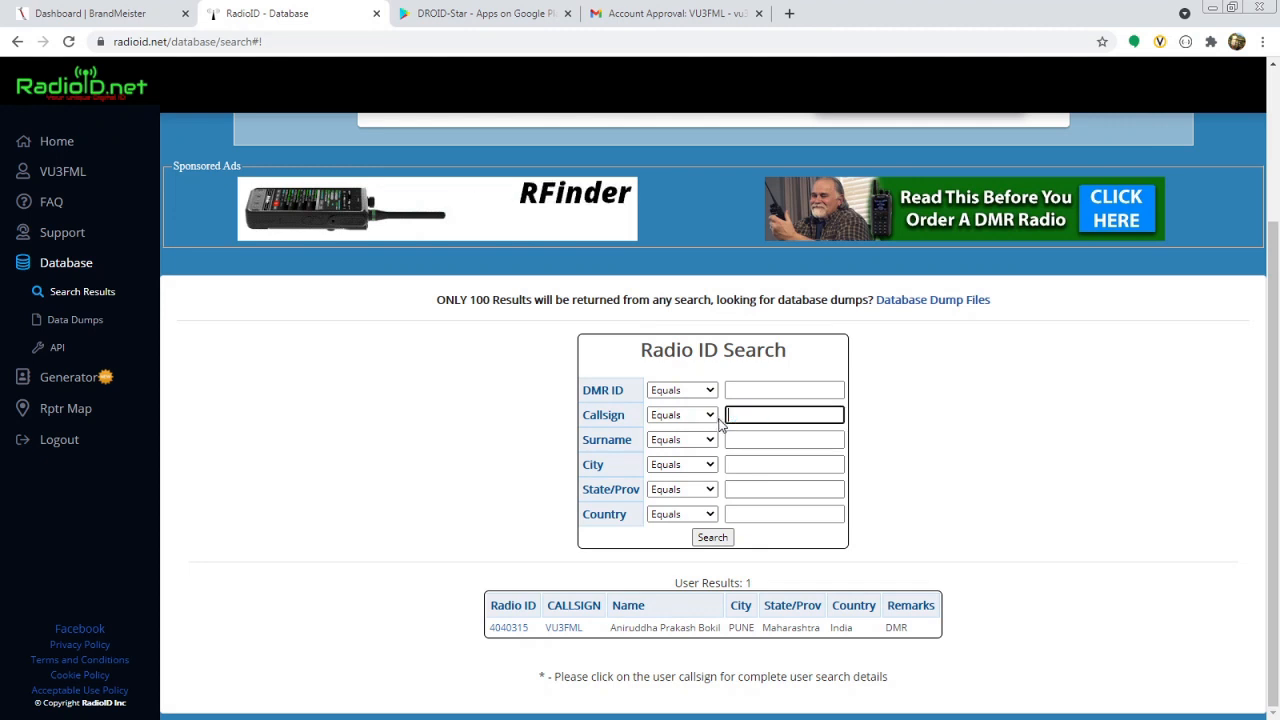
- Search the database by city Pune and review the eight Maharashtra DMR users listed
text(Pune)
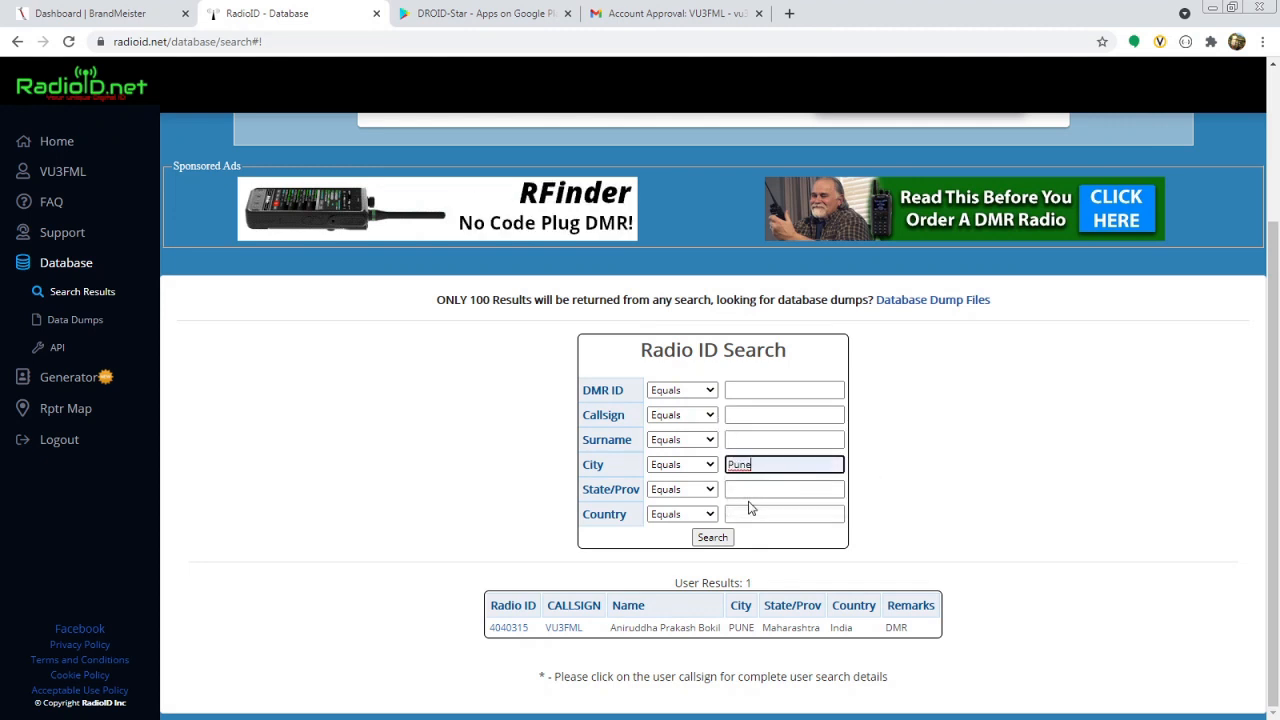
click(712, 536)
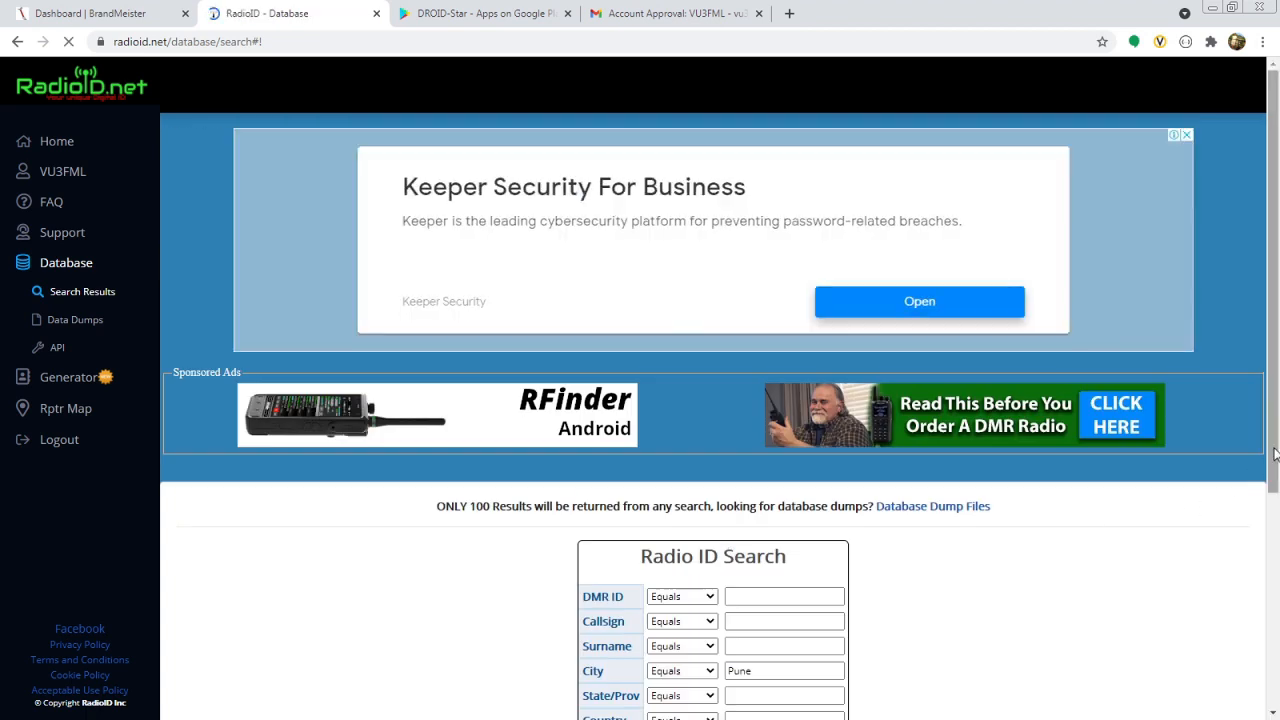
click(712, 408)
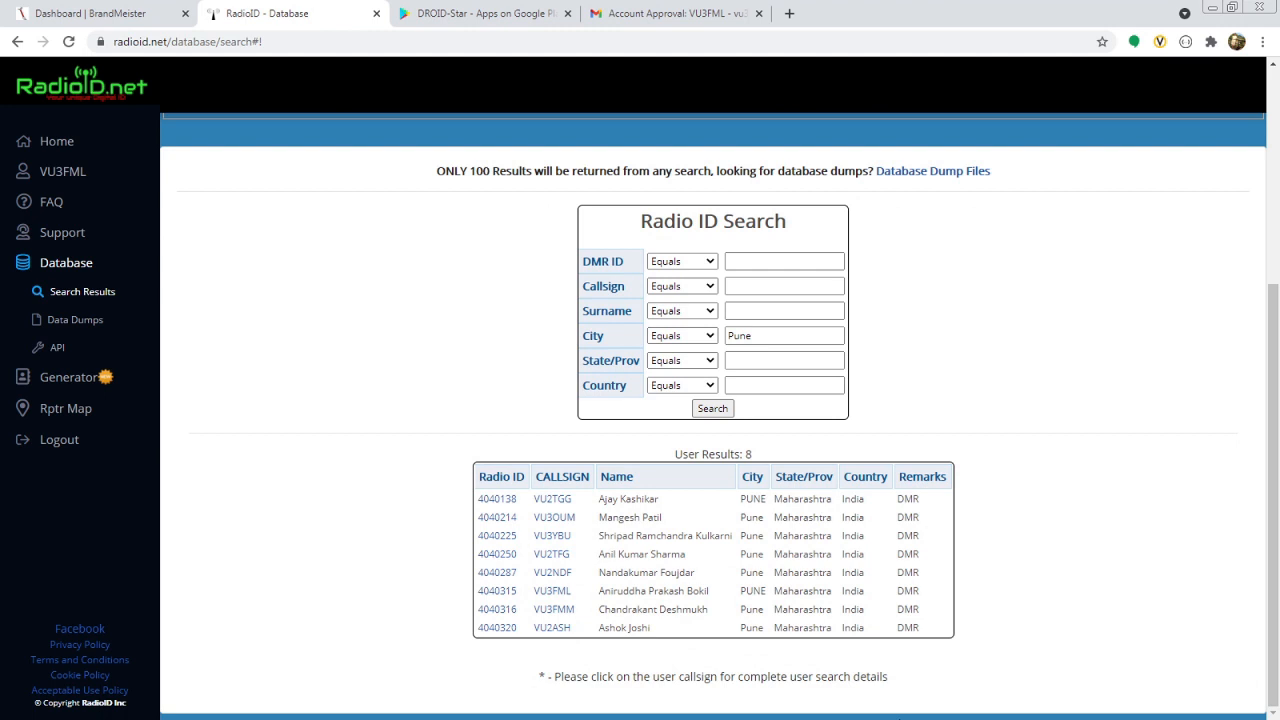
mouse_move(520, 604)
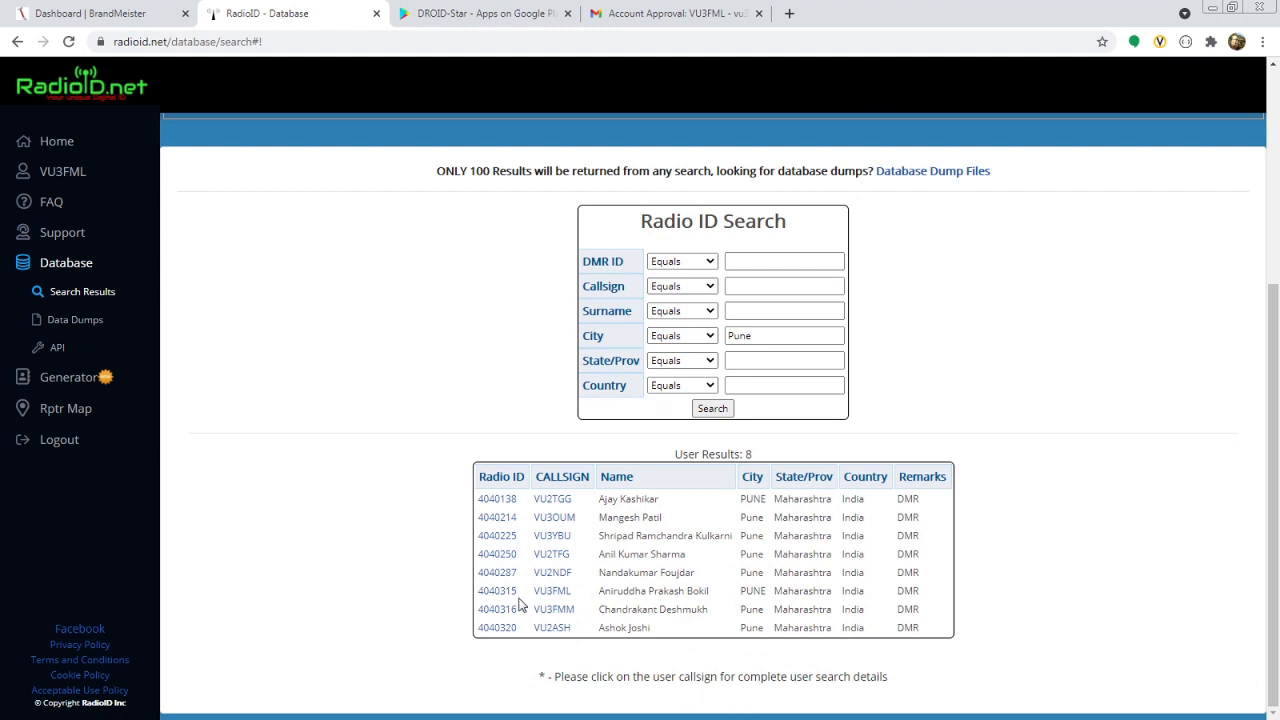
mouse_move(564, 628)
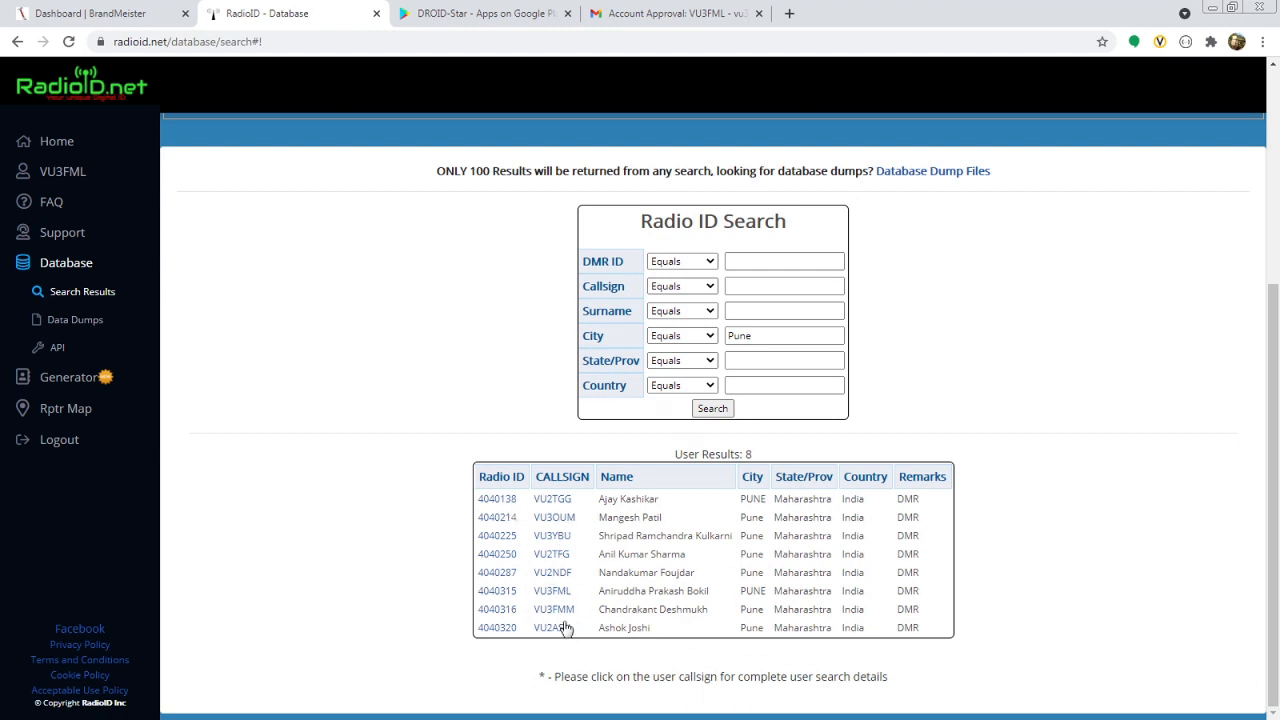
mouse_move(650, 664)
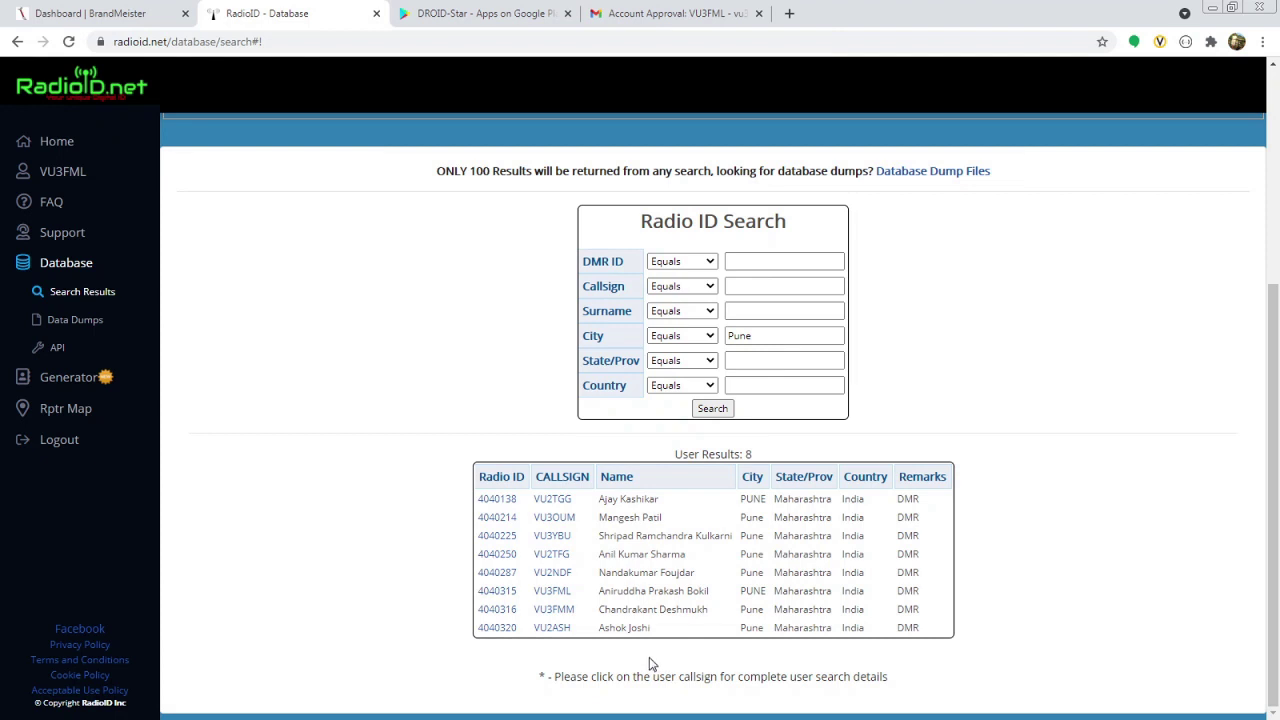
scroll(up, 3)
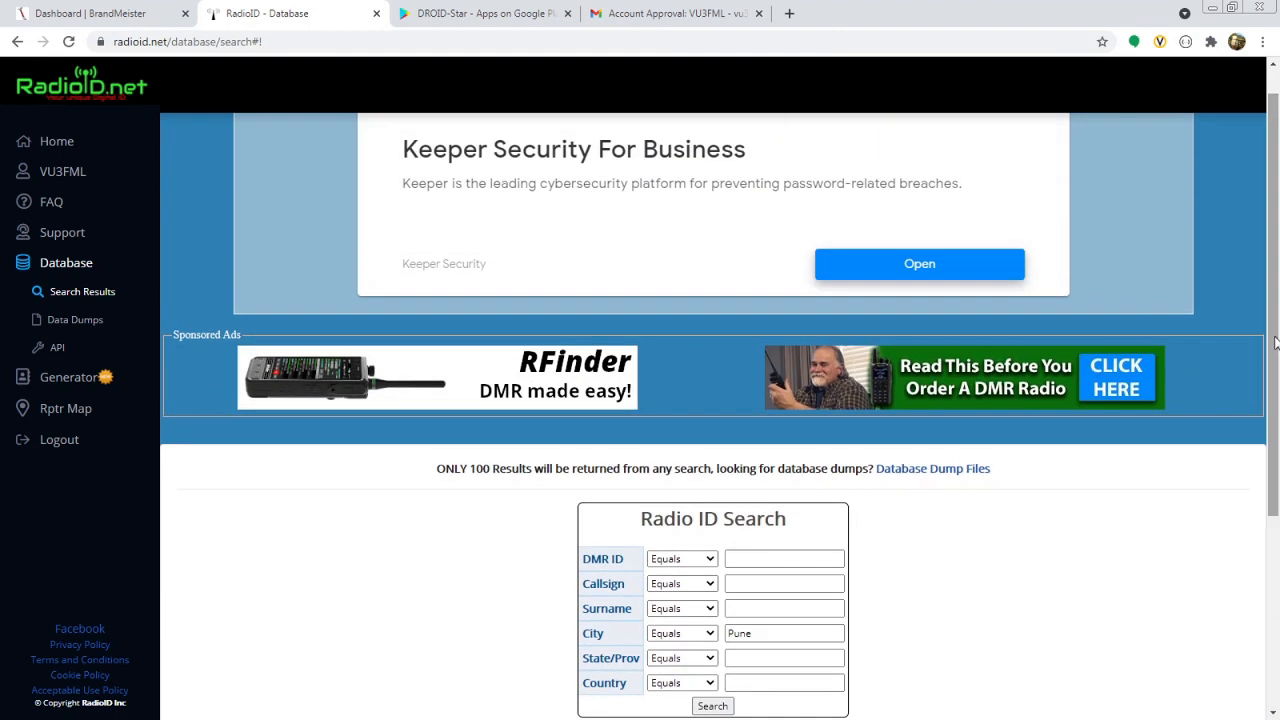
mouse_move(856, 8)
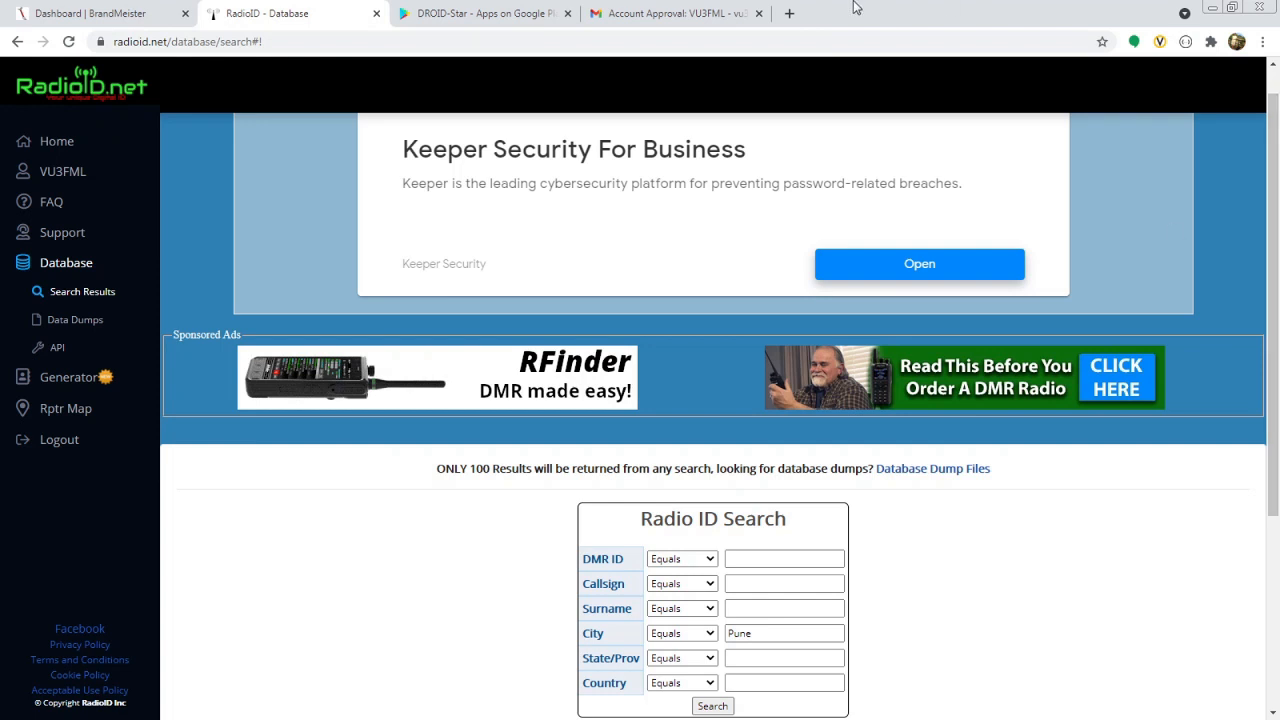
click(676, 12)
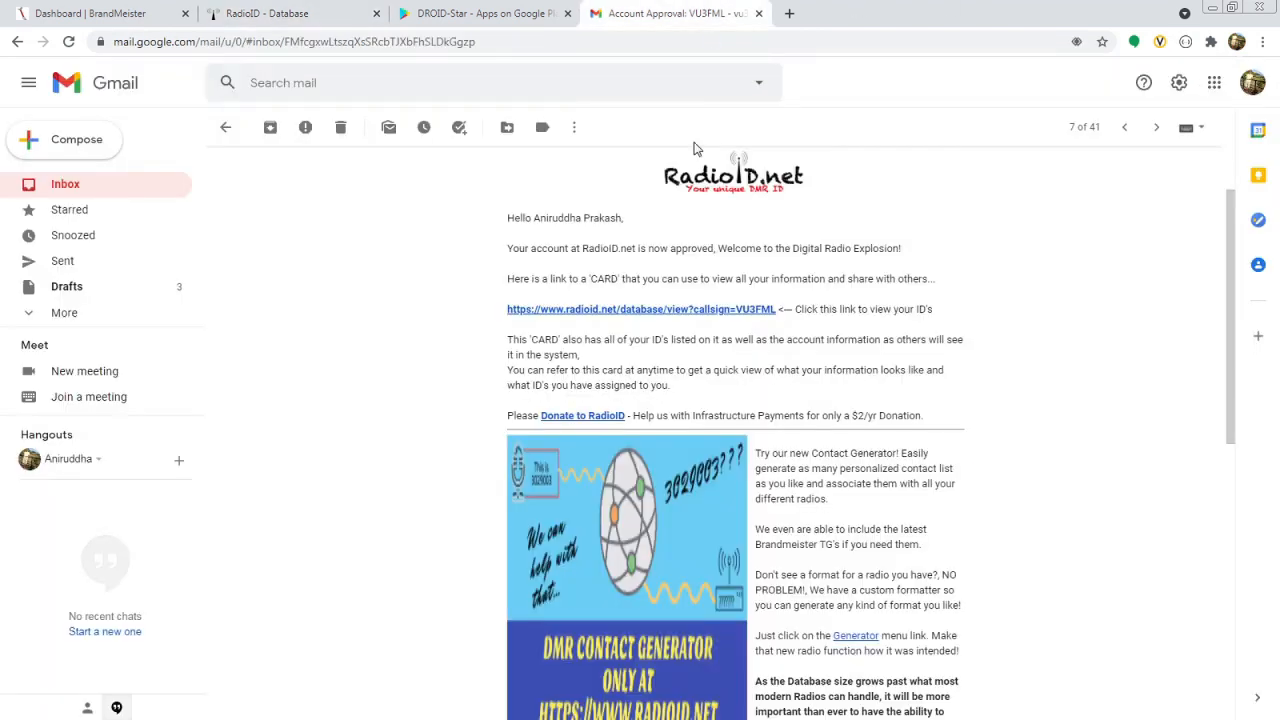
mouse_move(744, 336)
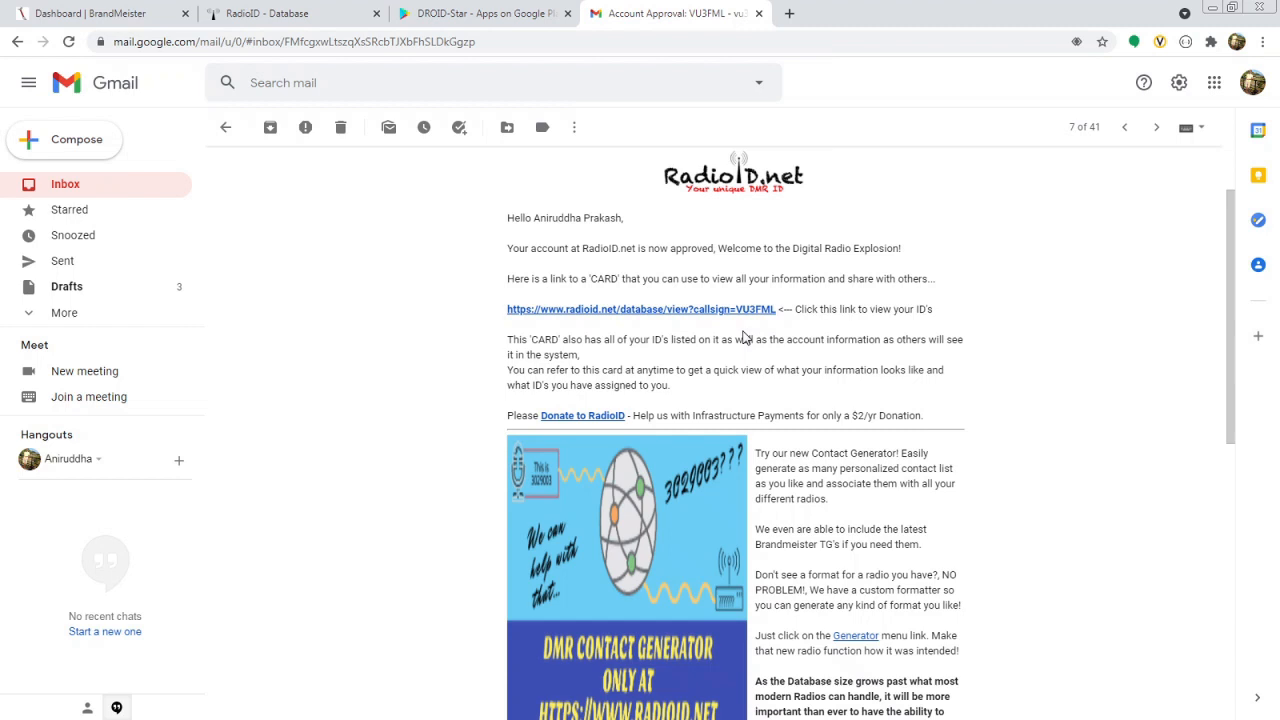
mouse_move(364, 12)
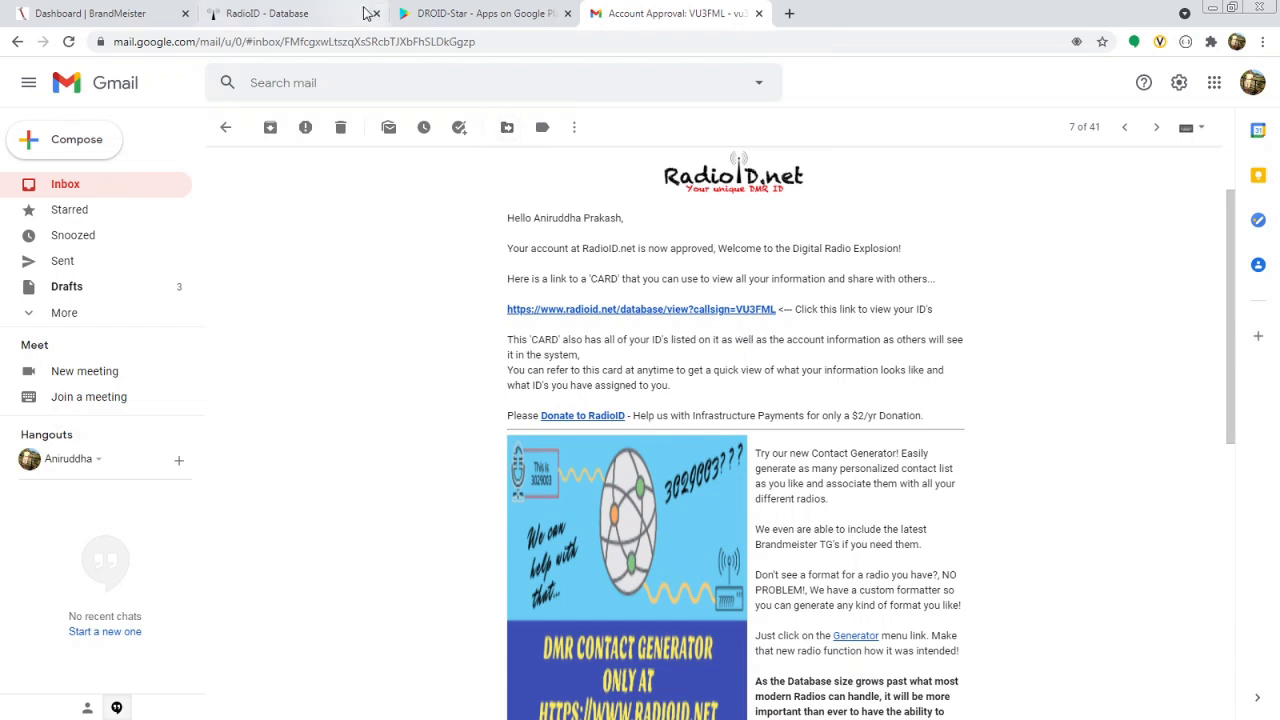
click(264, 12)
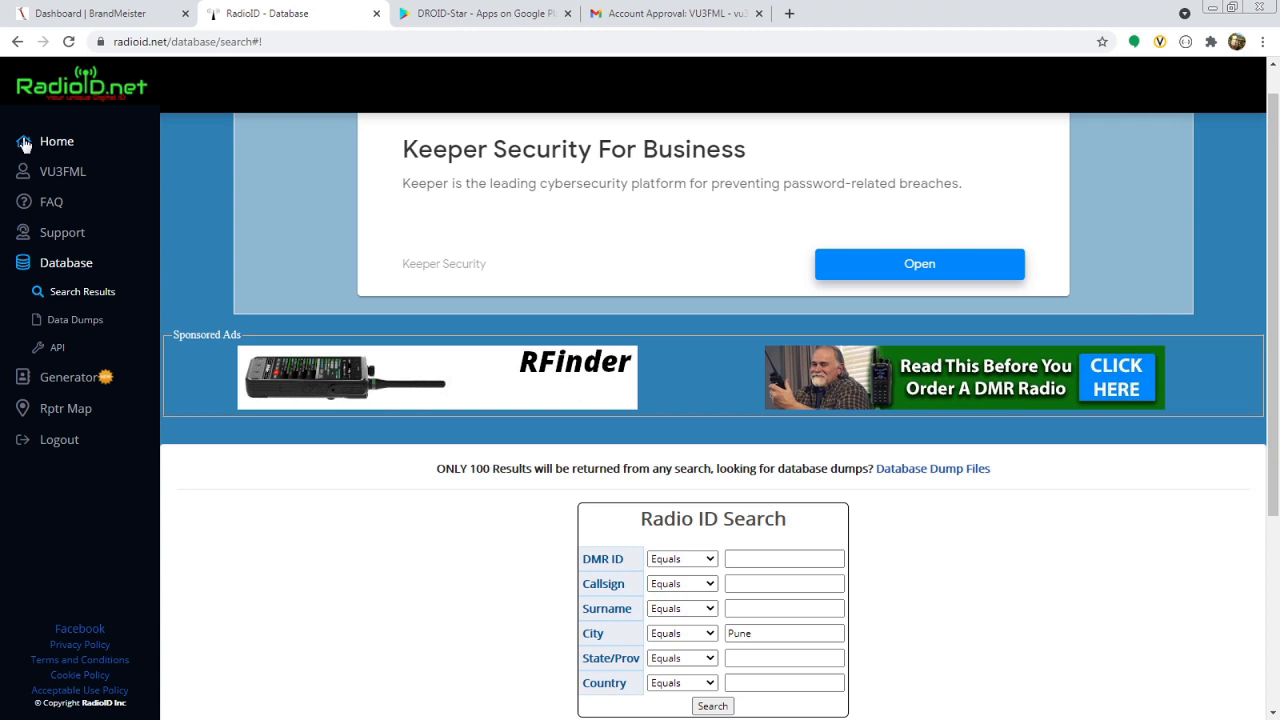
- Bring up the BrandMeister registration form and review its callsign, email, password and DMR ID fields
click(90, 12)
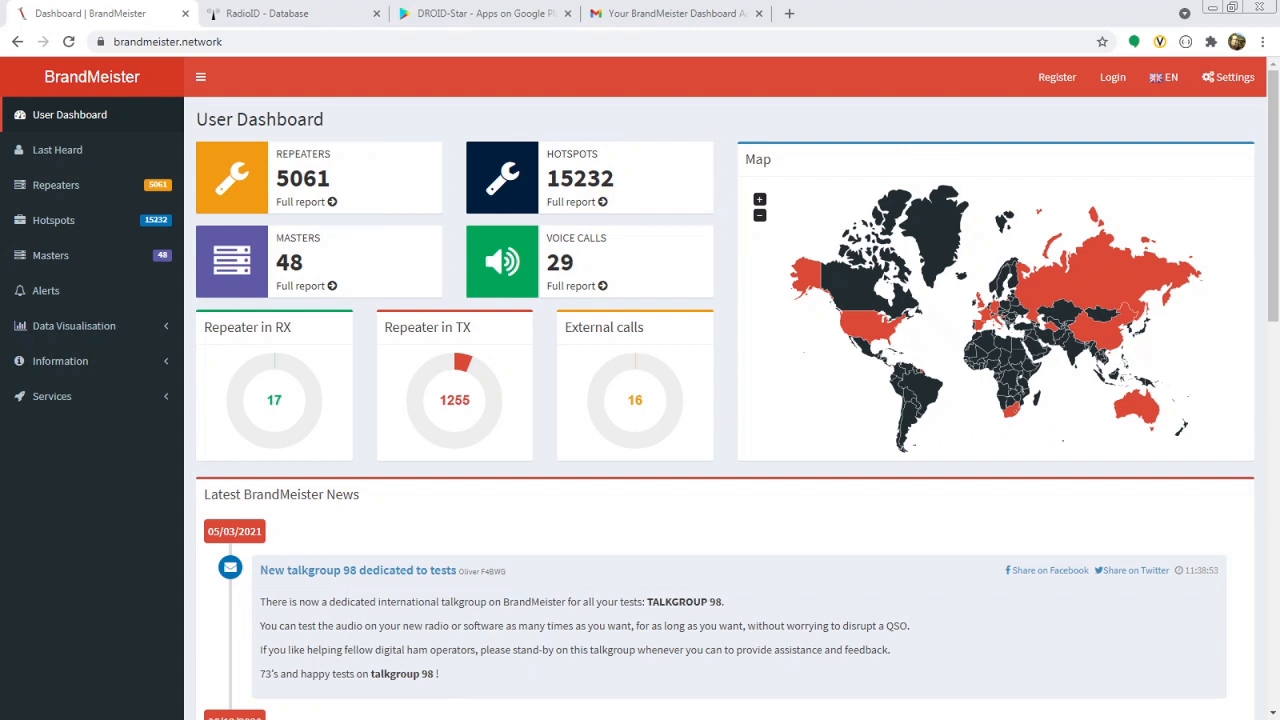
mouse_move(1056, 76)
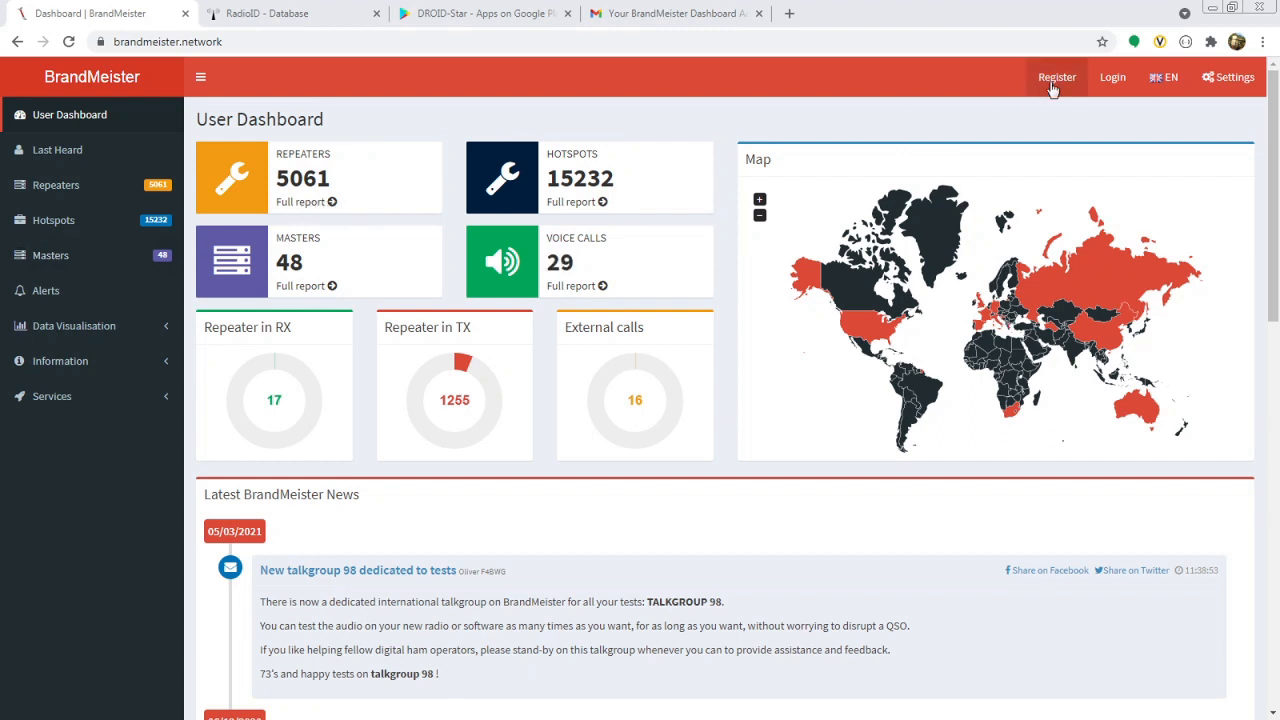
click(1056, 76)
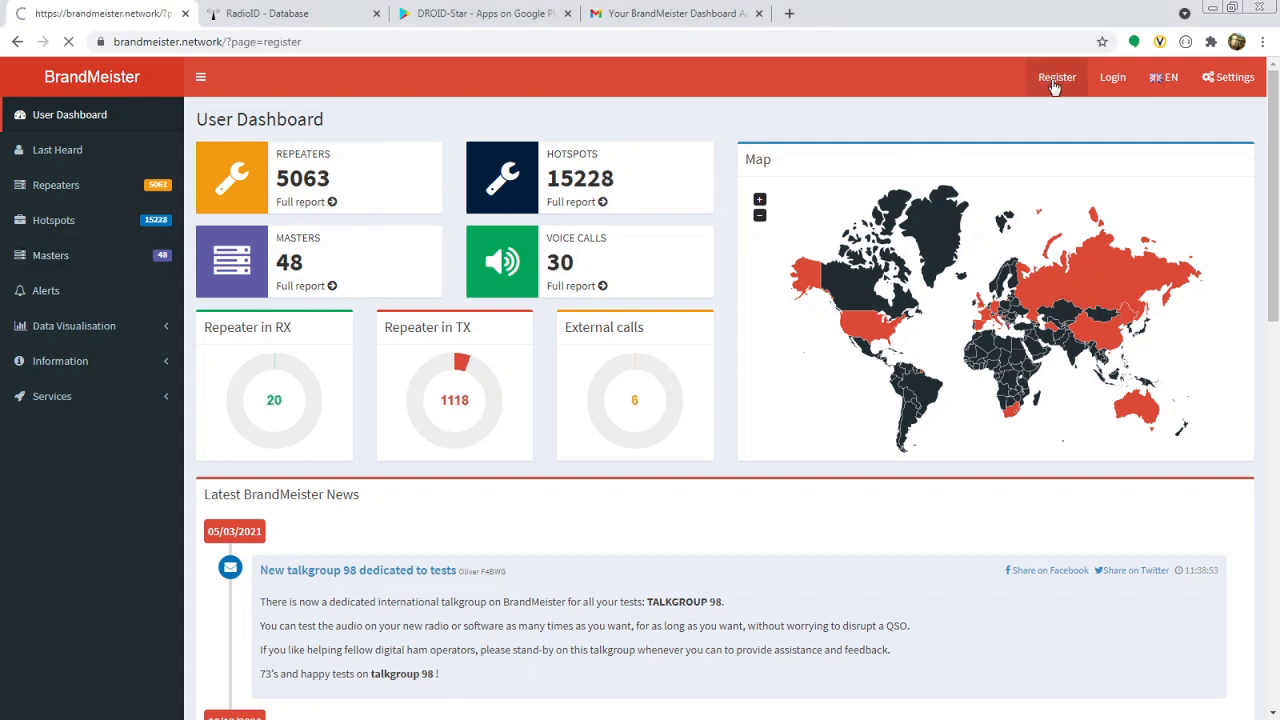
click(1056, 76)
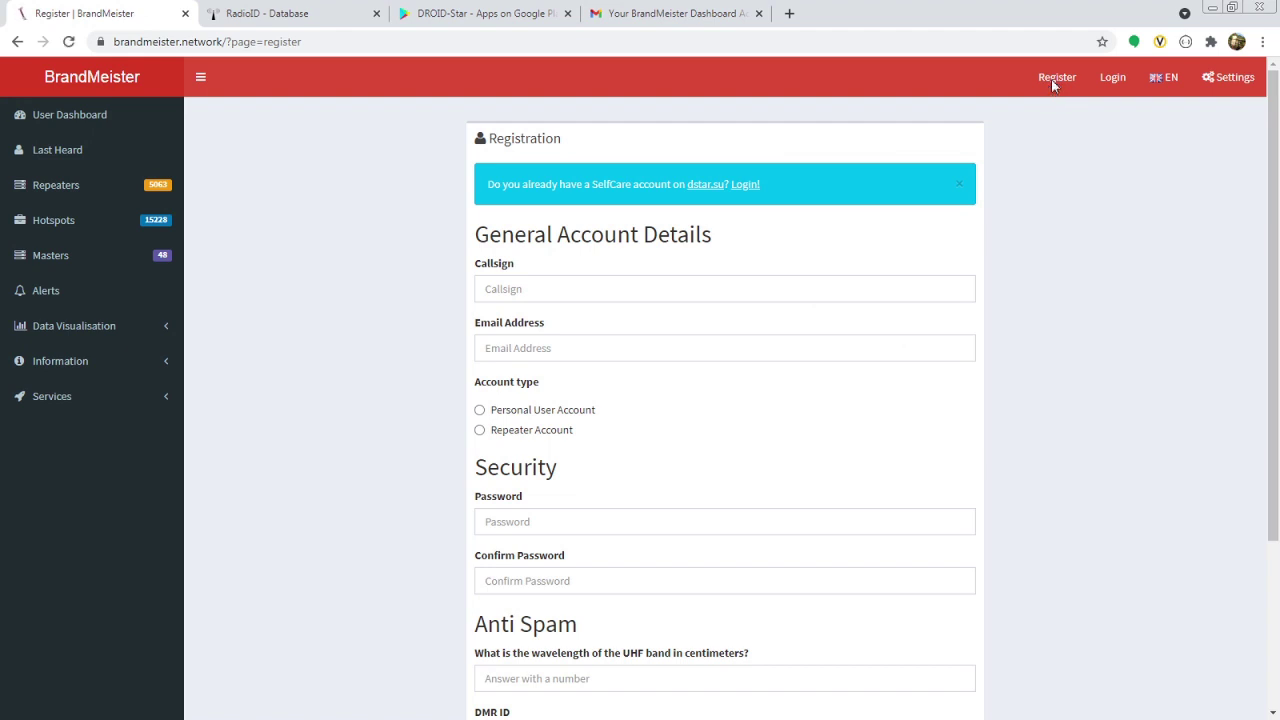
mouse_move(1056, 80)
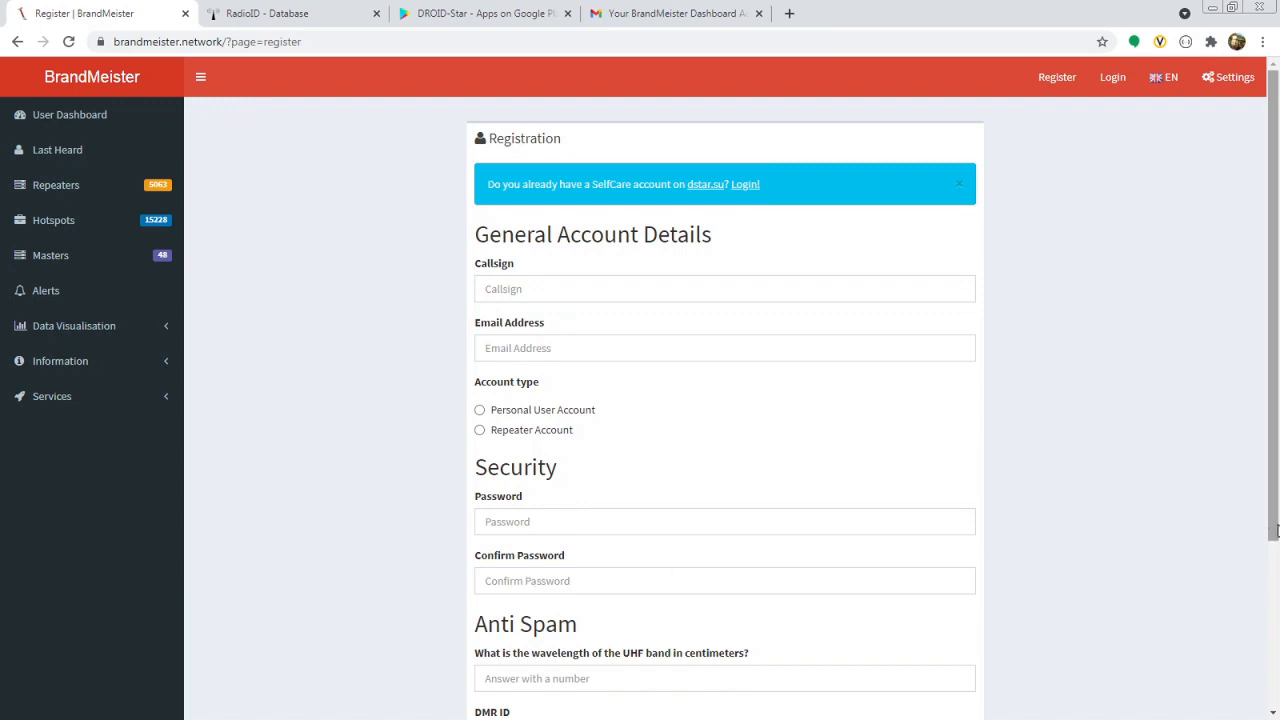
scroll(down, 3)
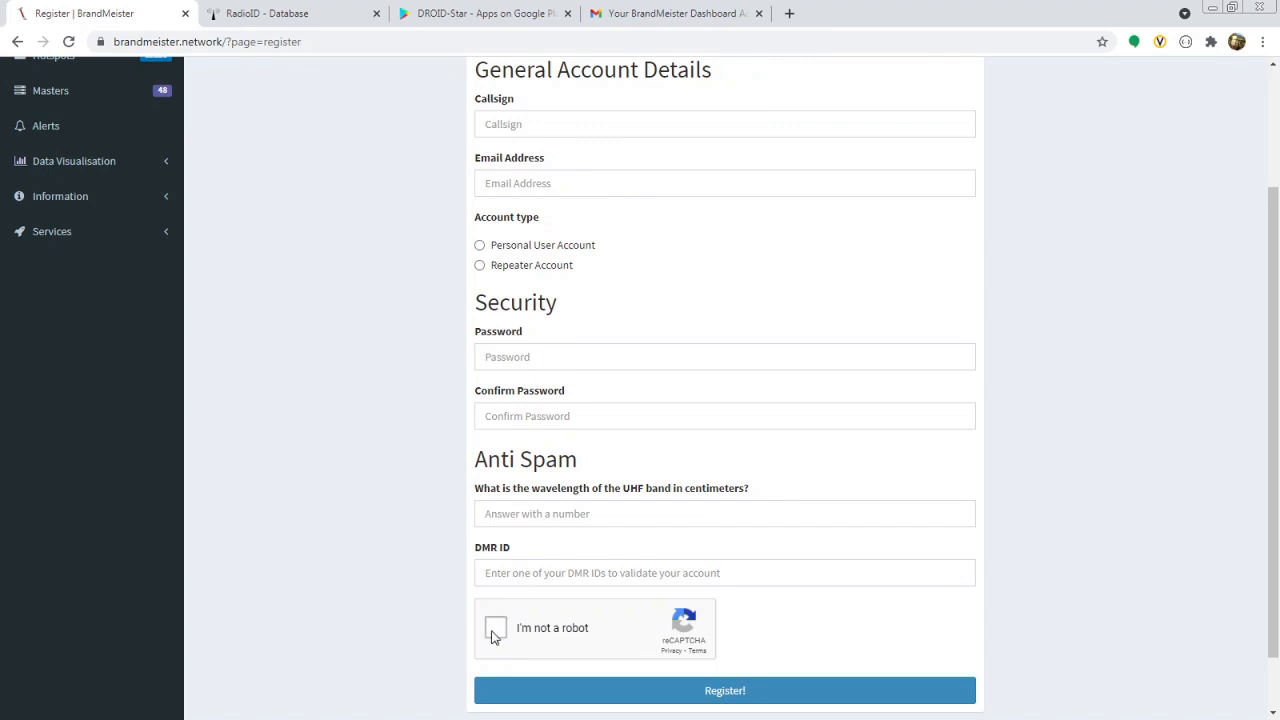
mouse_move(720, 708)
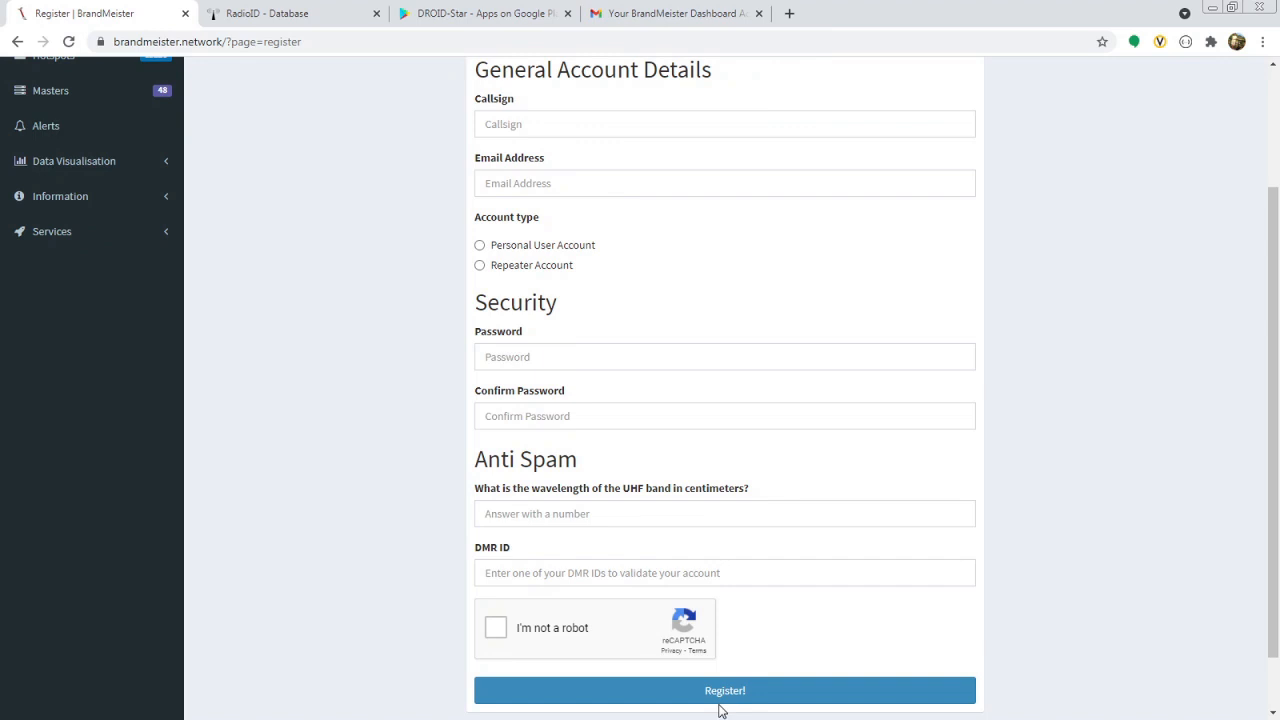
mouse_move(1164, 580)
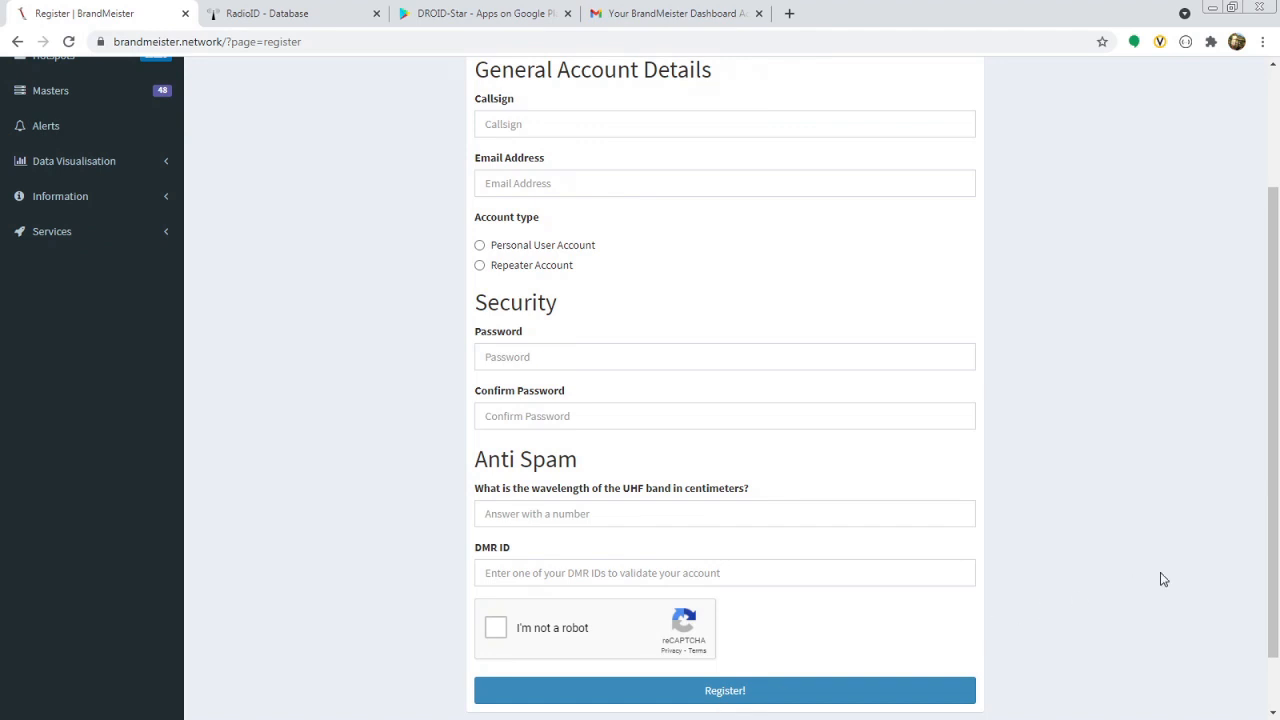
scroll(up, 3)
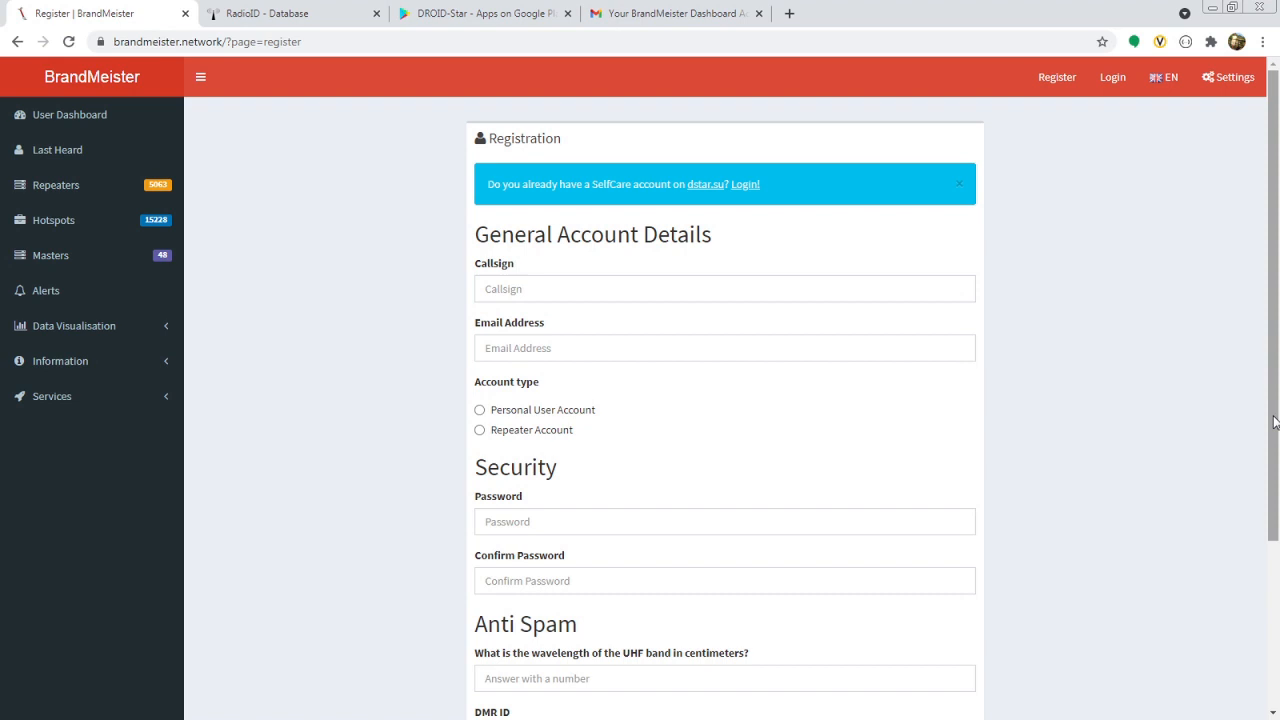
mouse_move(1112, 76)
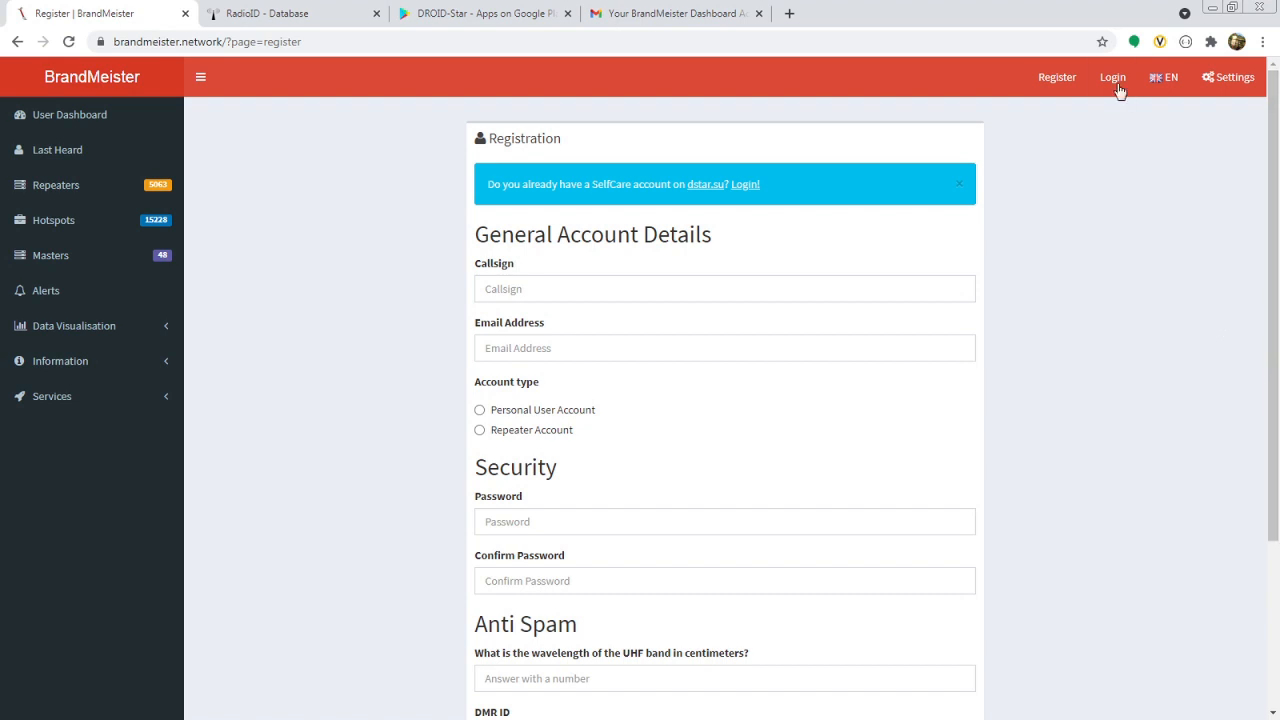
click(1112, 76)
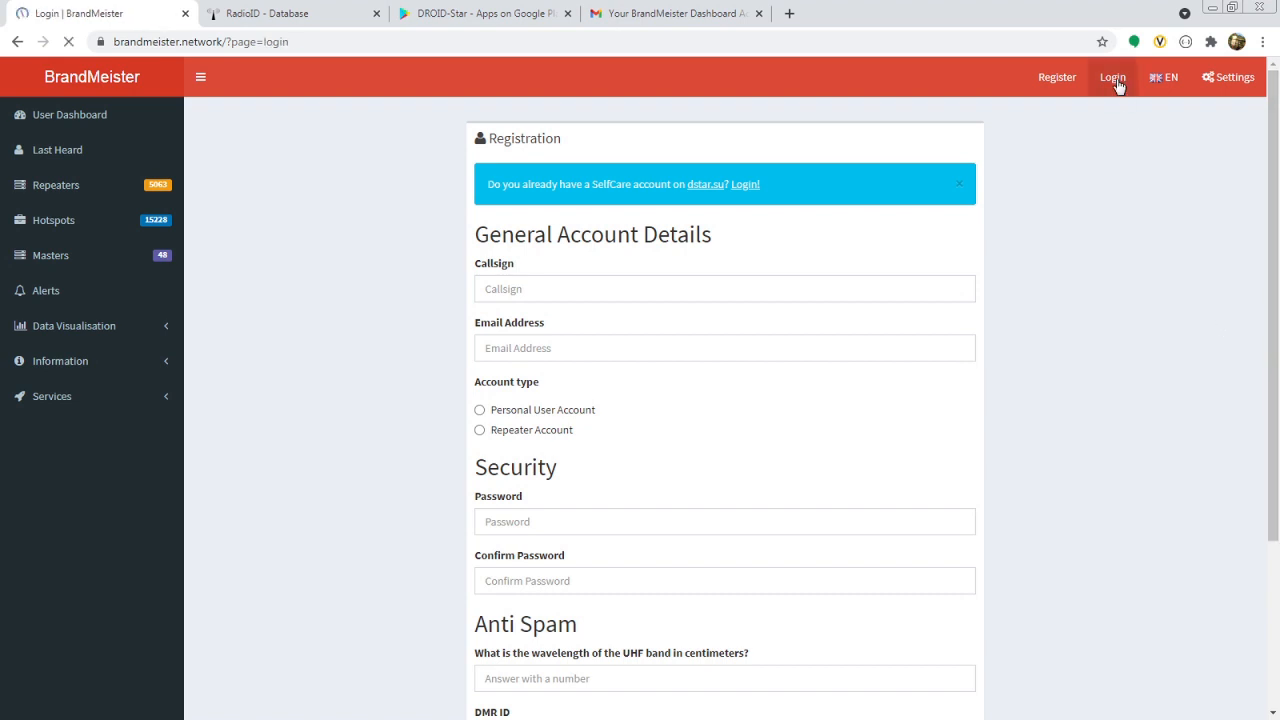
click(1112, 76)
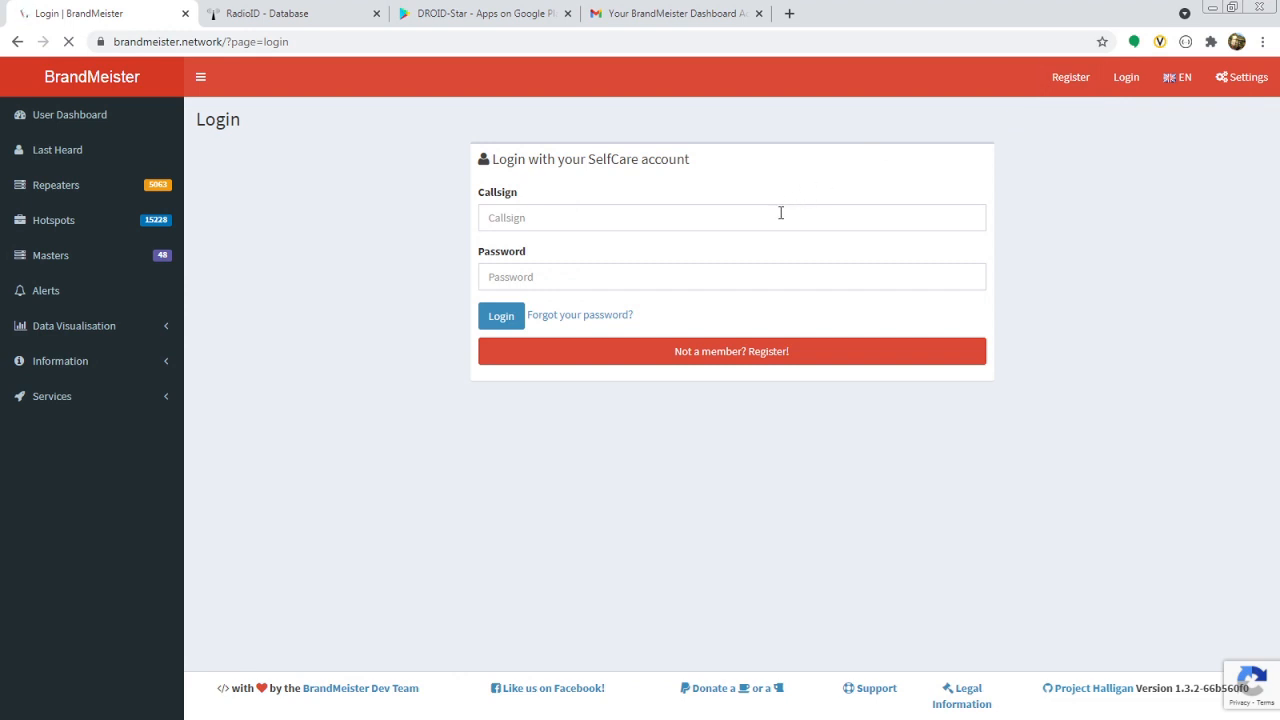
text(VU3FMU)
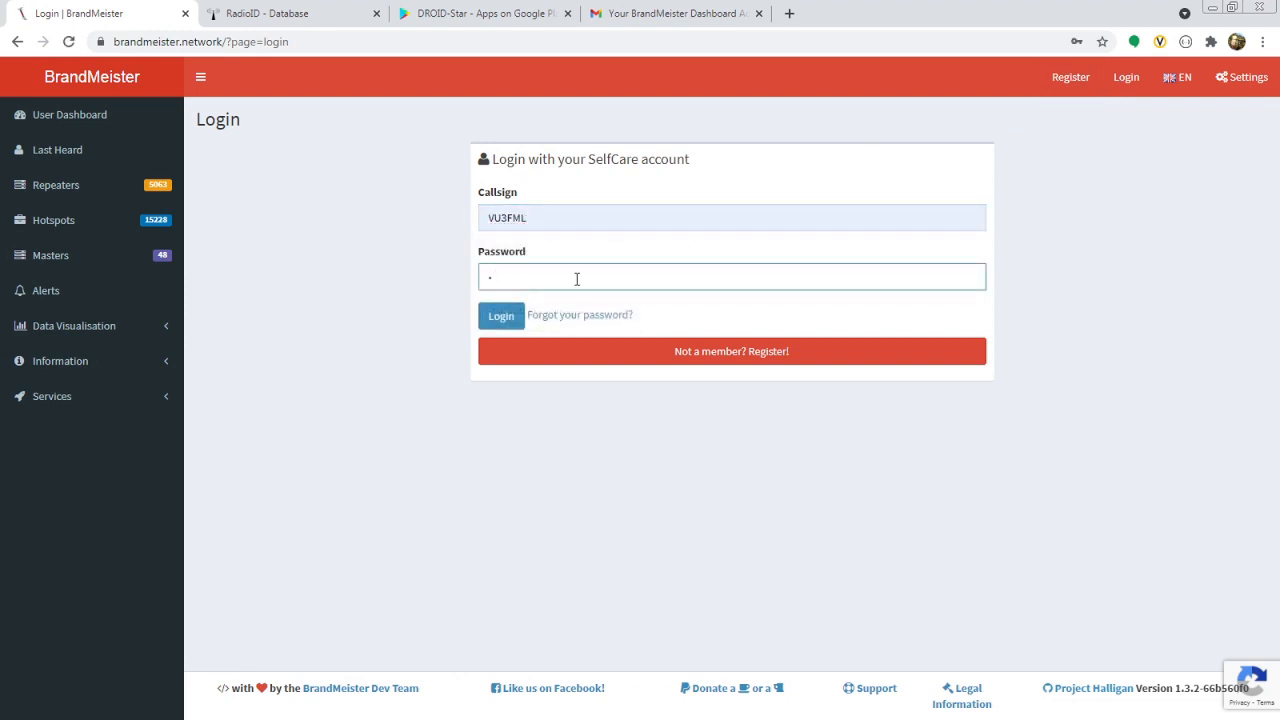
text(password)
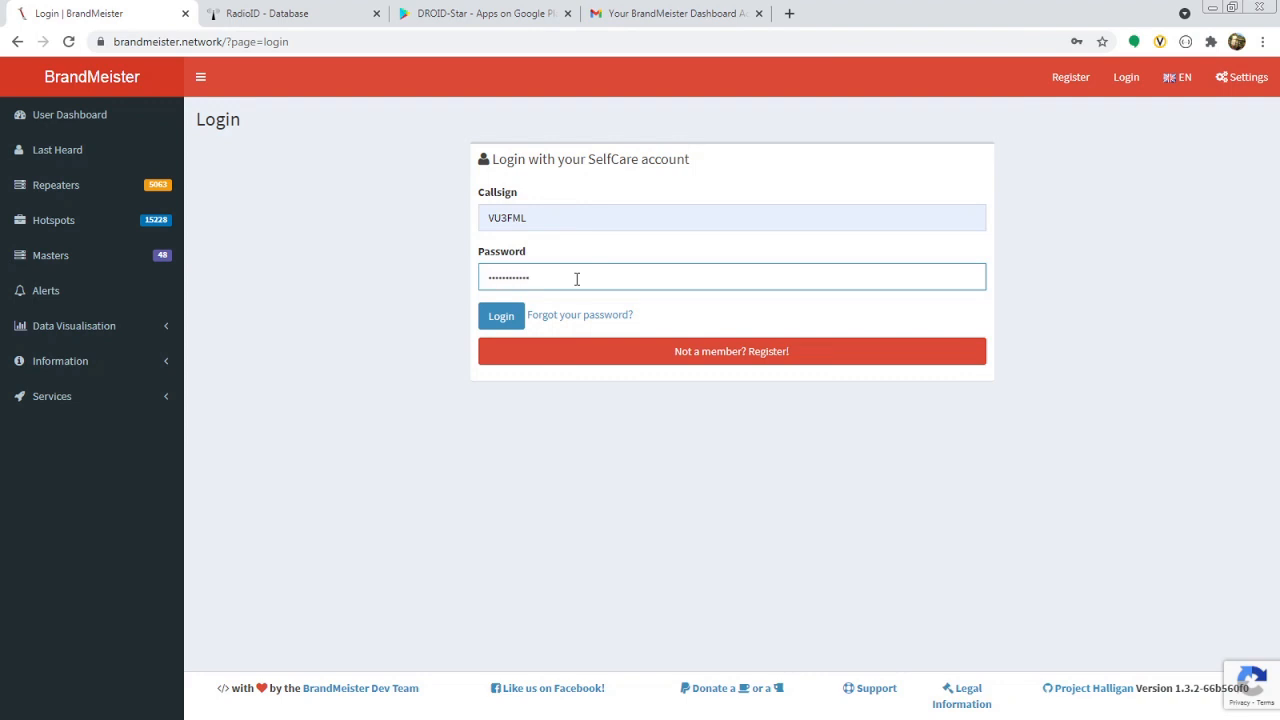
click(500, 316)
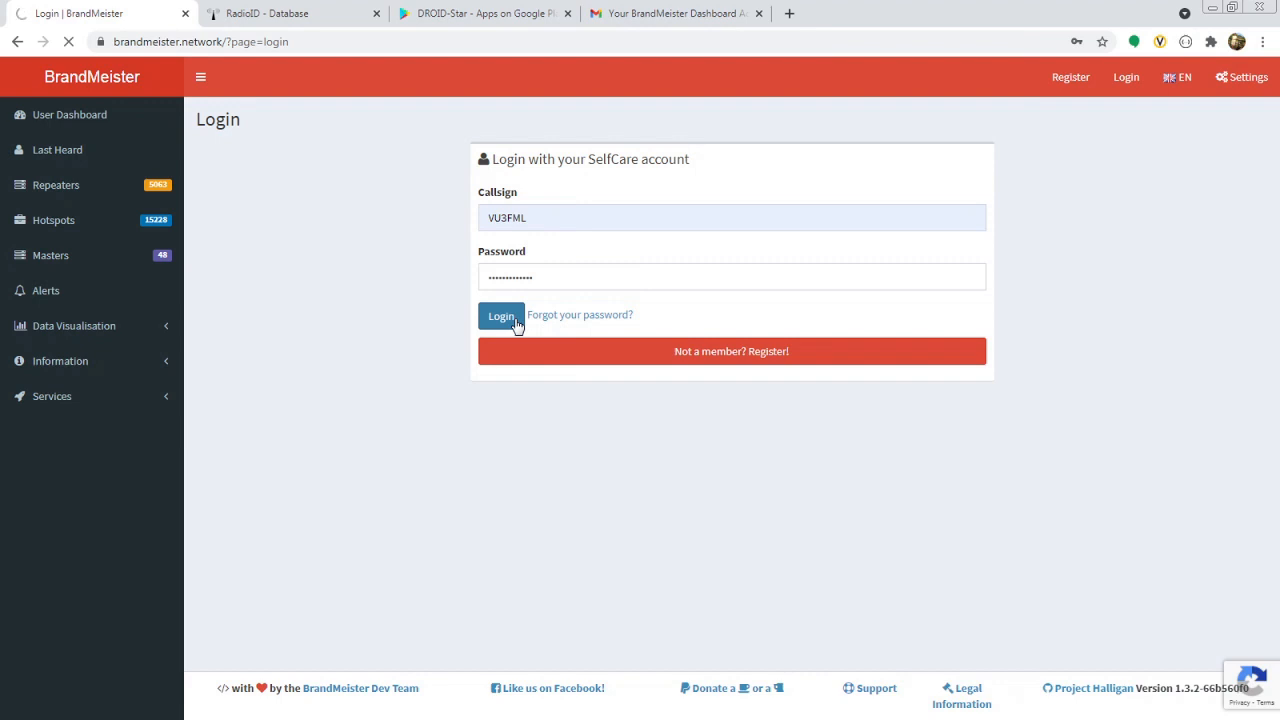
click(500, 316)
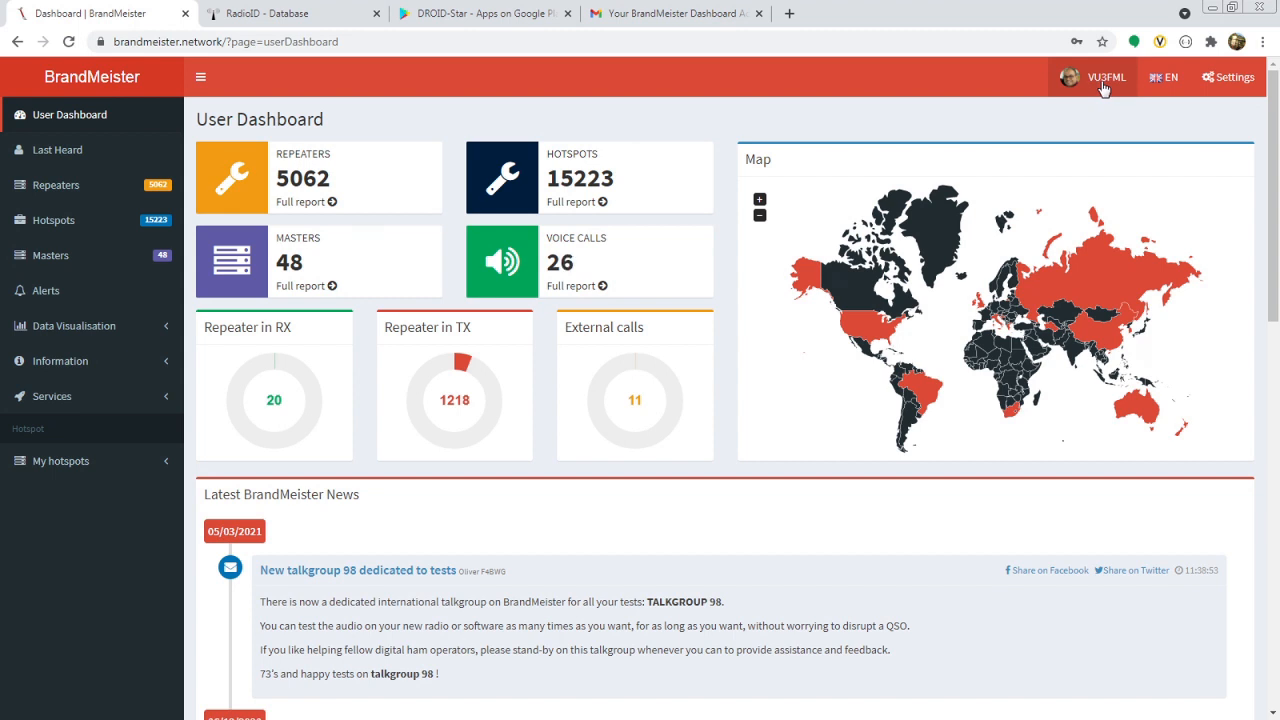
- View the callsign profile with its DMR IDs and enter profile edit mode
click(1104, 76)
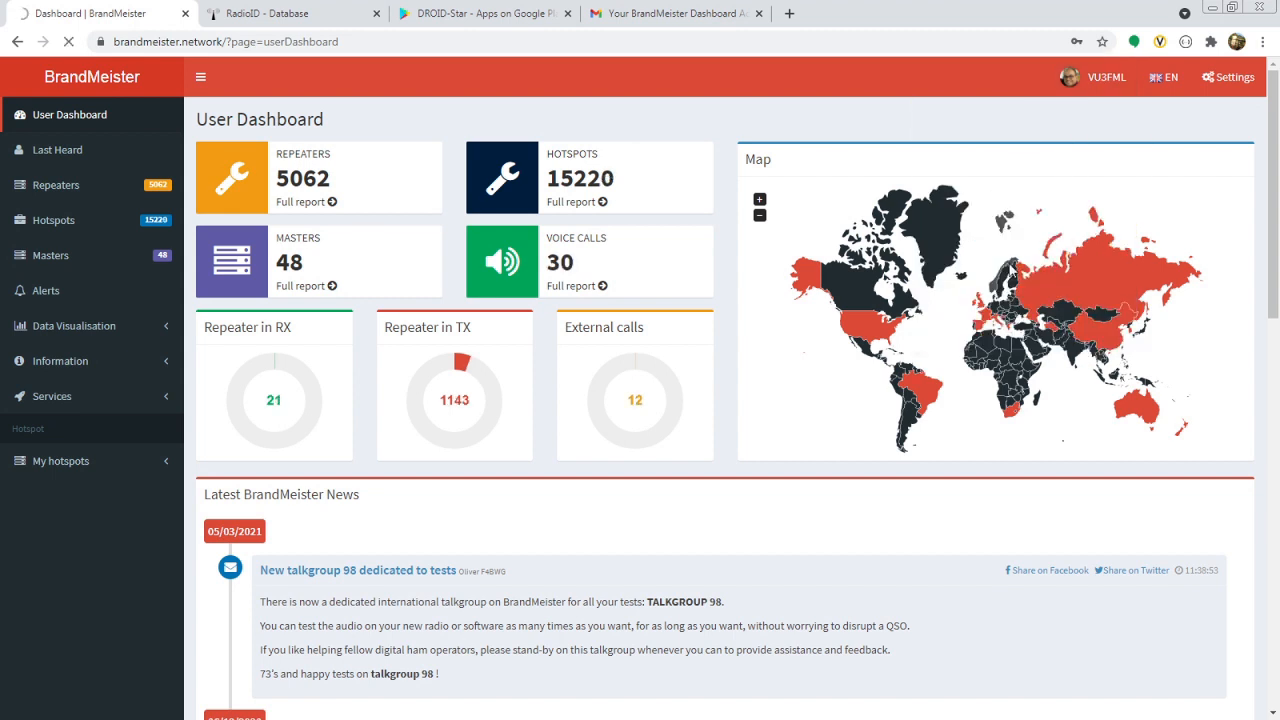
click(1104, 76)
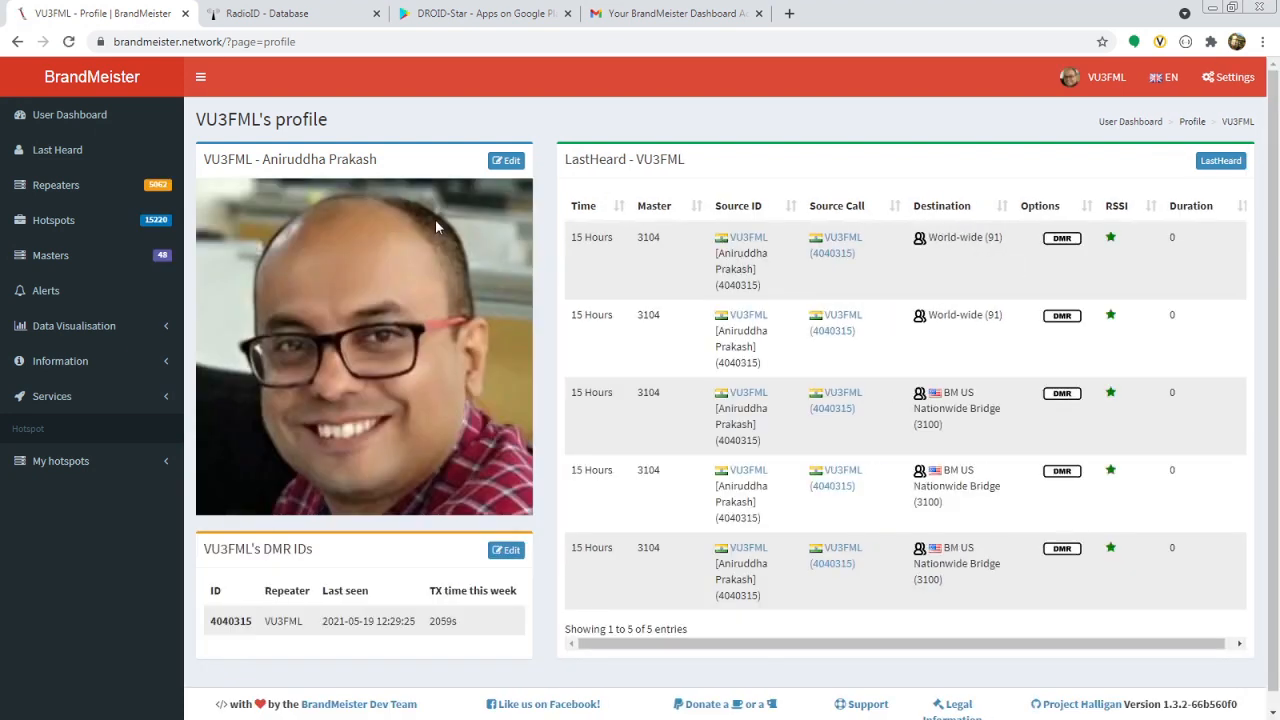
mouse_move(312, 528)
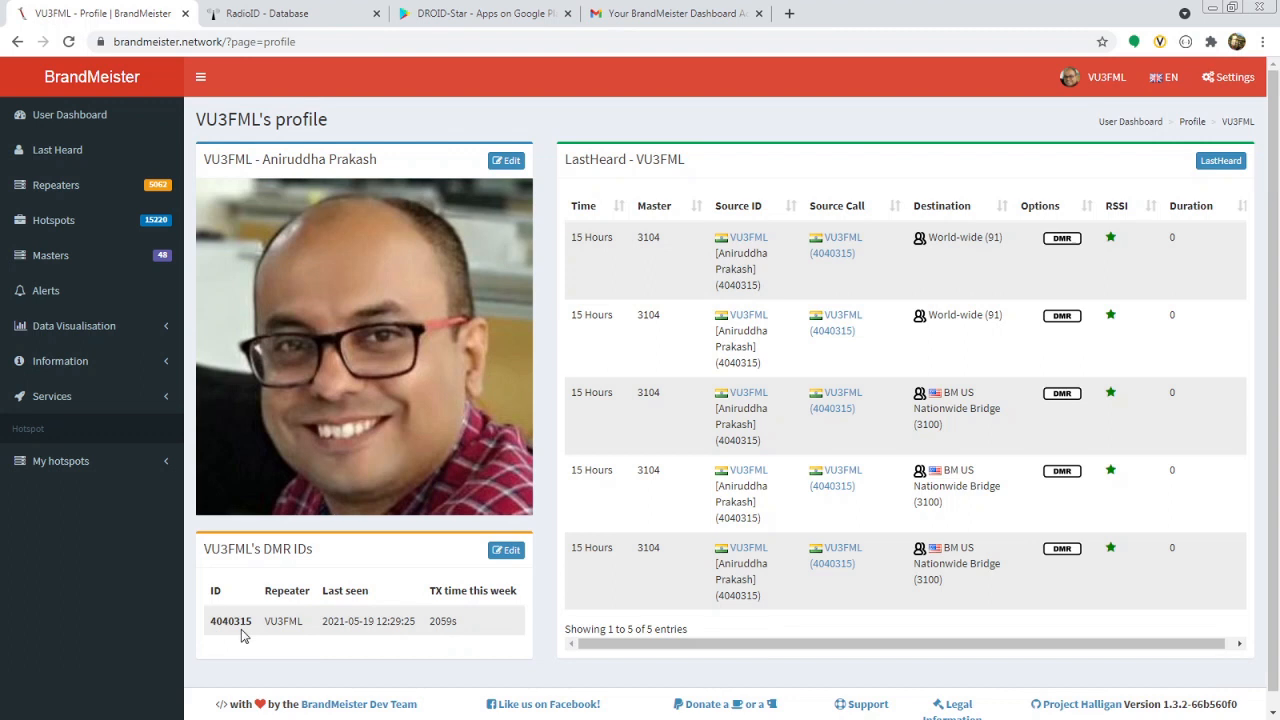
mouse_move(284, 636)
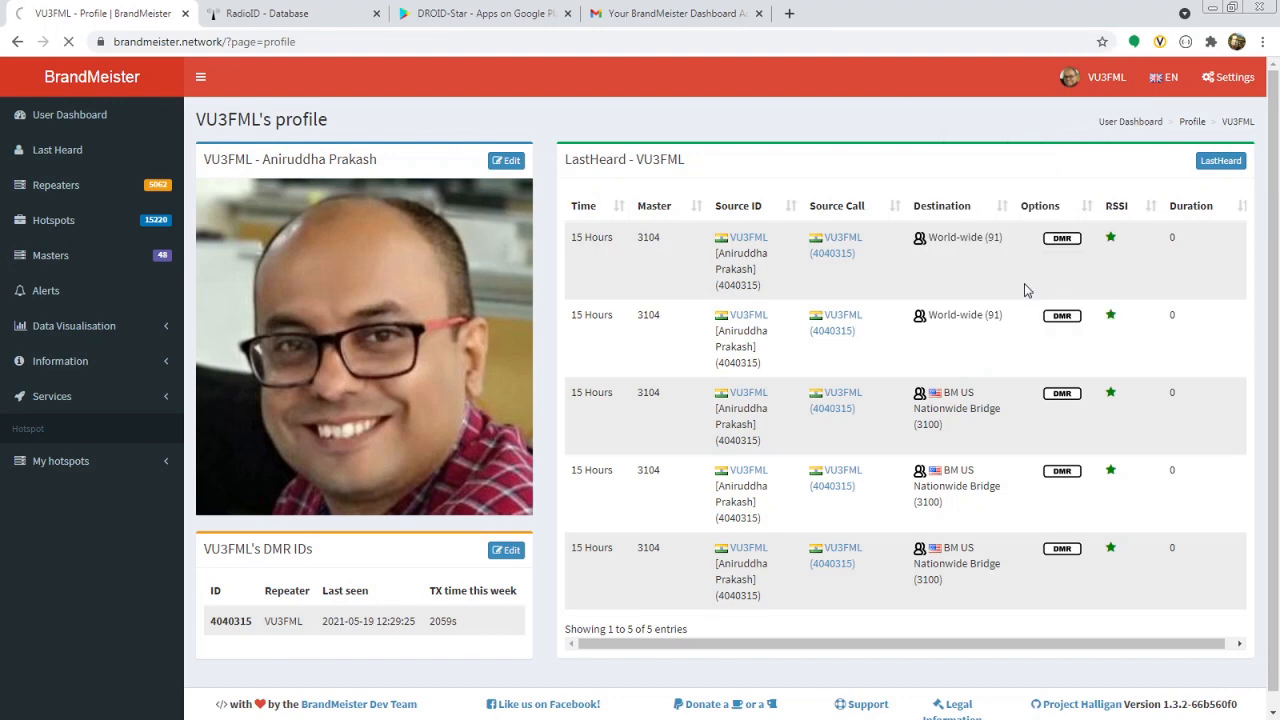
click(506, 160)
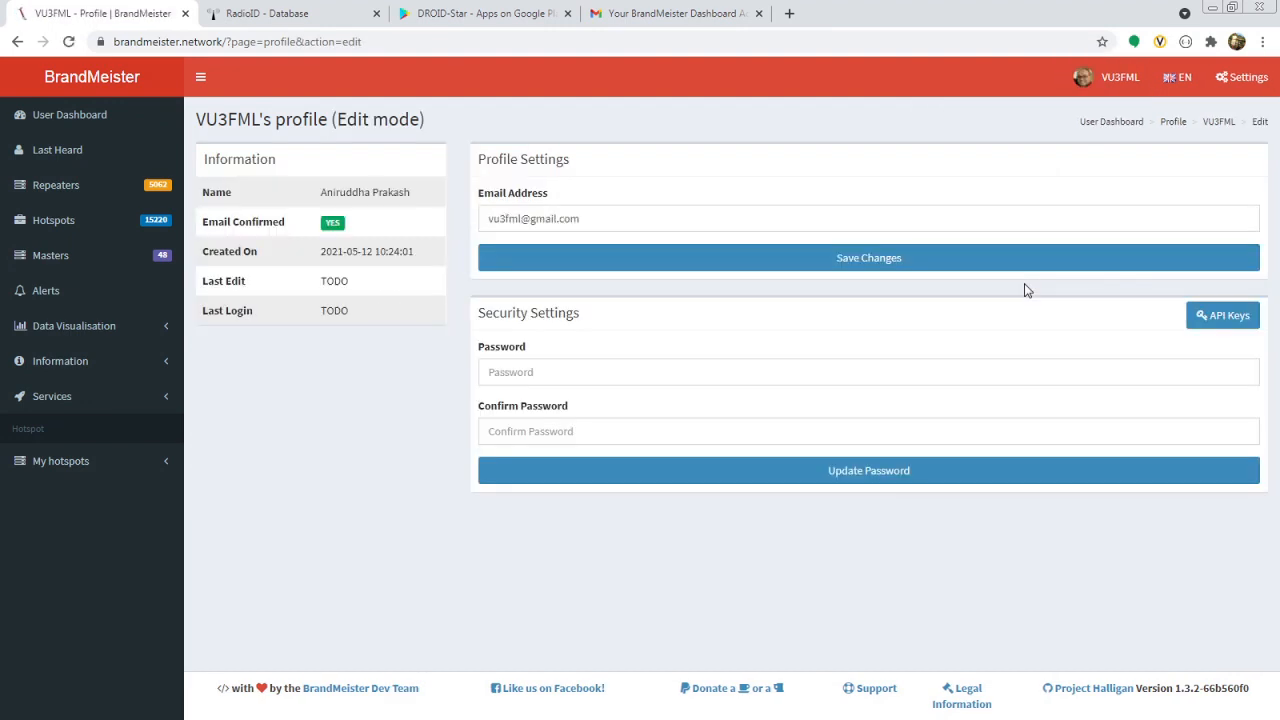
mouse_move(280, 224)
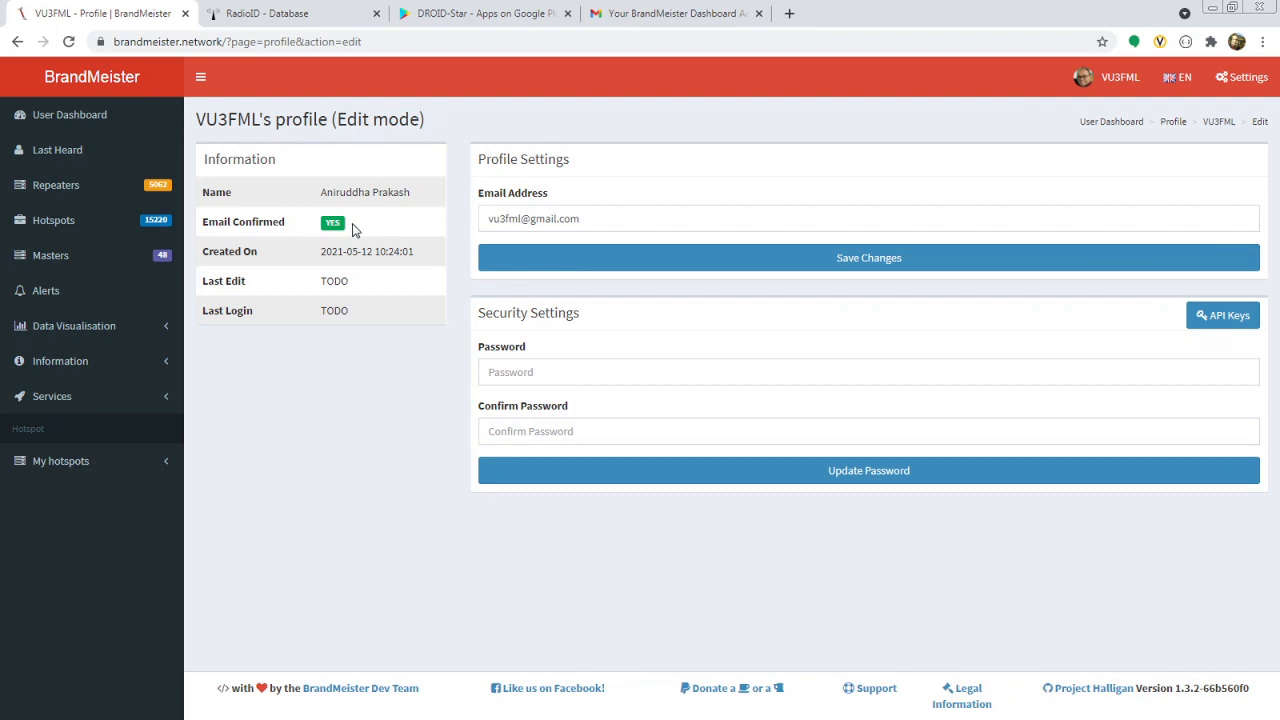
mouse_move(726, 258)
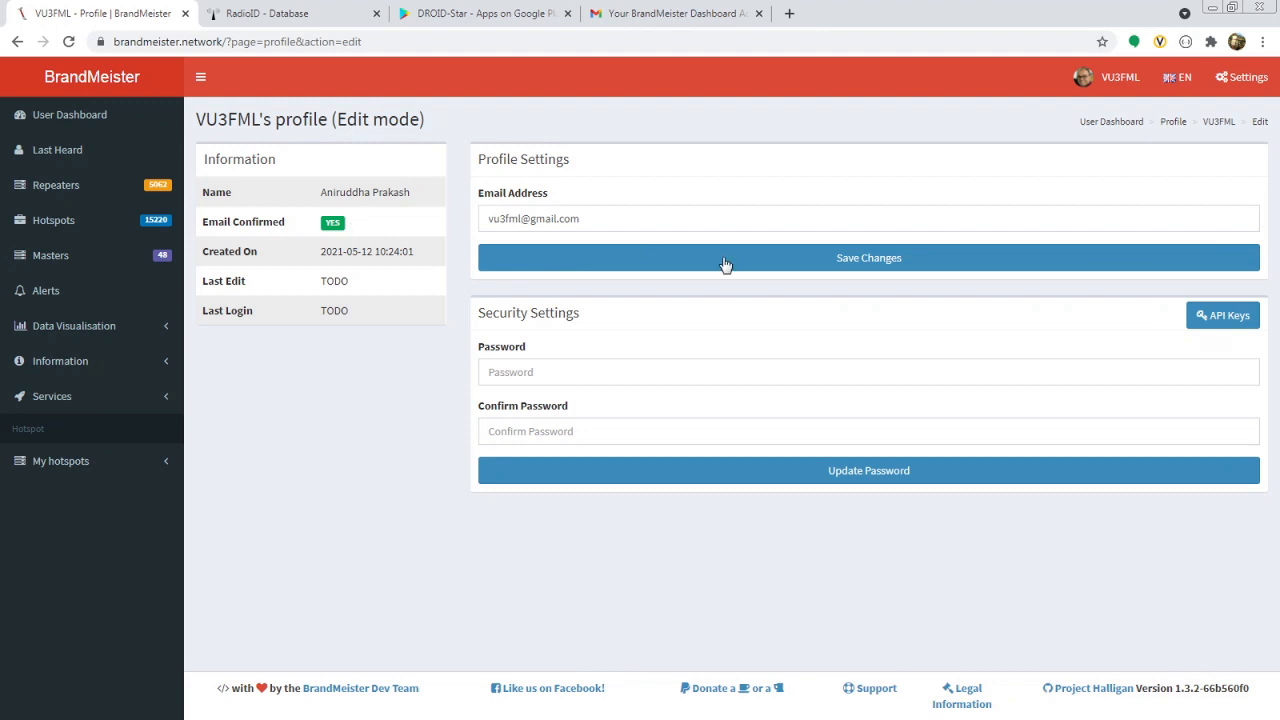
mouse_move(682, 406)
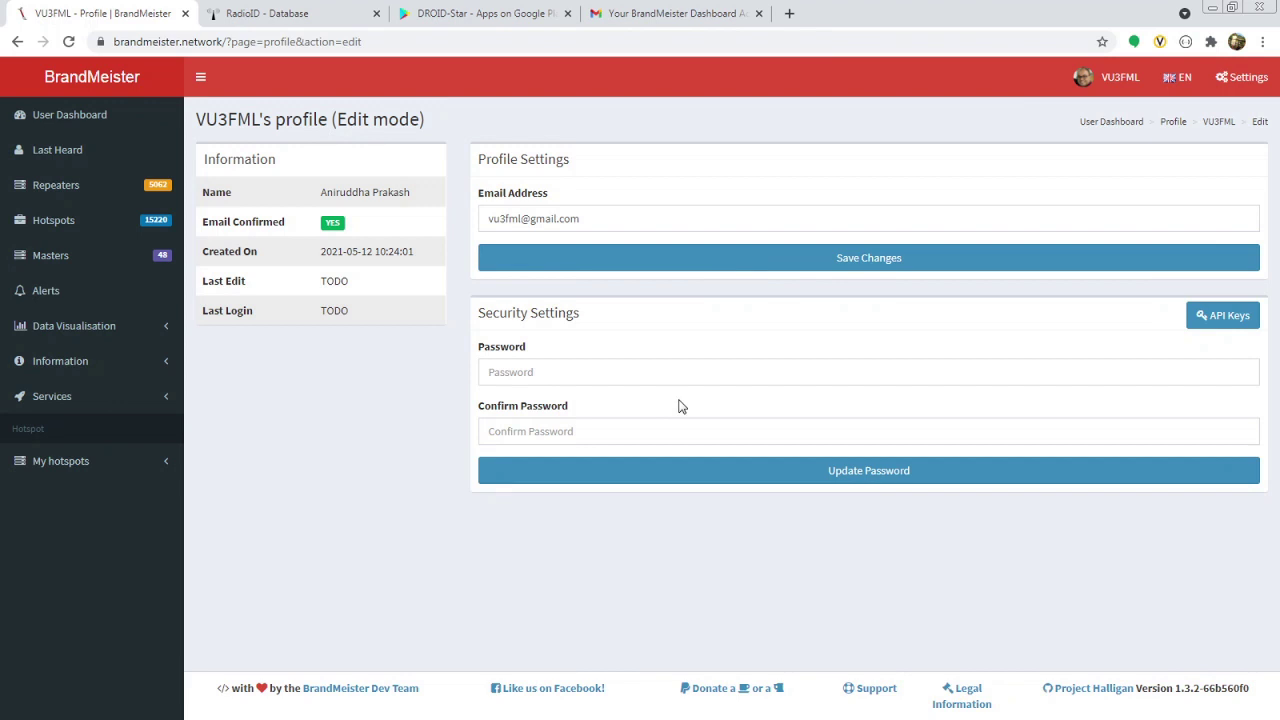
- Set the SelfCare brand to Chinese Radio, then move to the DROID-Star Google Play listing
click(1118, 76)
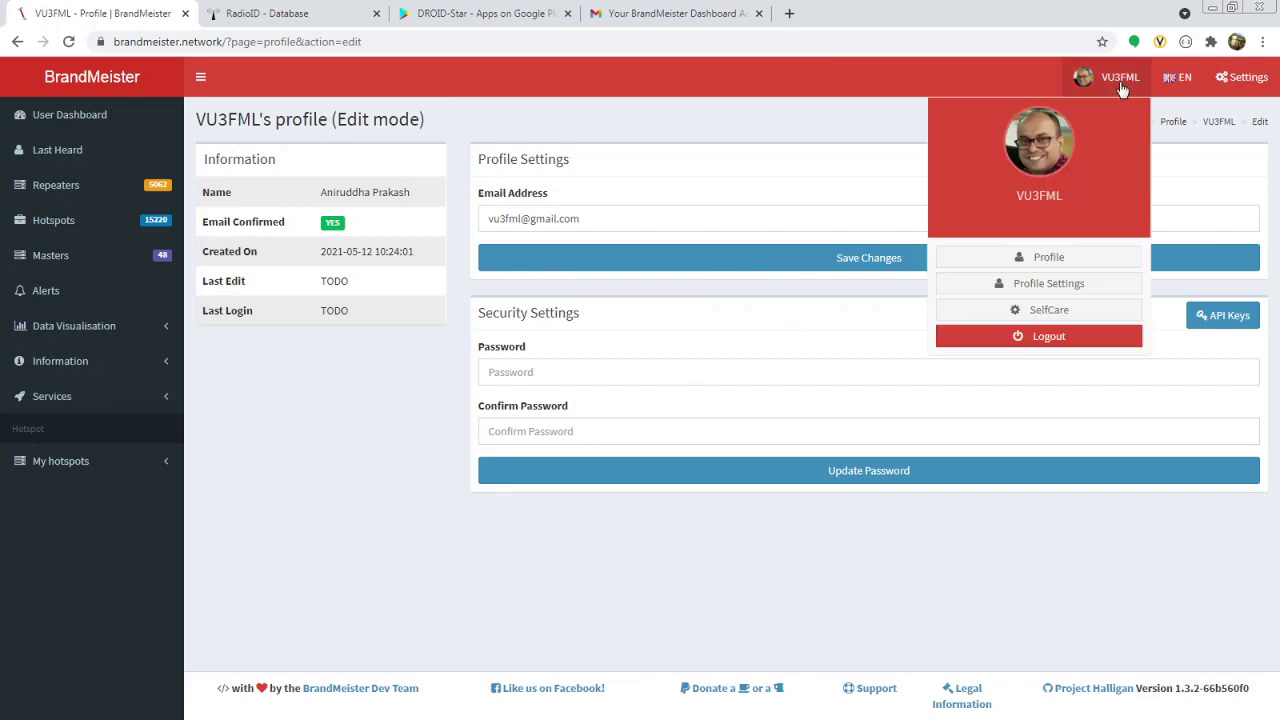
mouse_move(1026, 316)
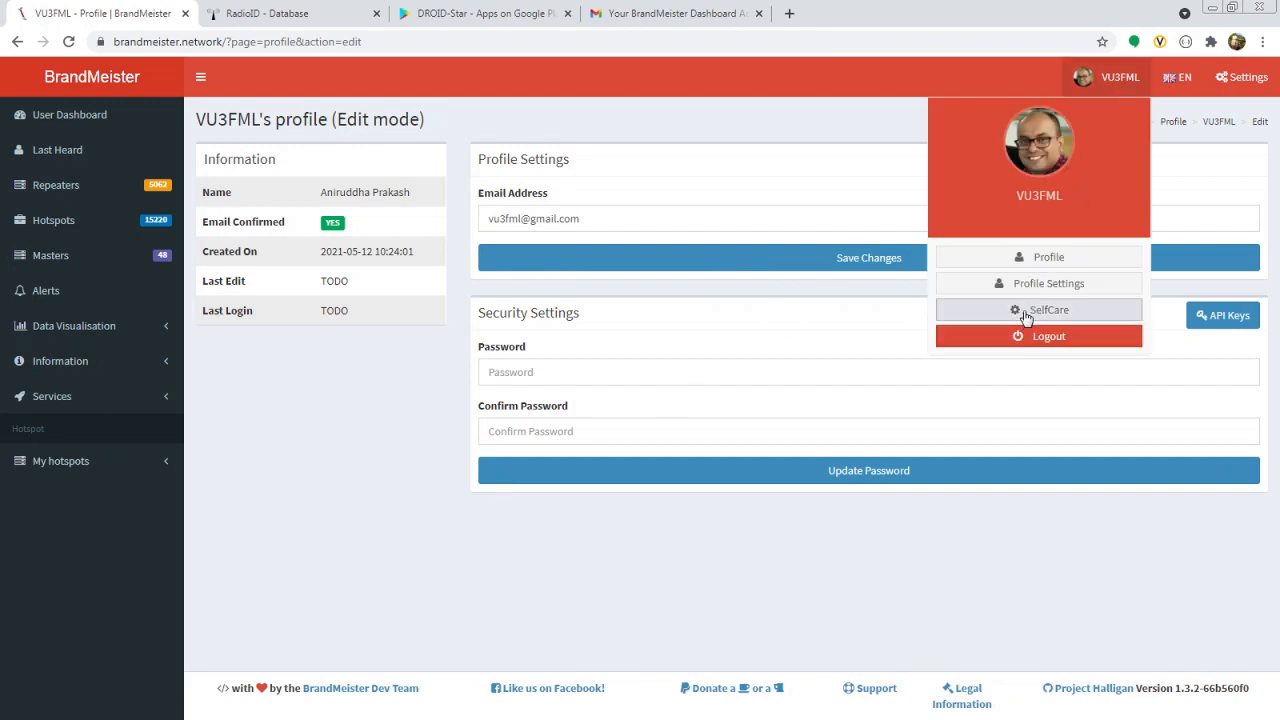
click(1048, 308)
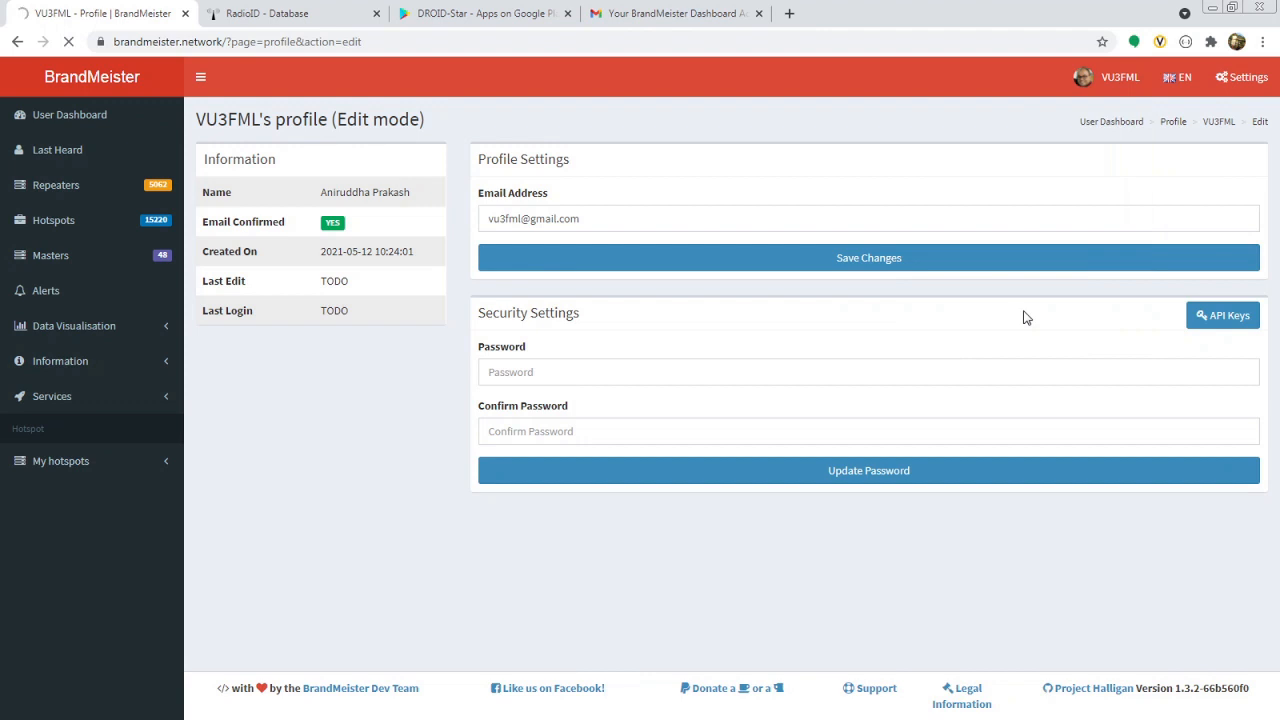
click(54, 424)
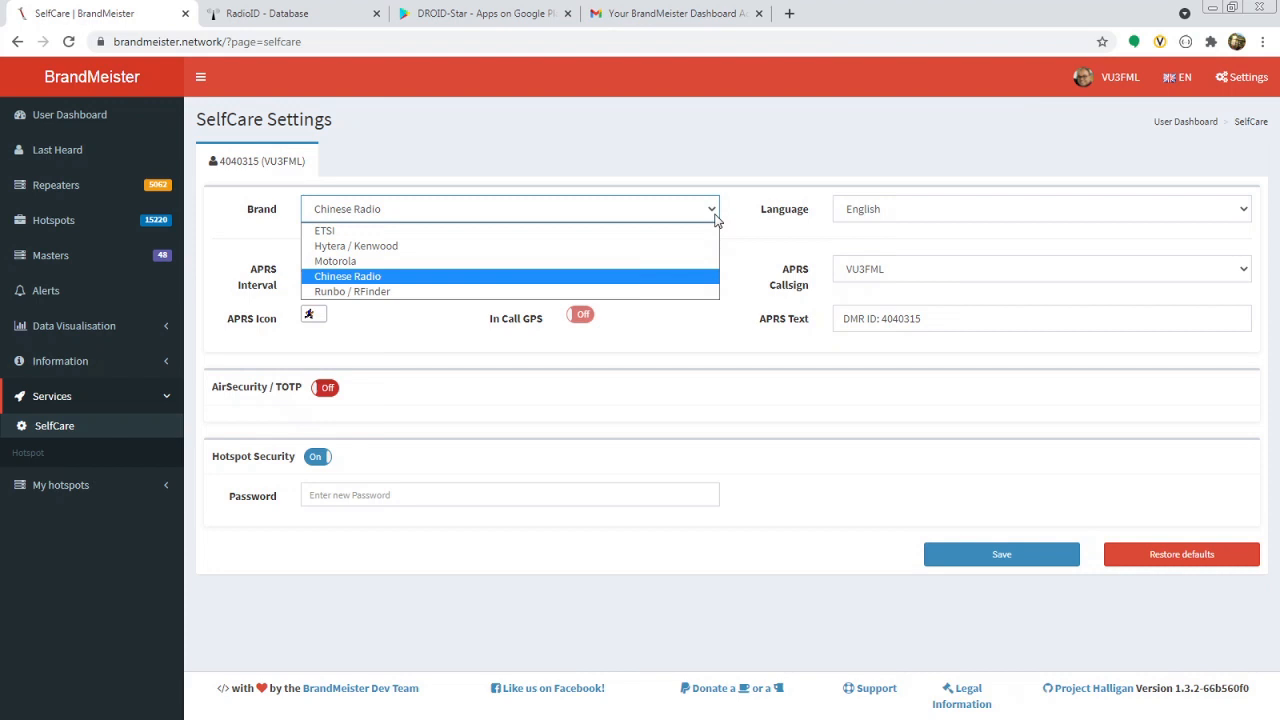
click(348, 276)
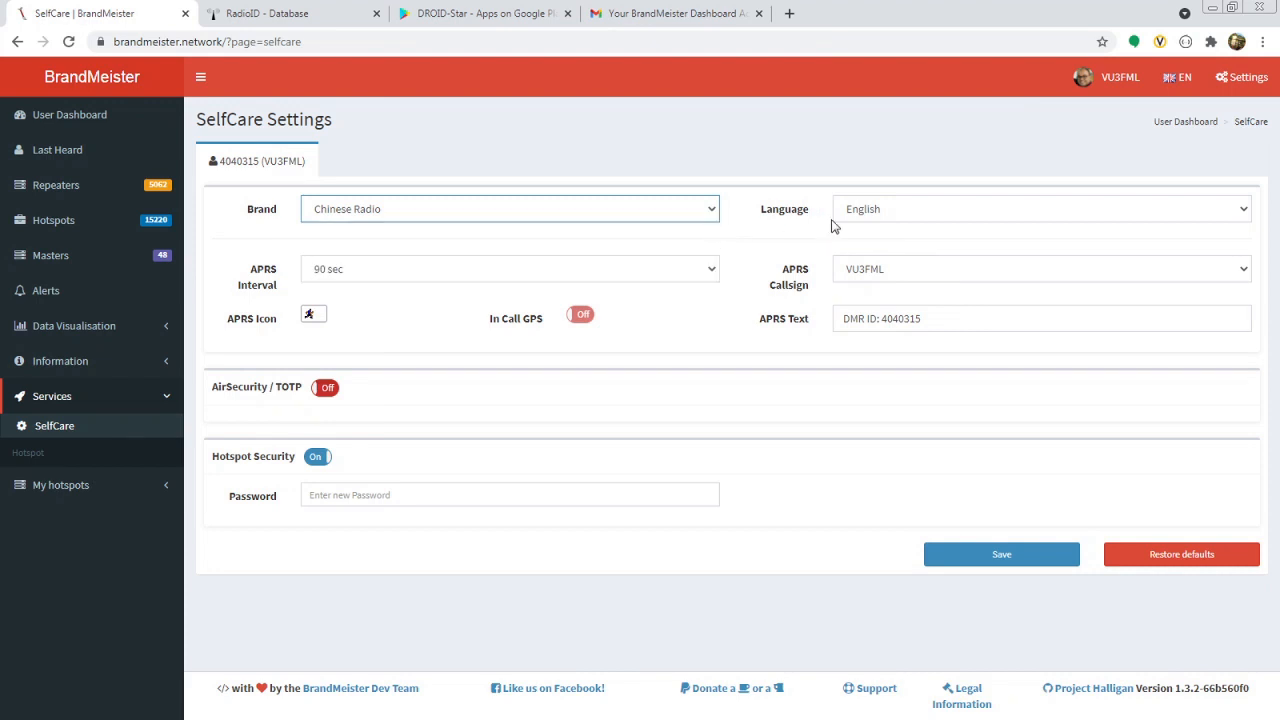
mouse_move(888, 282)
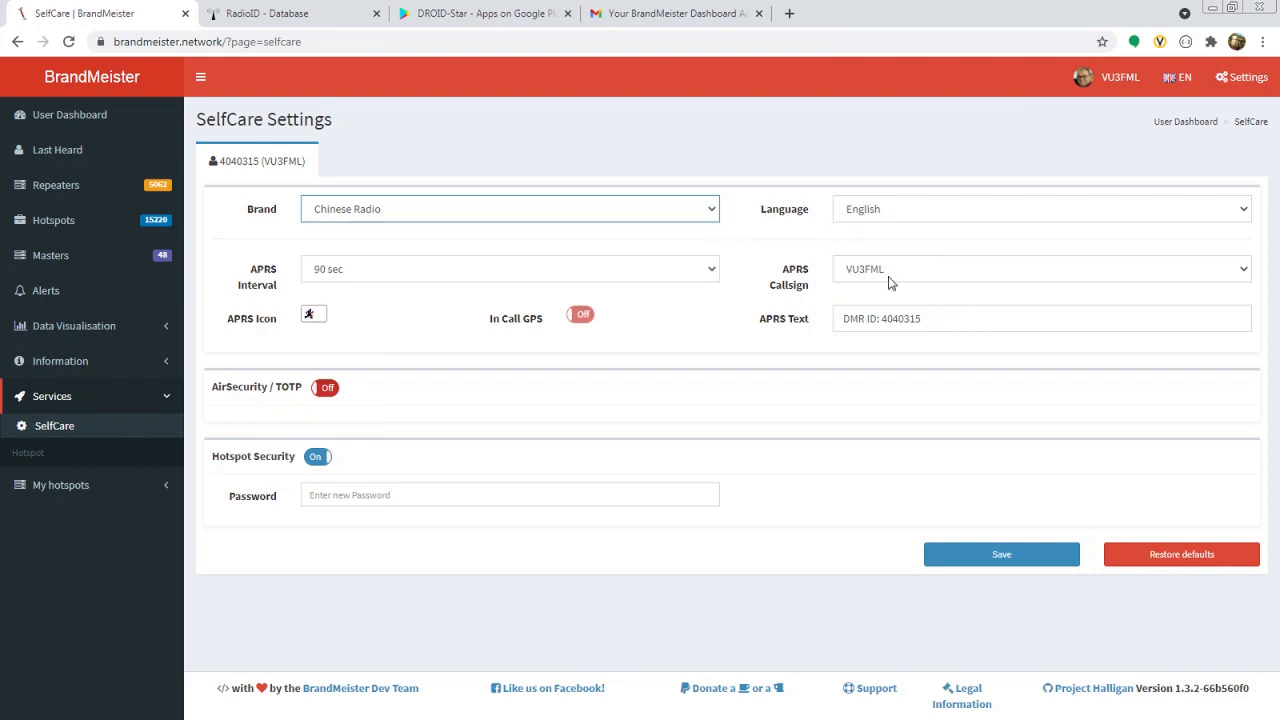
mouse_move(948, 344)
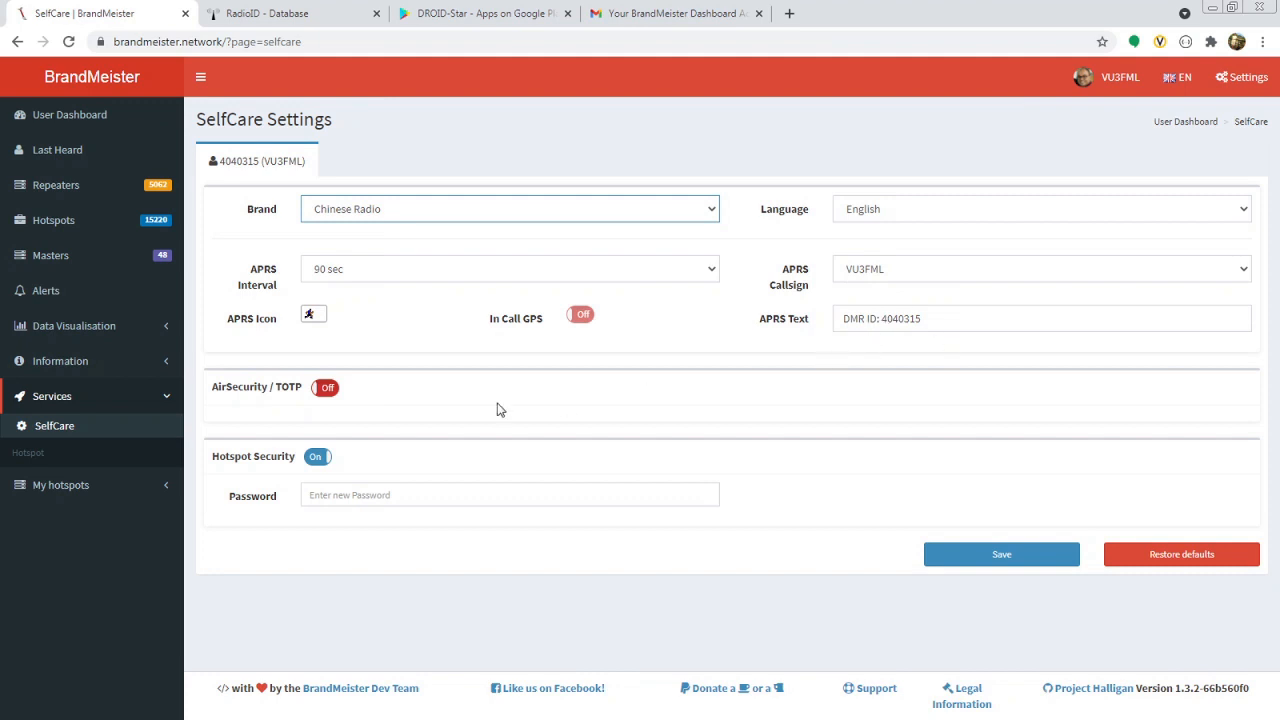
mouse_move(284, 460)
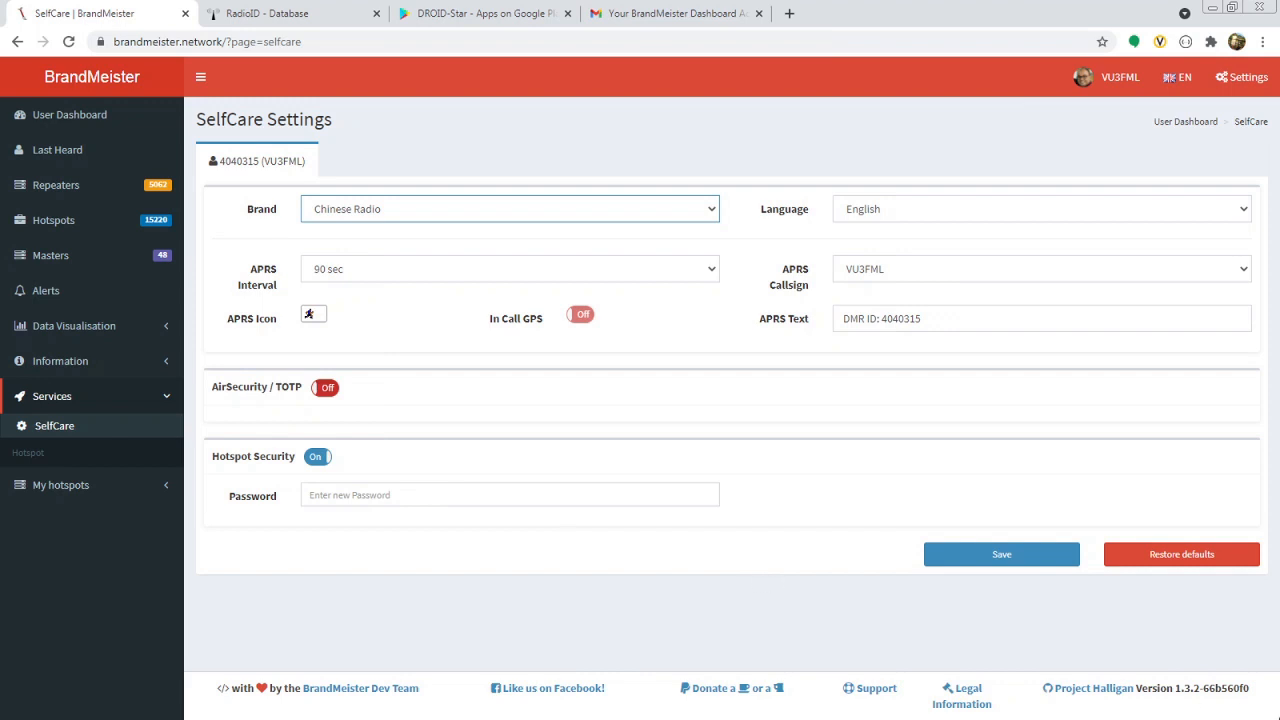
click(484, 12)
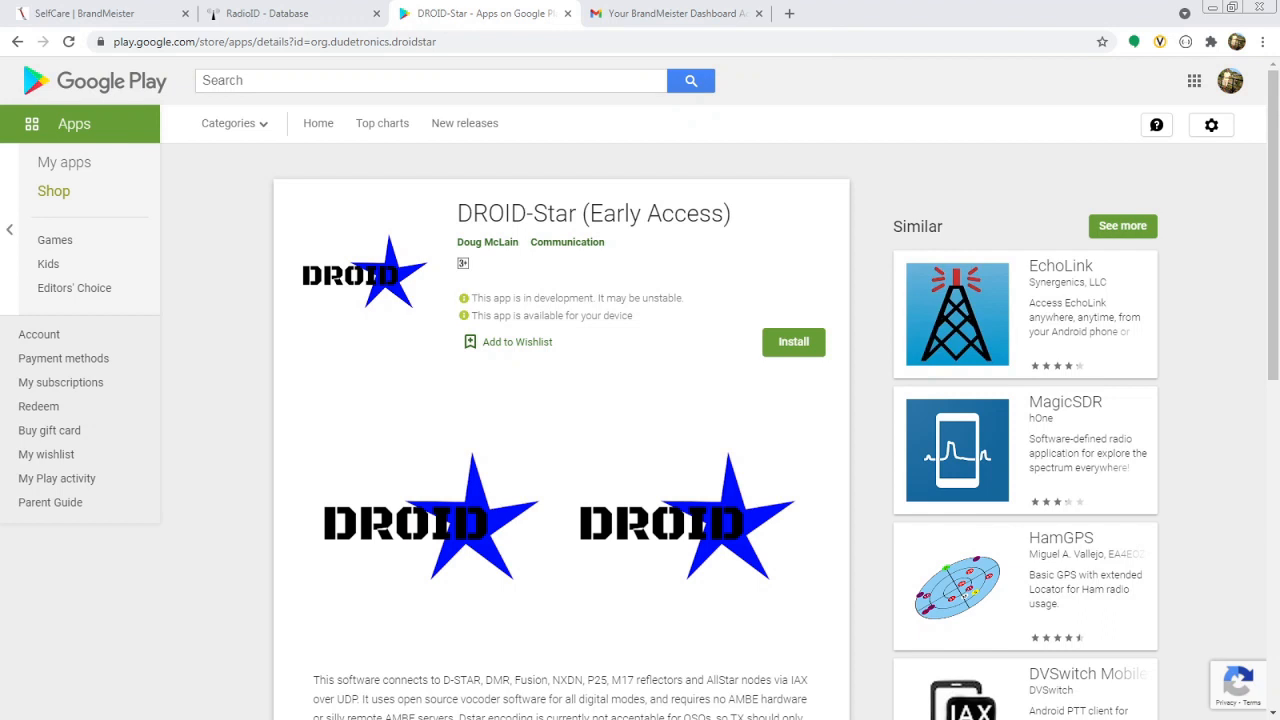
click(430, 80)
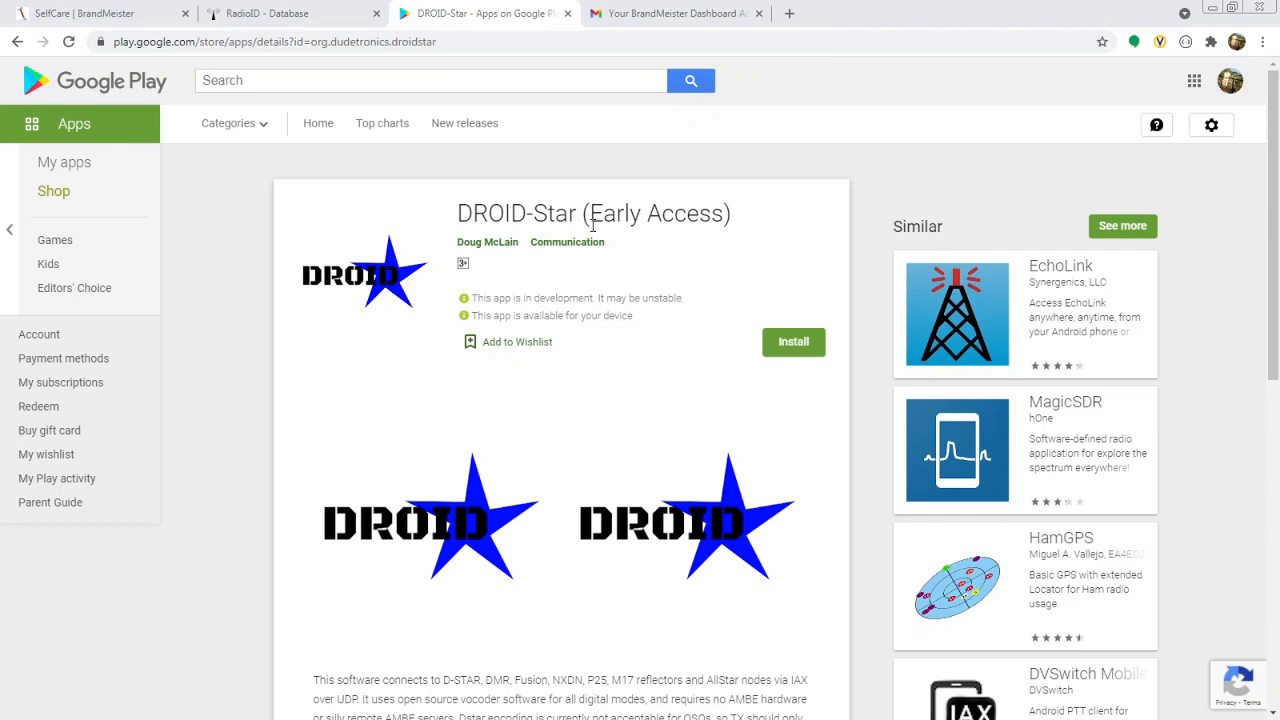
mouse_move(792, 342)
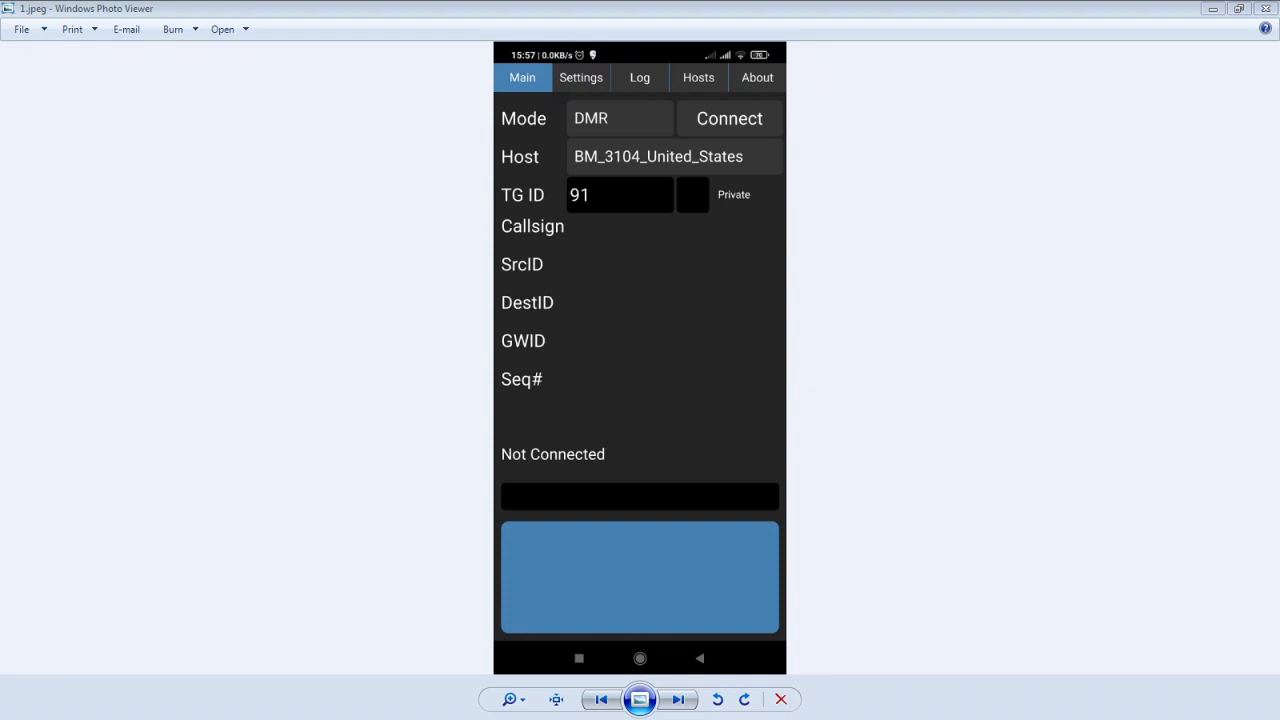
mouse_move(396, 440)
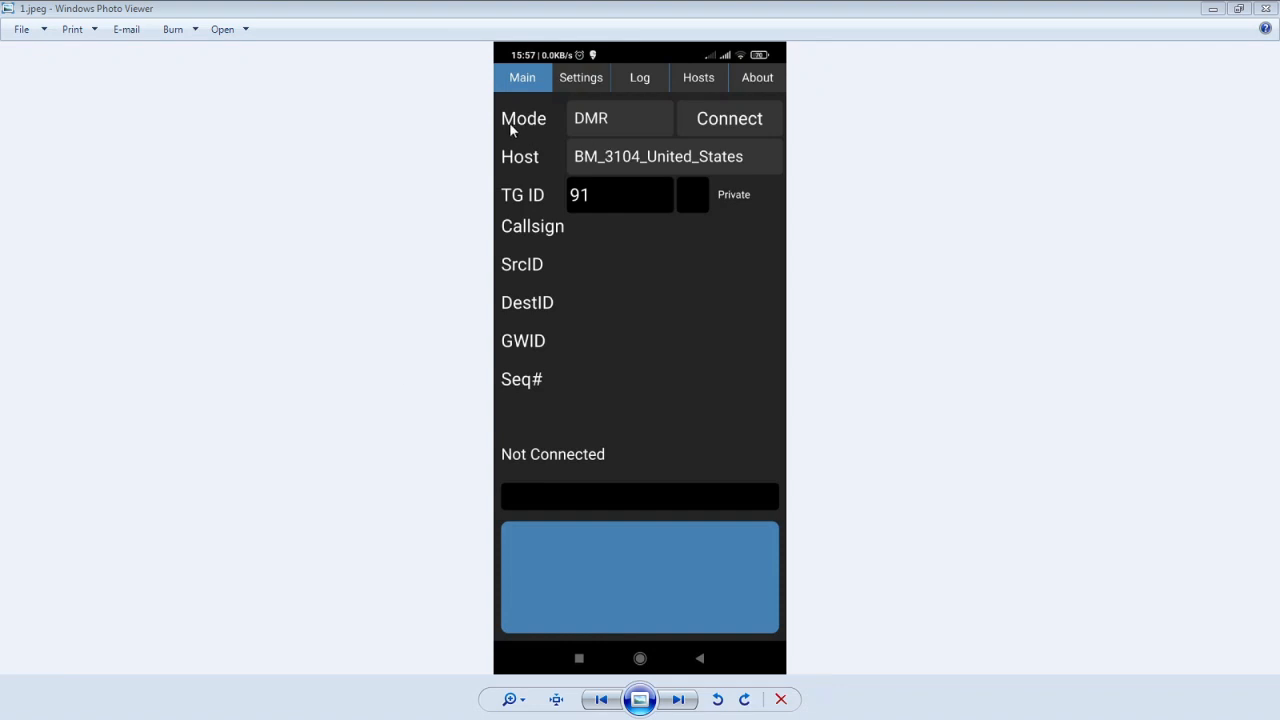
mouse_move(608, 126)
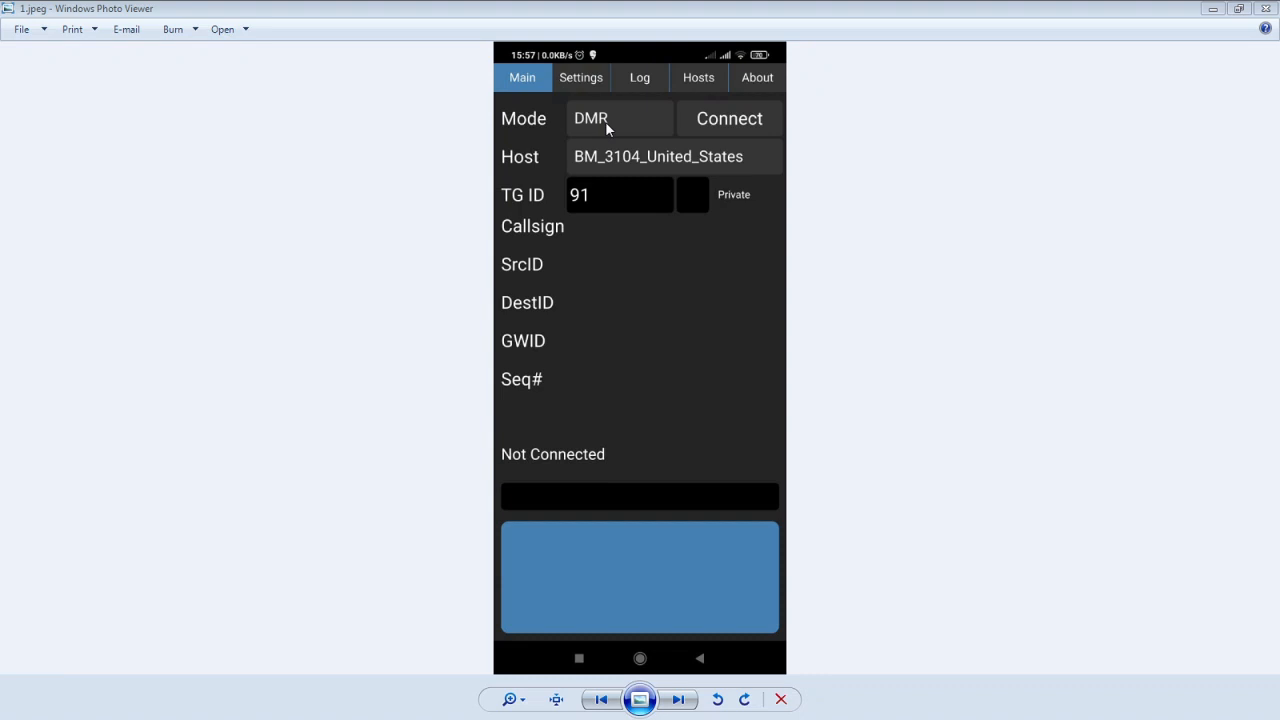
mouse_move(612, 166)
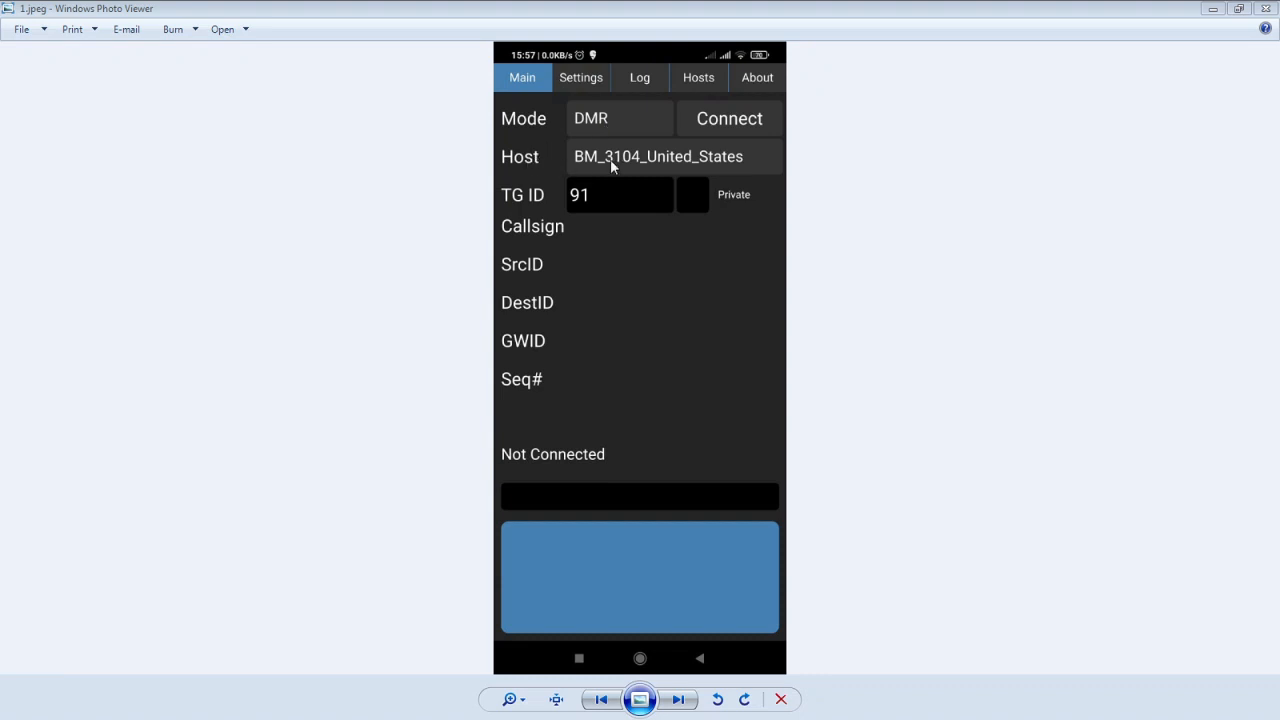
mouse_move(722, 172)
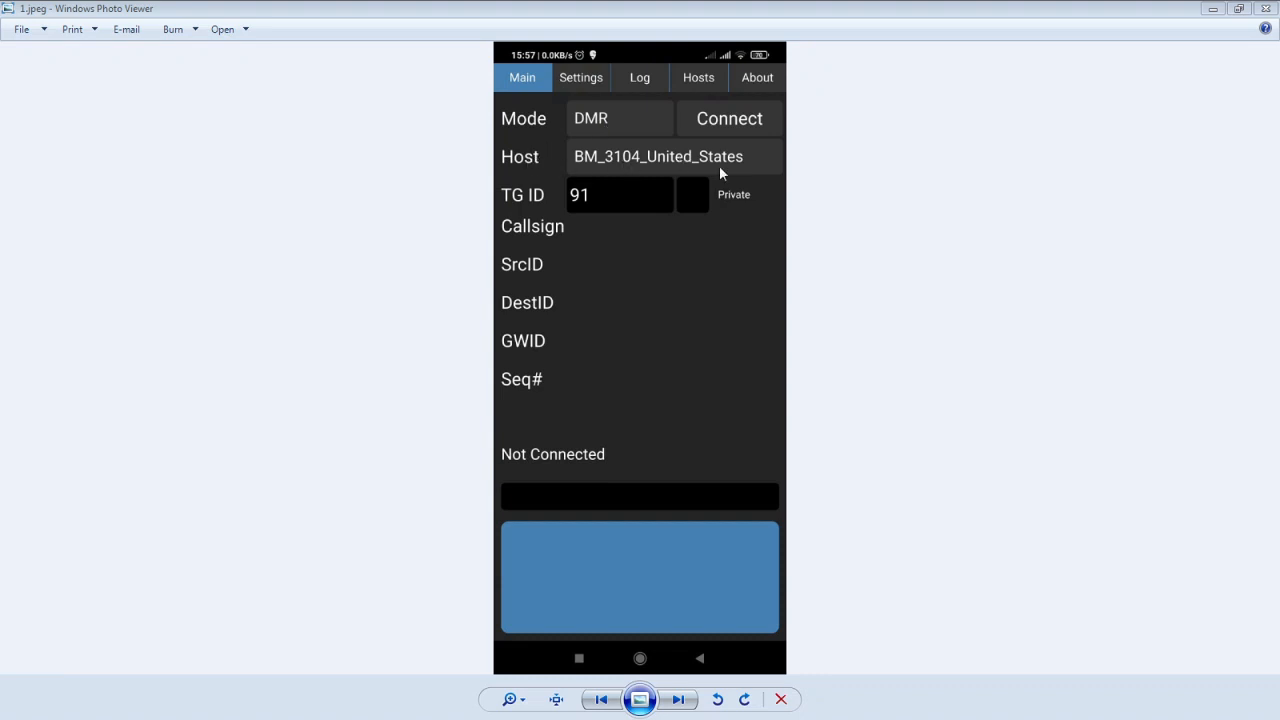
mouse_move(528, 210)
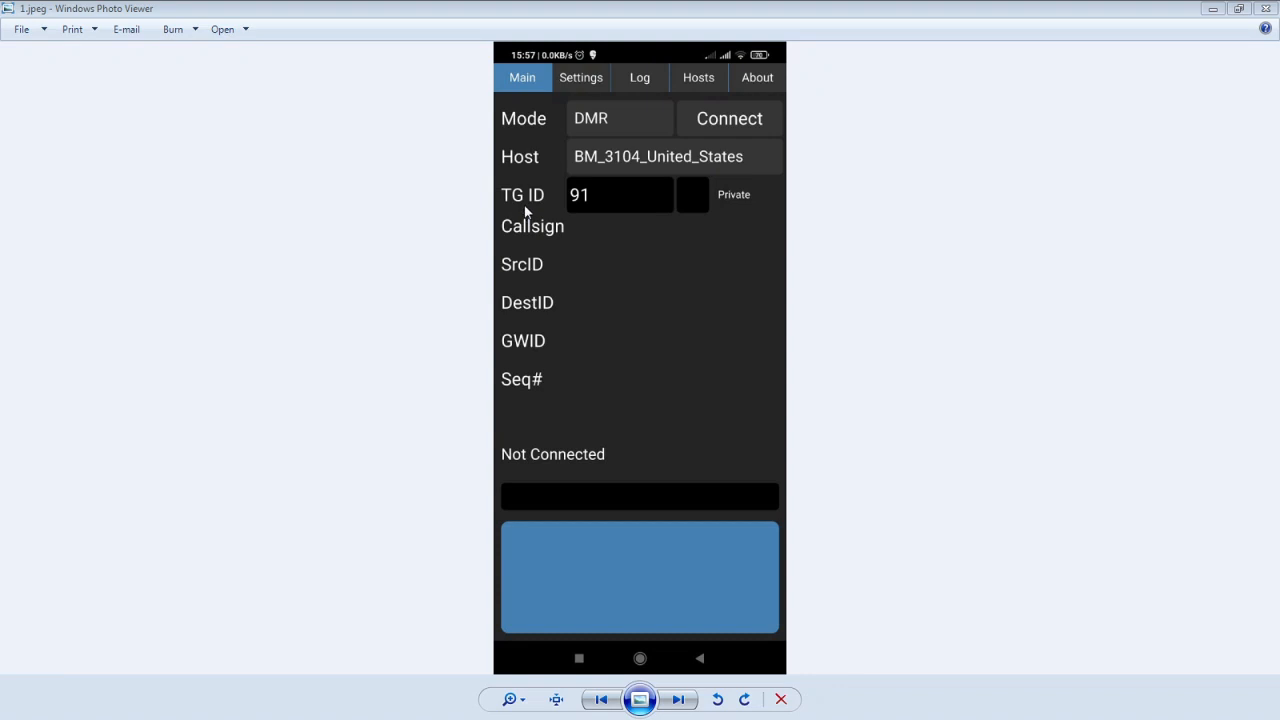
mouse_move(576, 210)
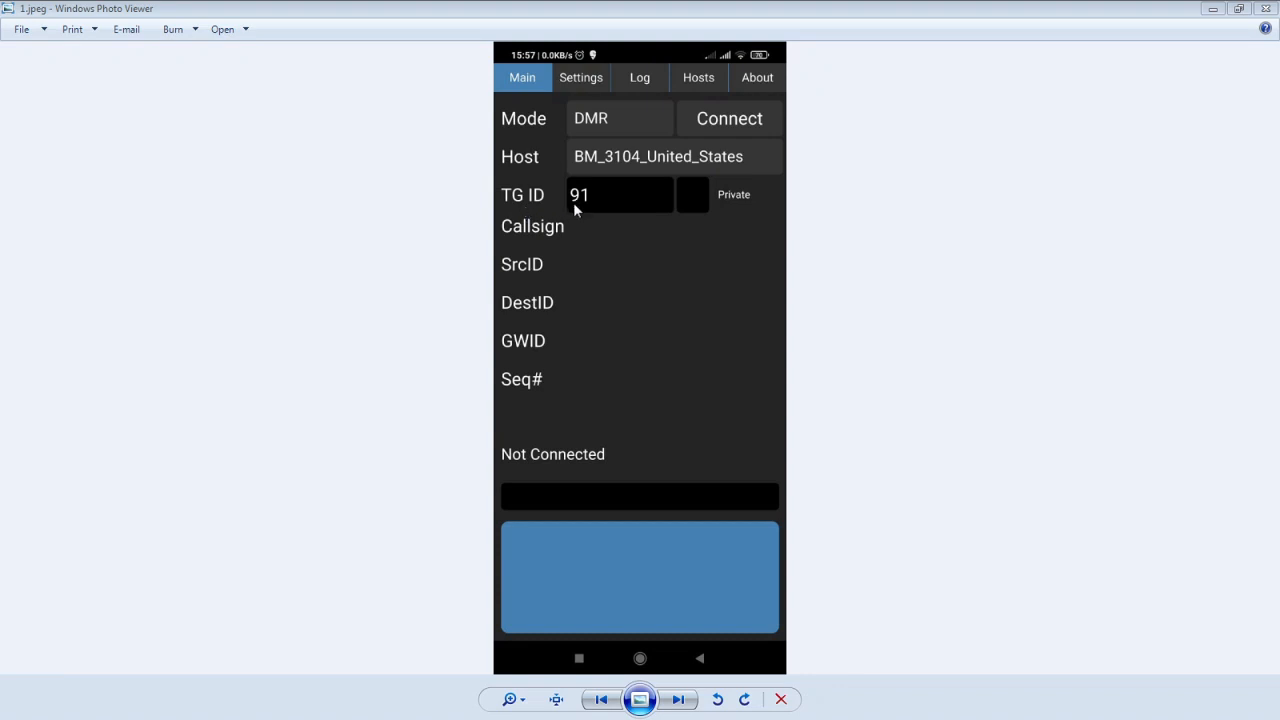
mouse_move(576, 374)
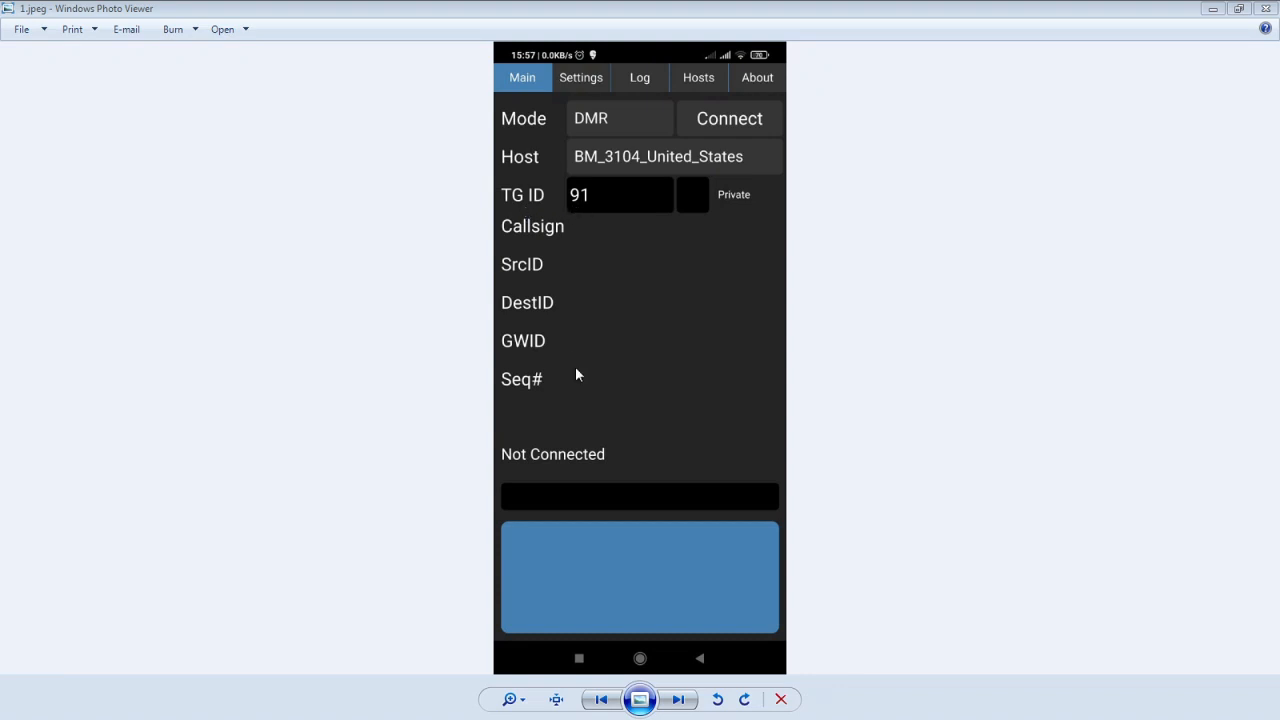
click(680, 700)
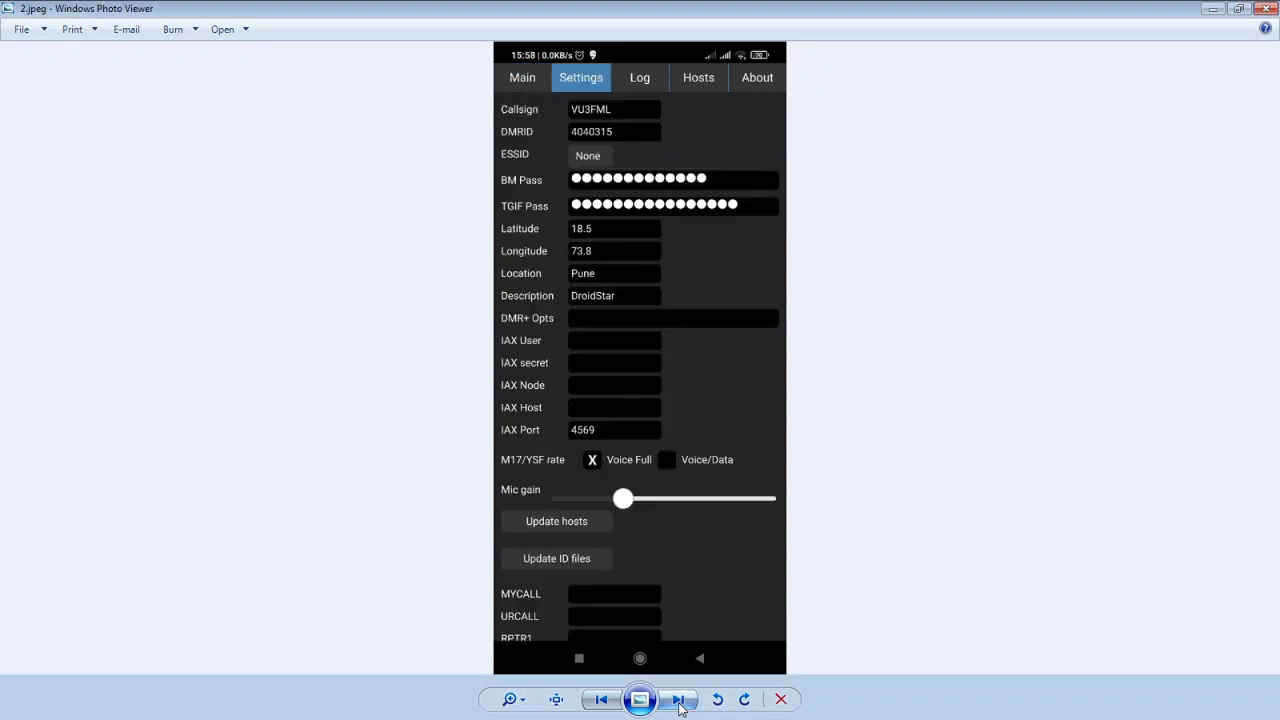
mouse_move(536, 326)
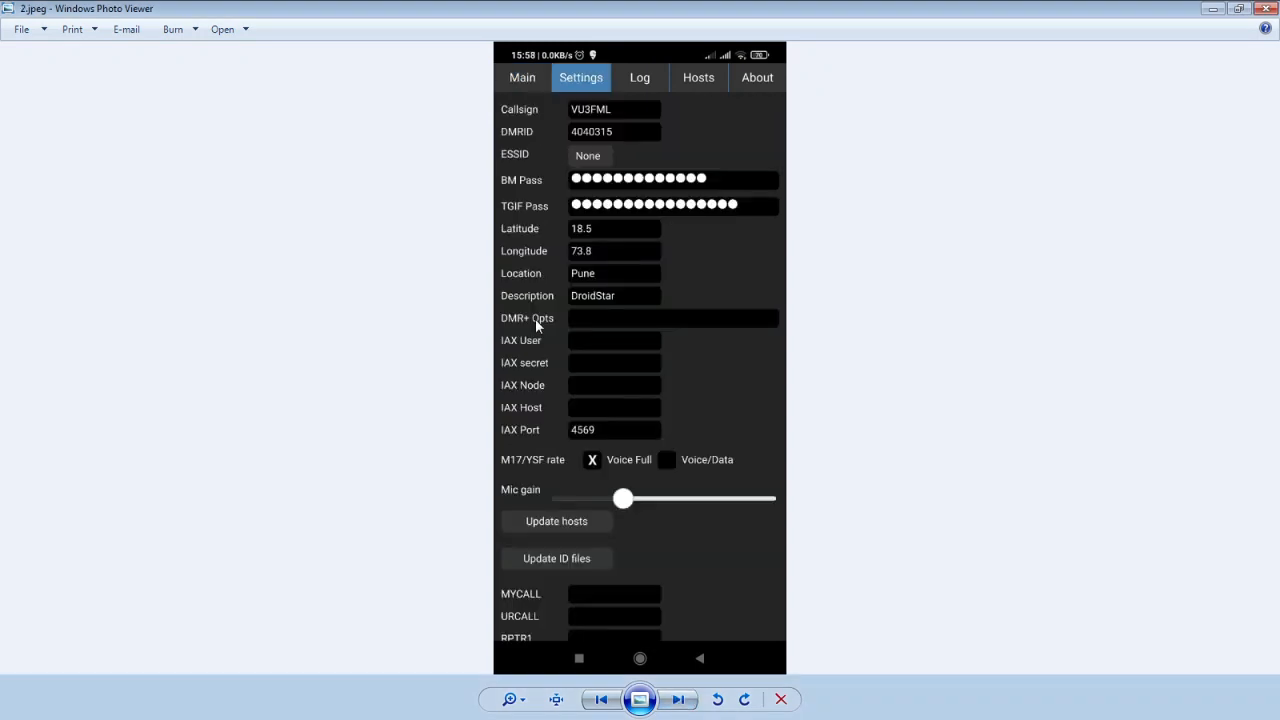
mouse_move(520, 120)
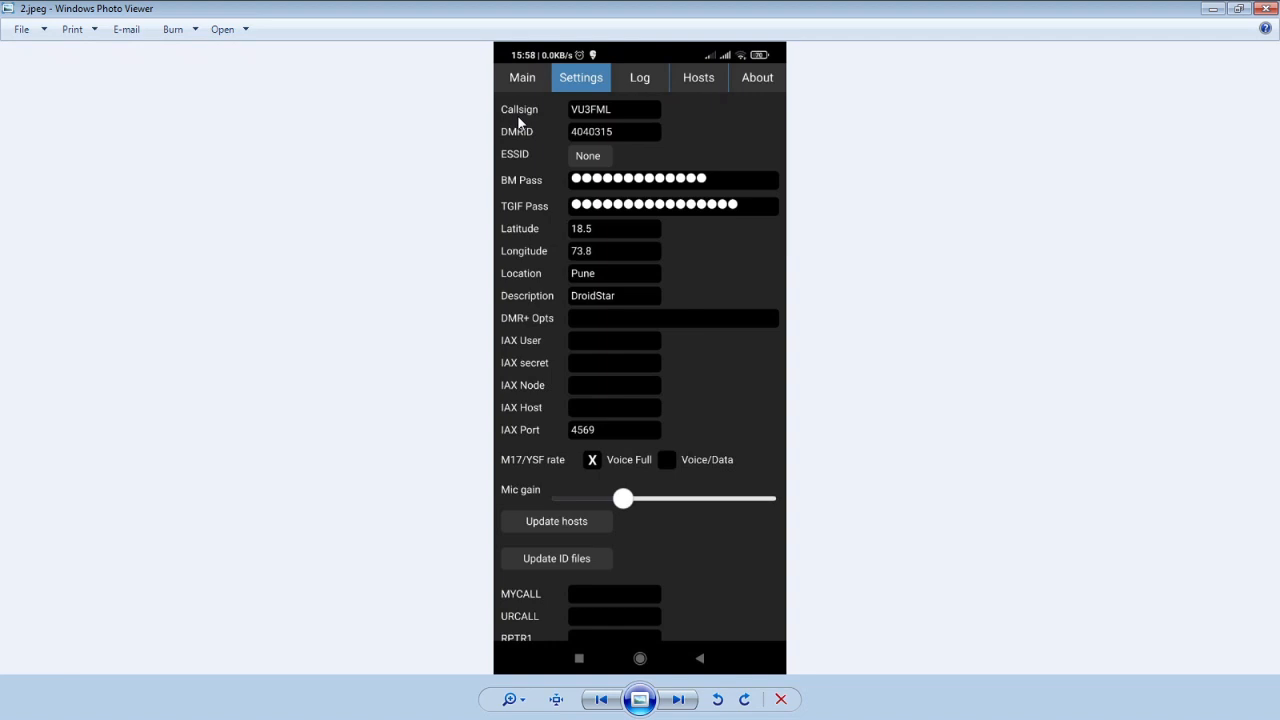
mouse_move(592, 124)
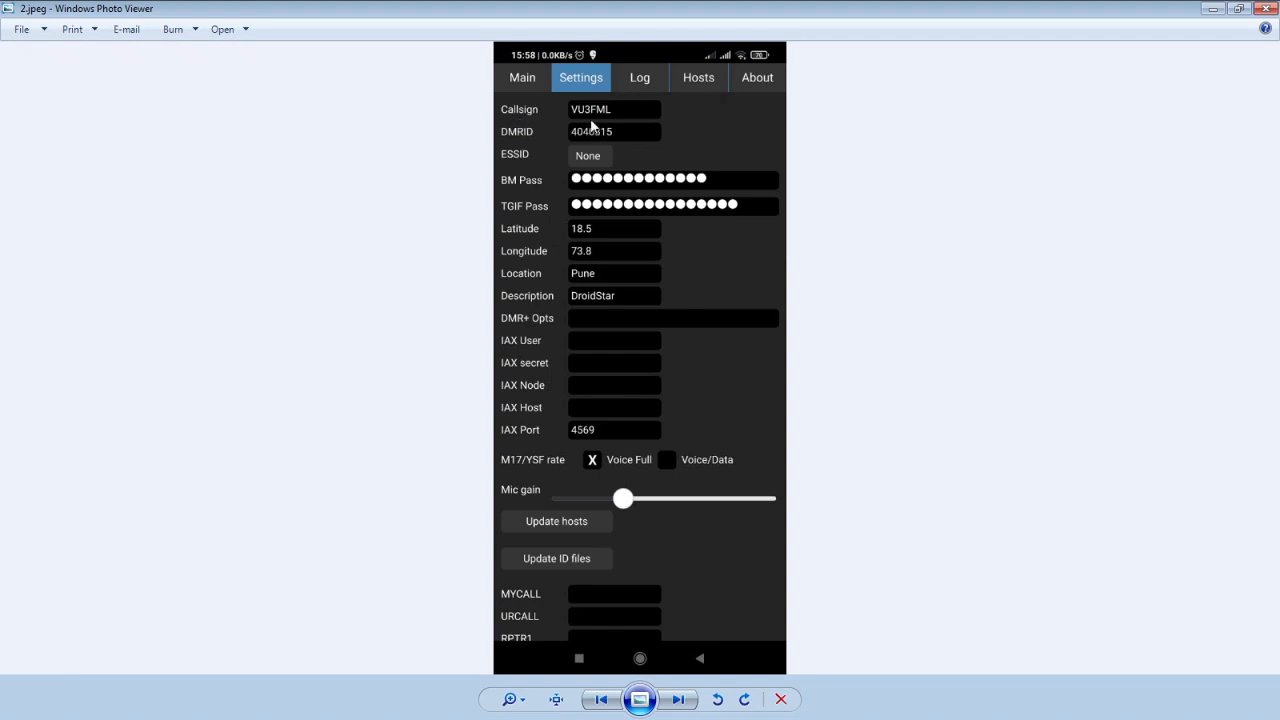
mouse_move(596, 144)
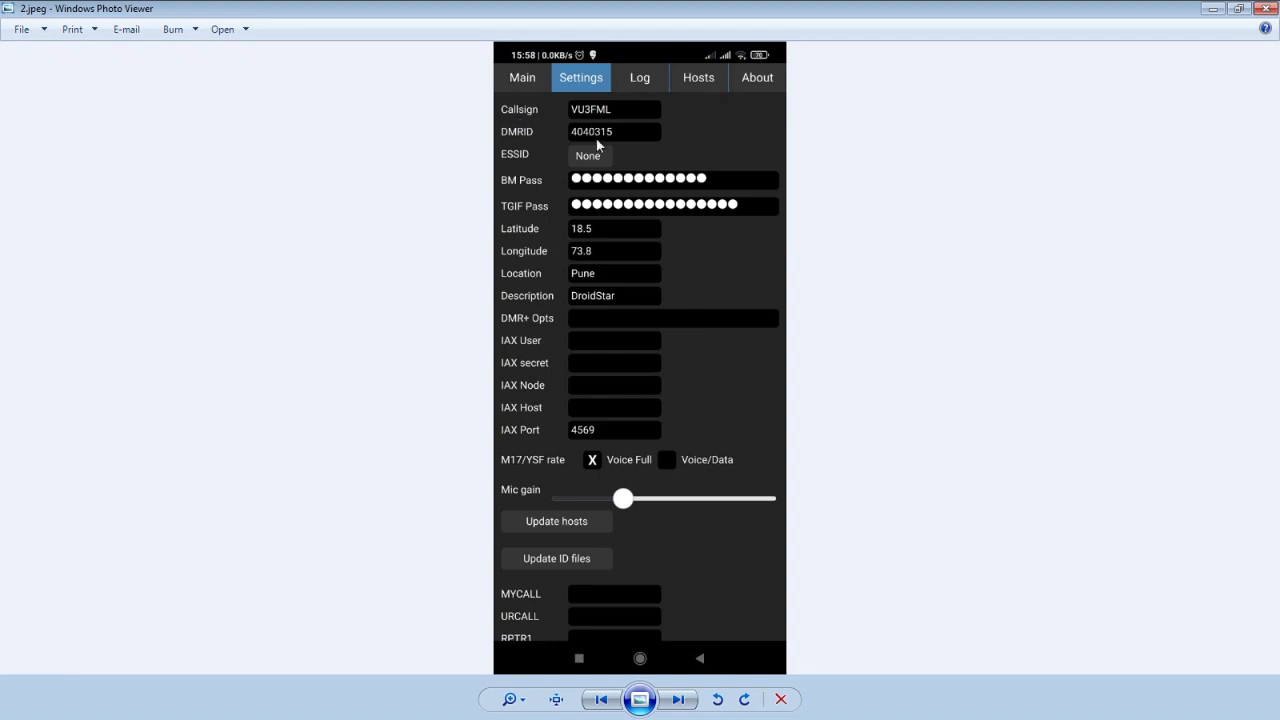
mouse_move(520, 166)
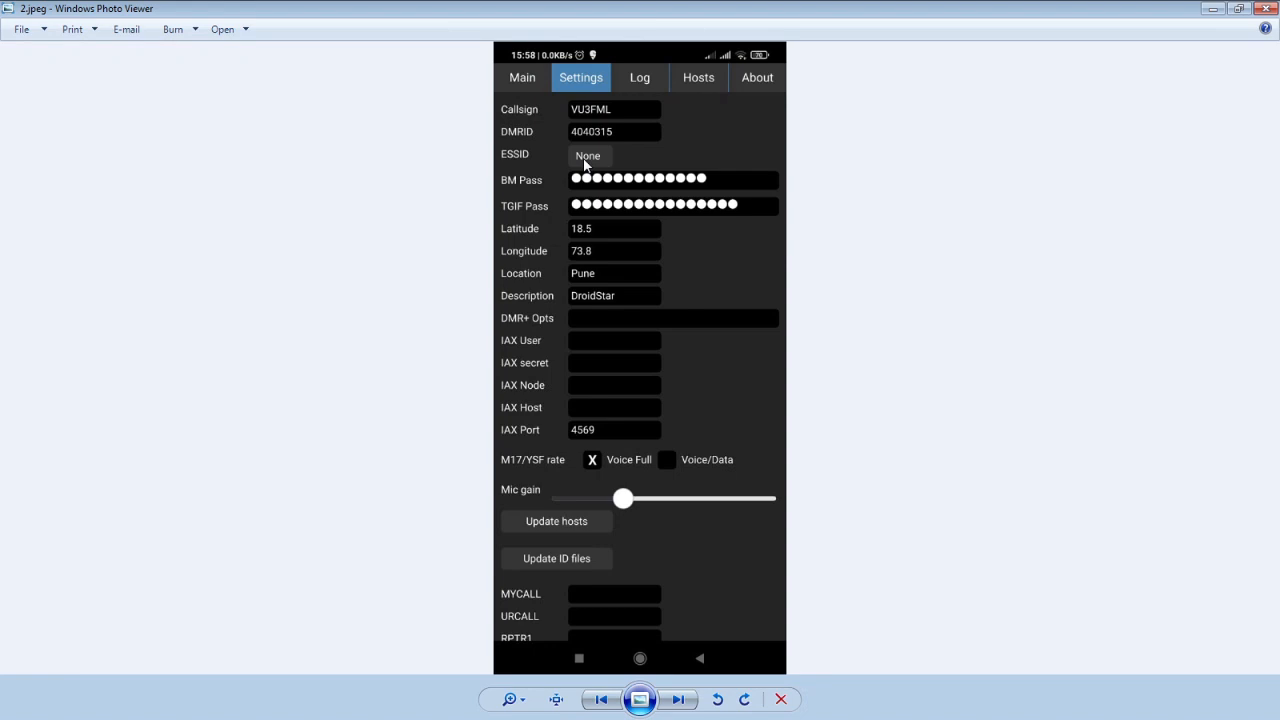
mouse_move(512, 192)
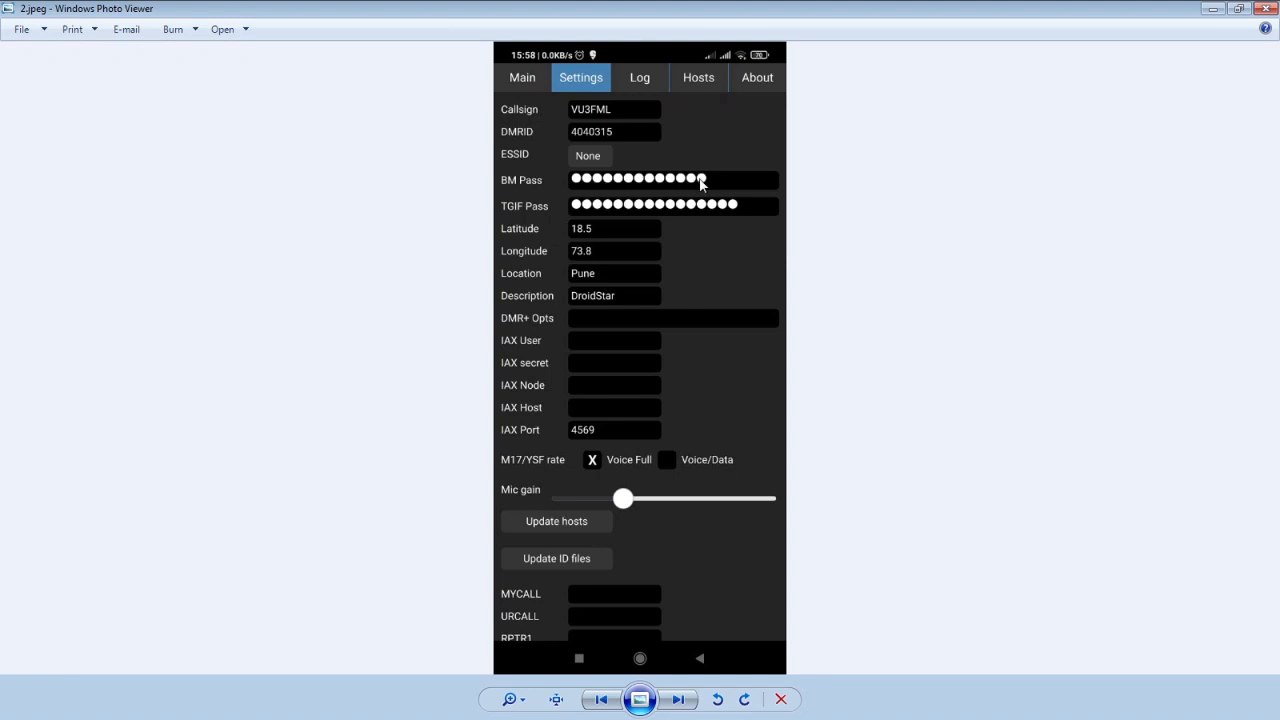
mouse_move(504, 220)
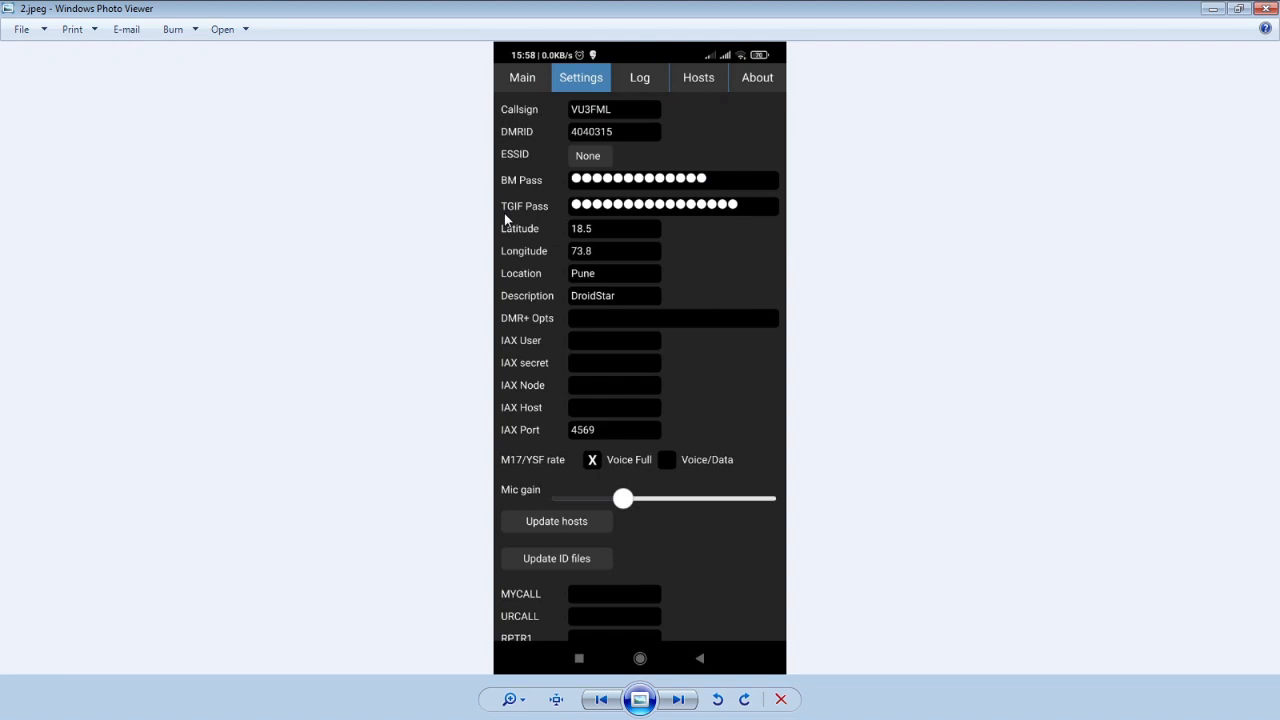
mouse_move(536, 216)
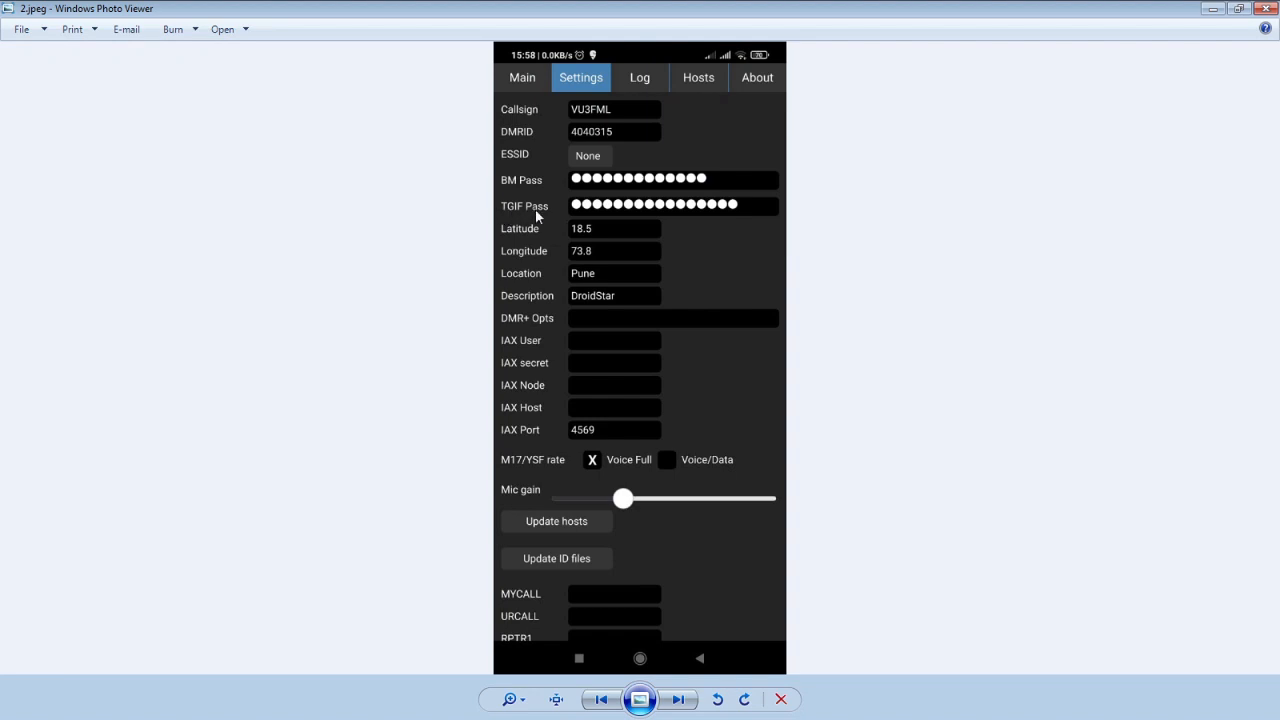
mouse_move(736, 210)
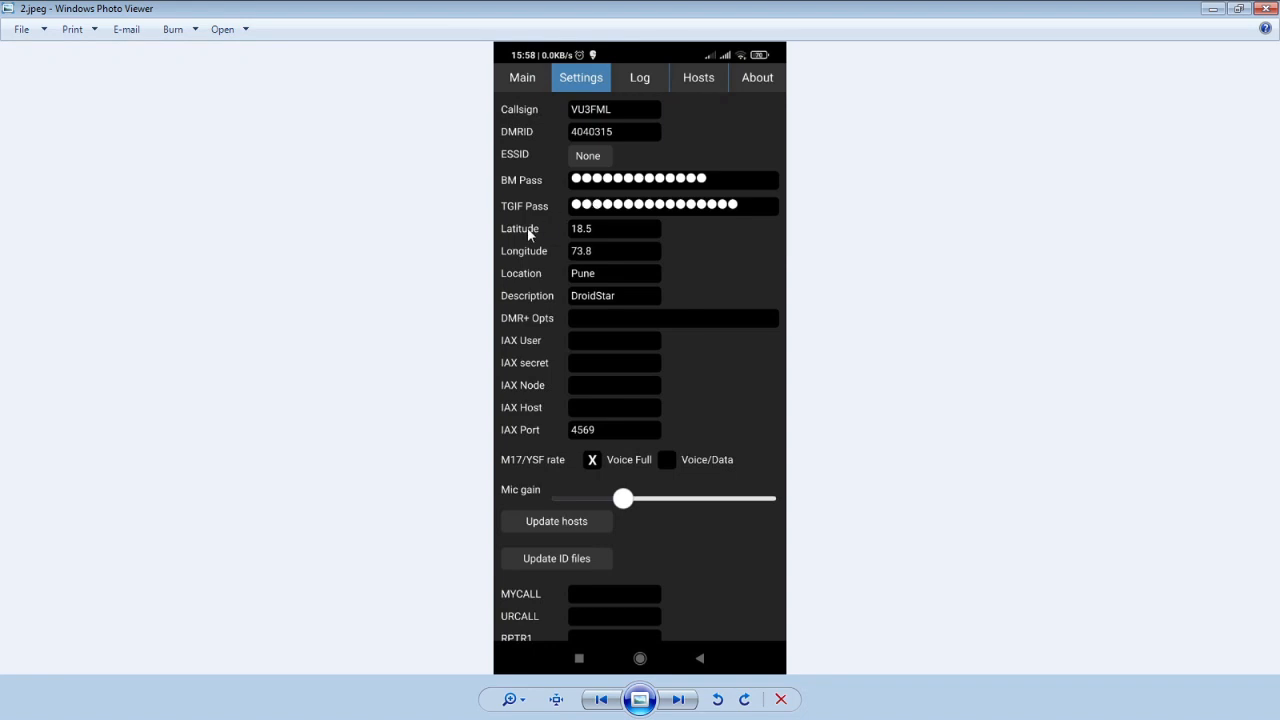
mouse_move(532, 264)
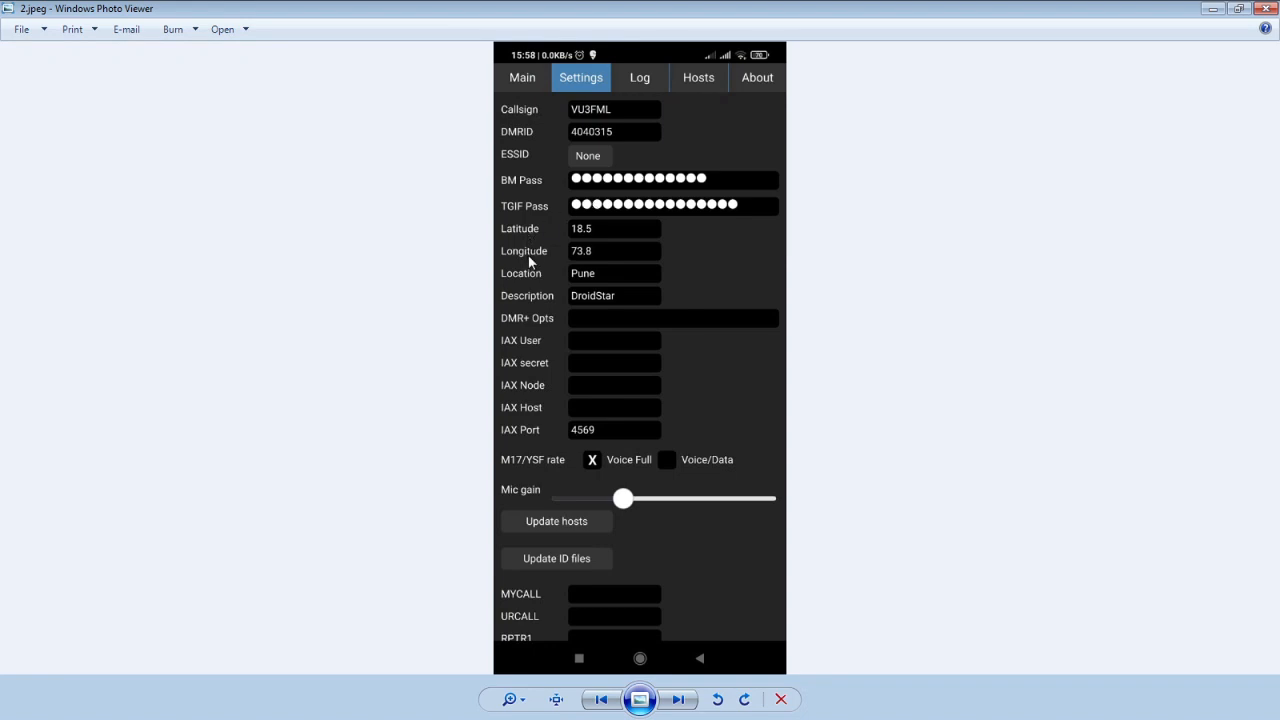
mouse_move(590, 288)
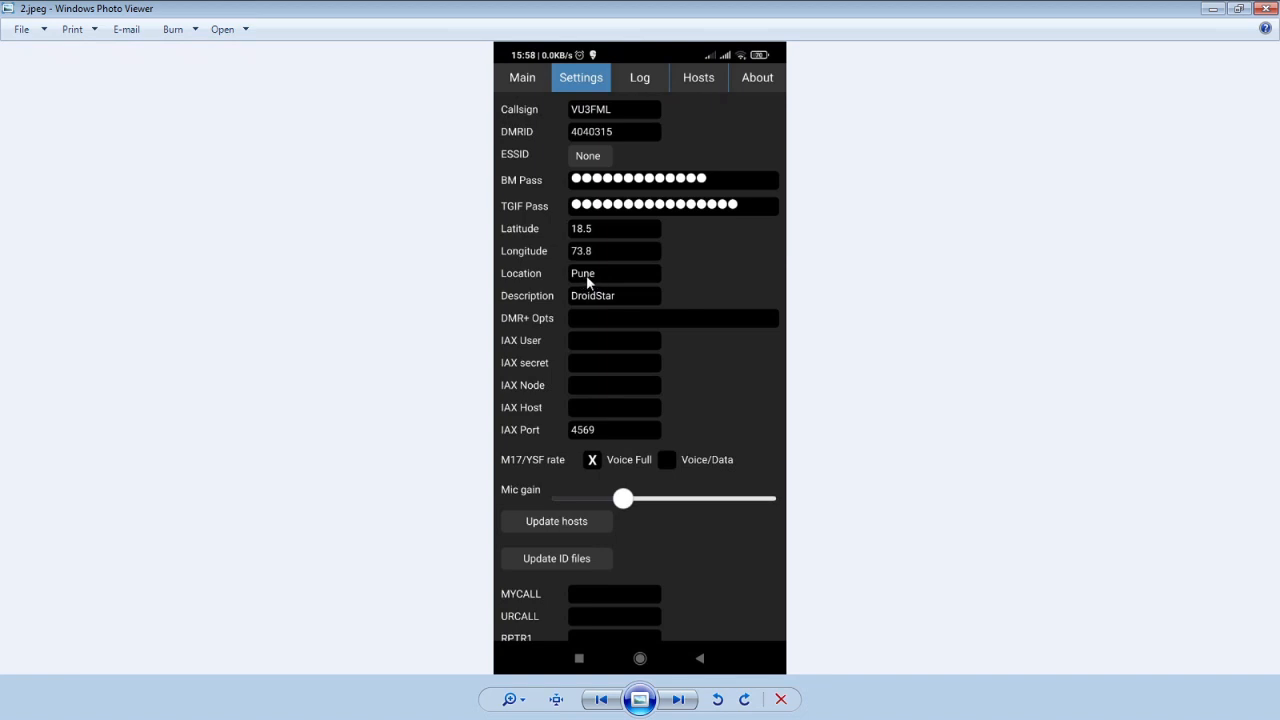
mouse_move(512, 494)
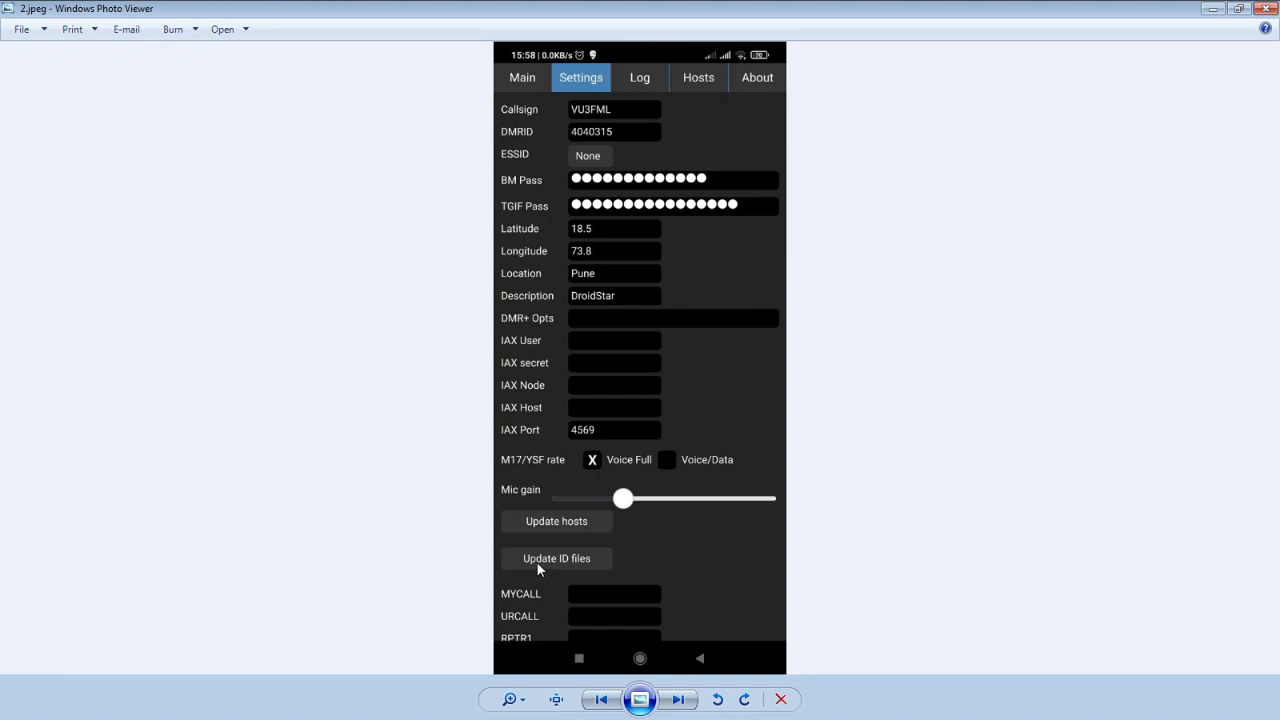
mouse_move(554, 536)
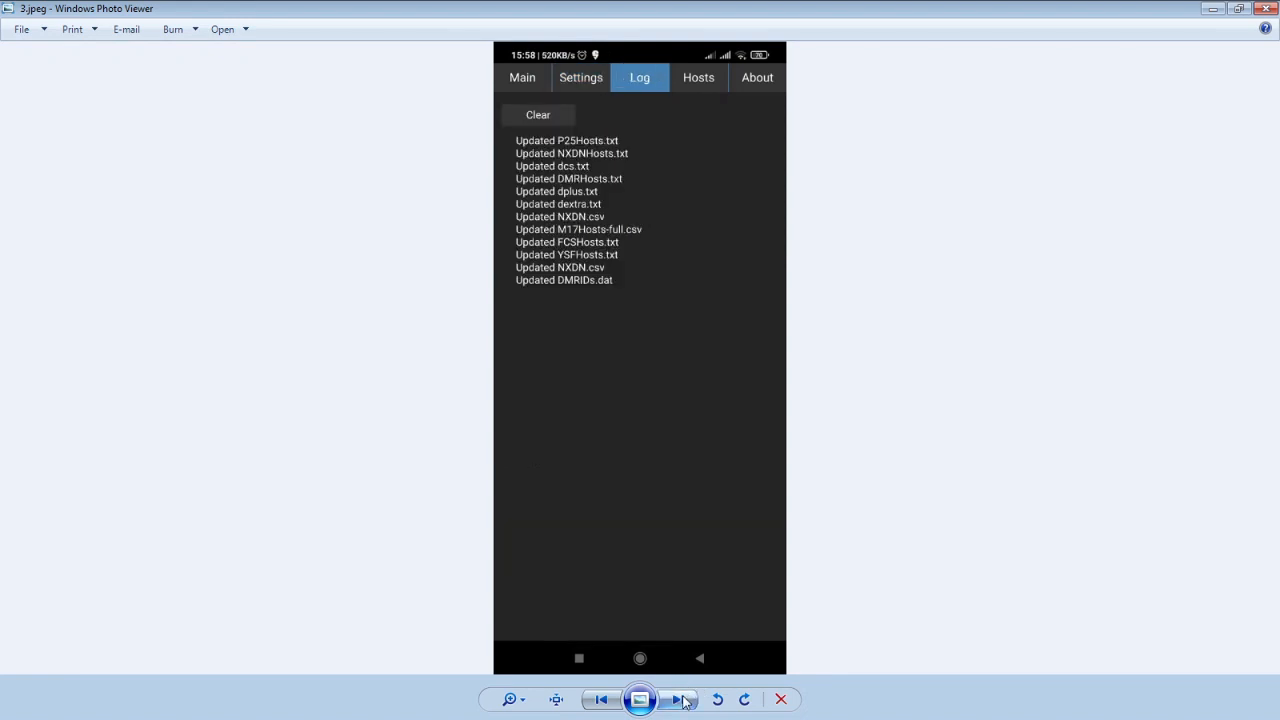
mouse_move(620, 150)
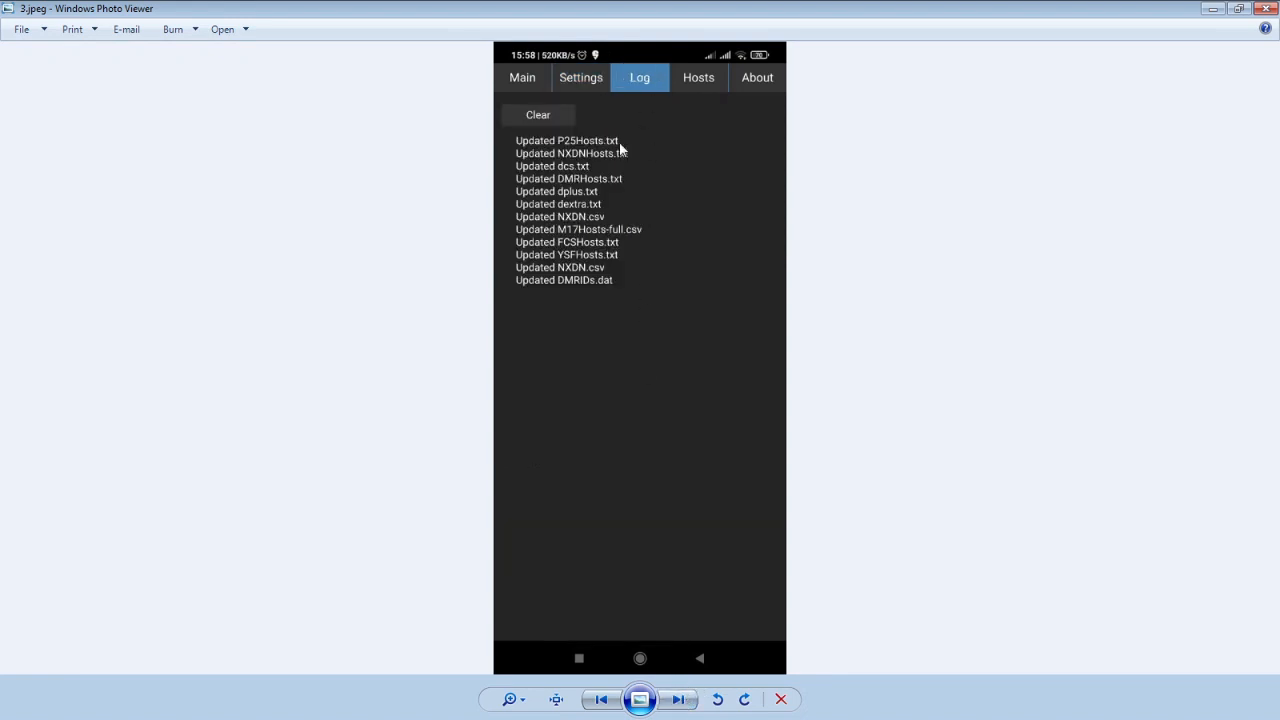
mouse_move(620, 256)
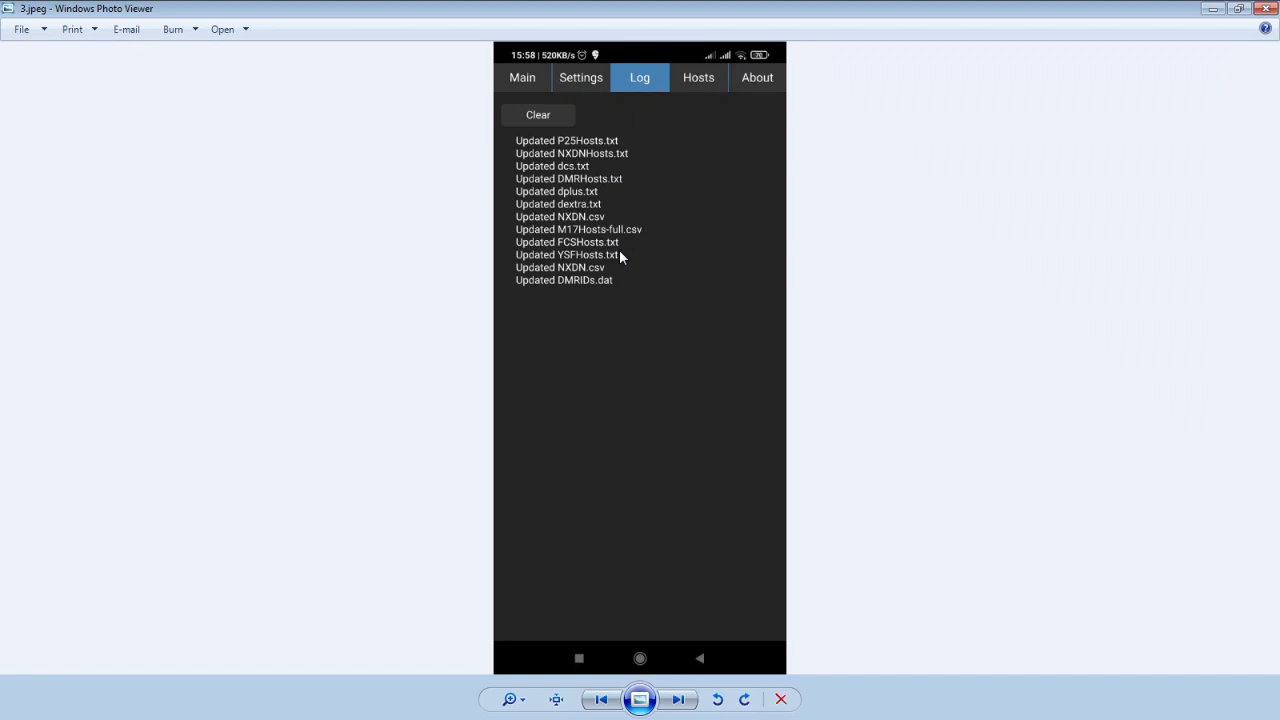
mouse_move(620, 300)
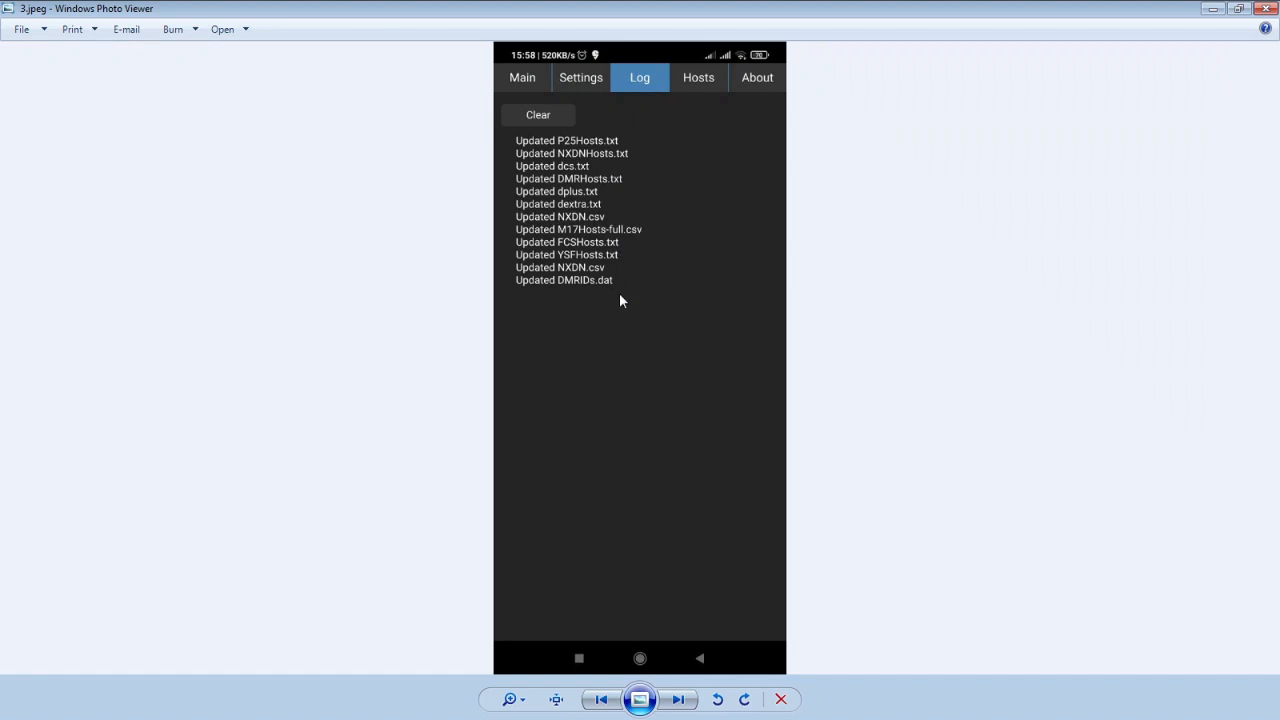
mouse_move(564, 290)
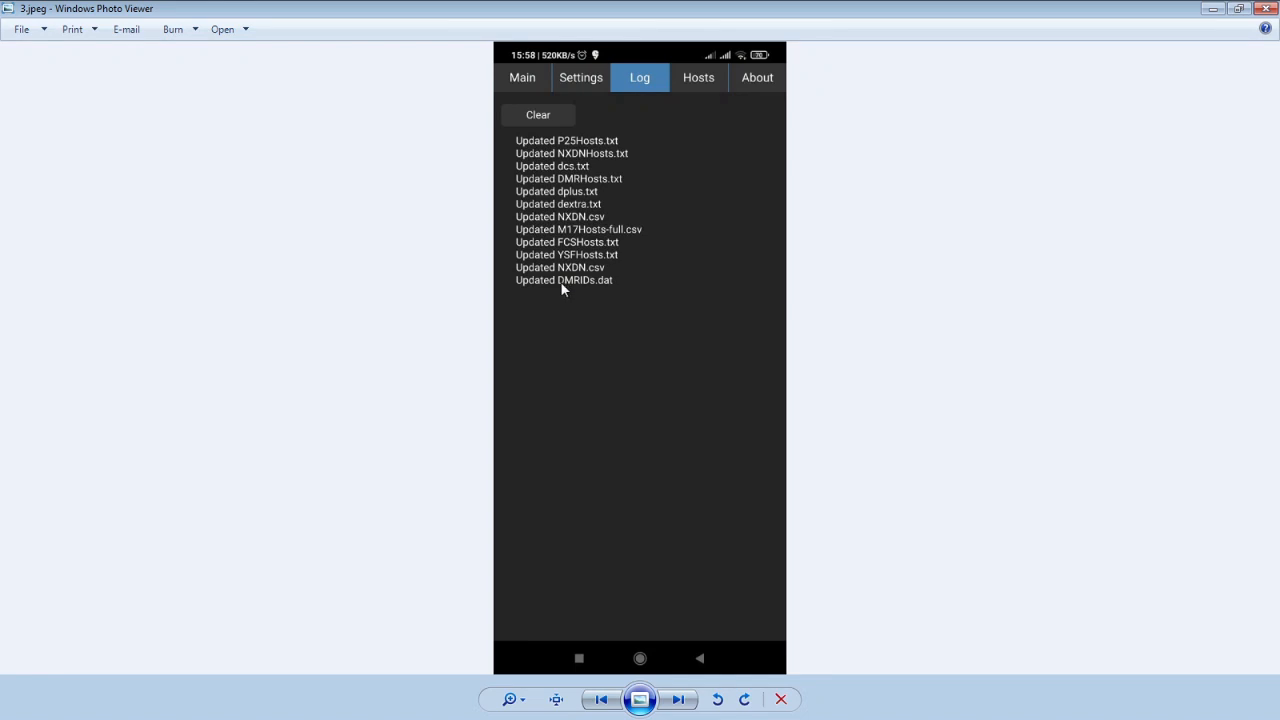
mouse_move(592, 290)
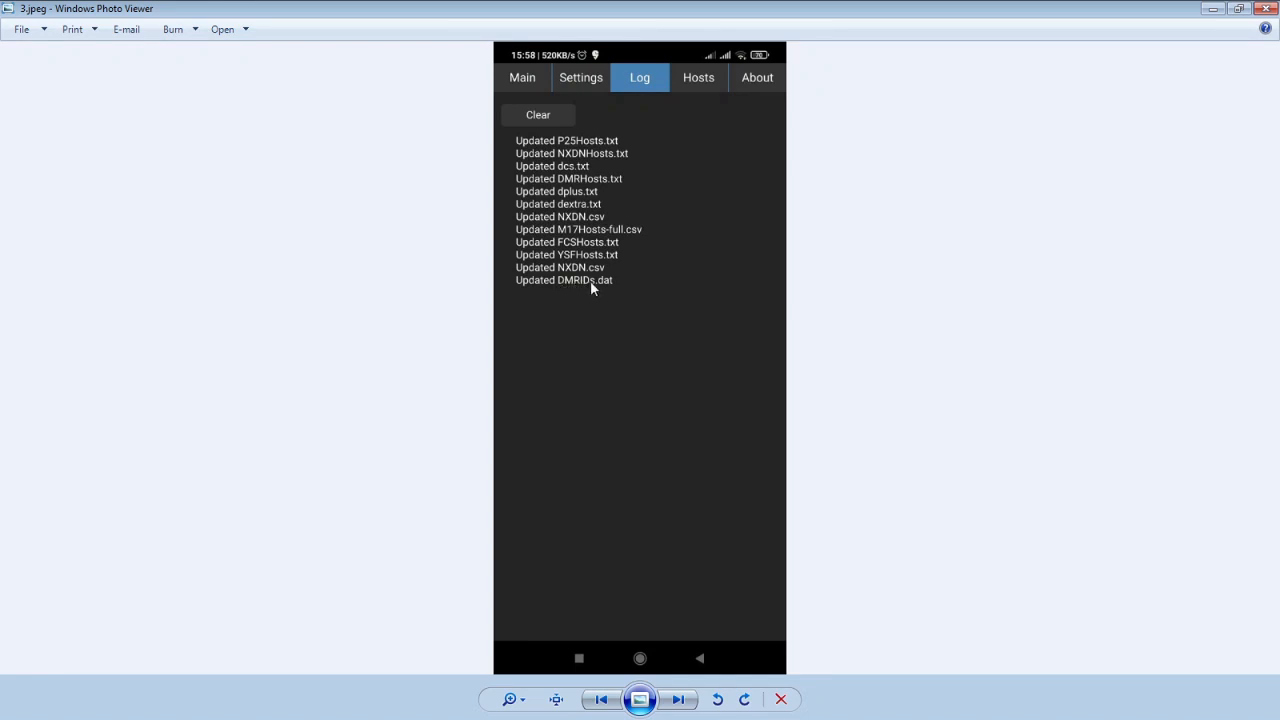
mouse_move(608, 290)
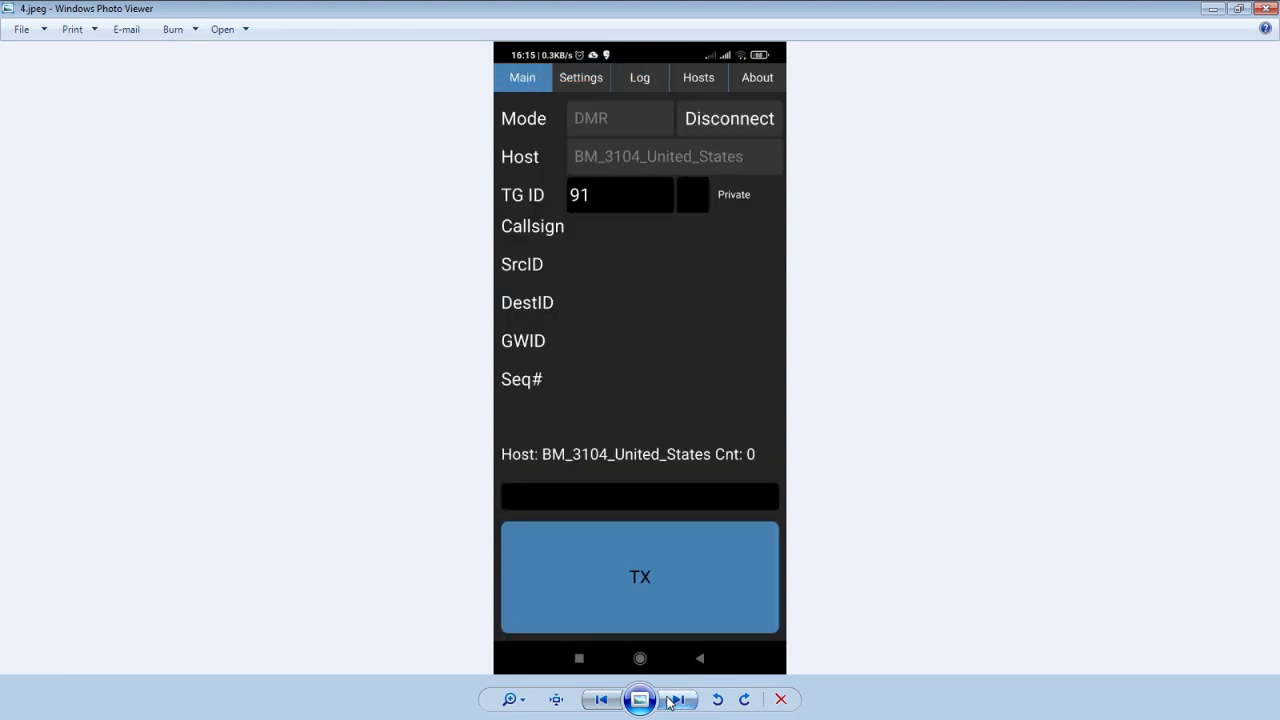
mouse_move(680, 200)
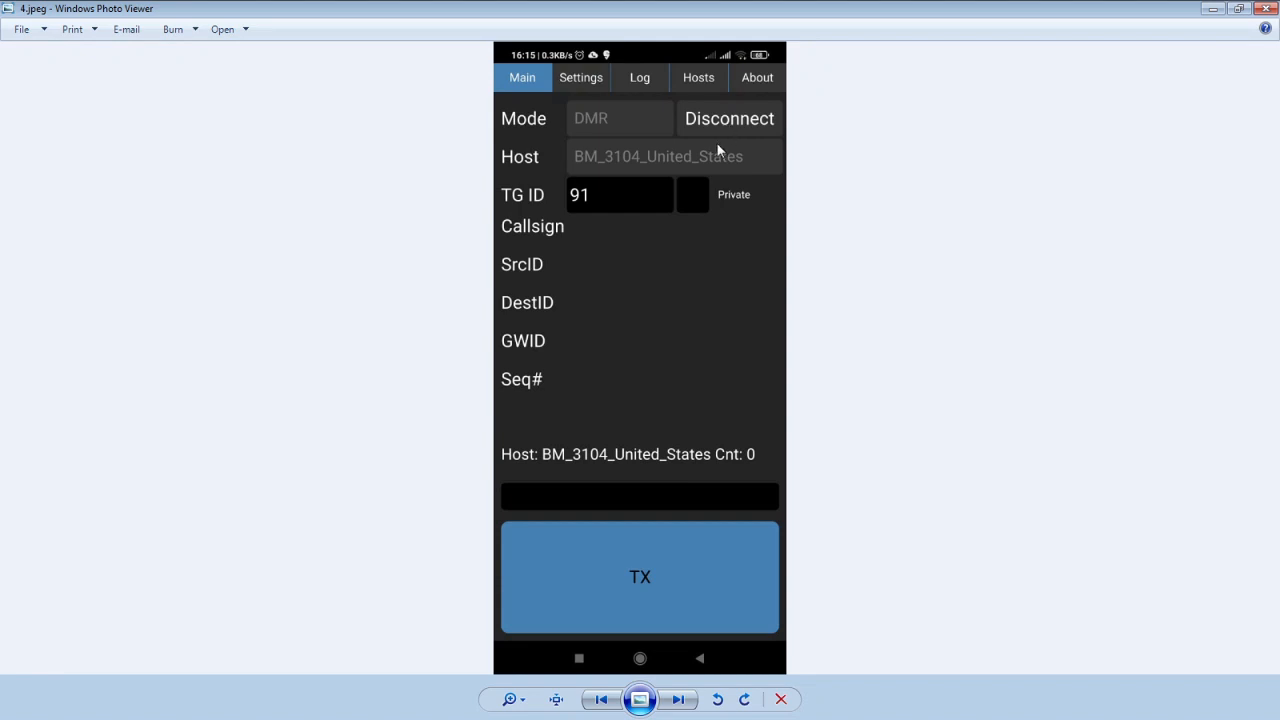
mouse_move(676, 528)
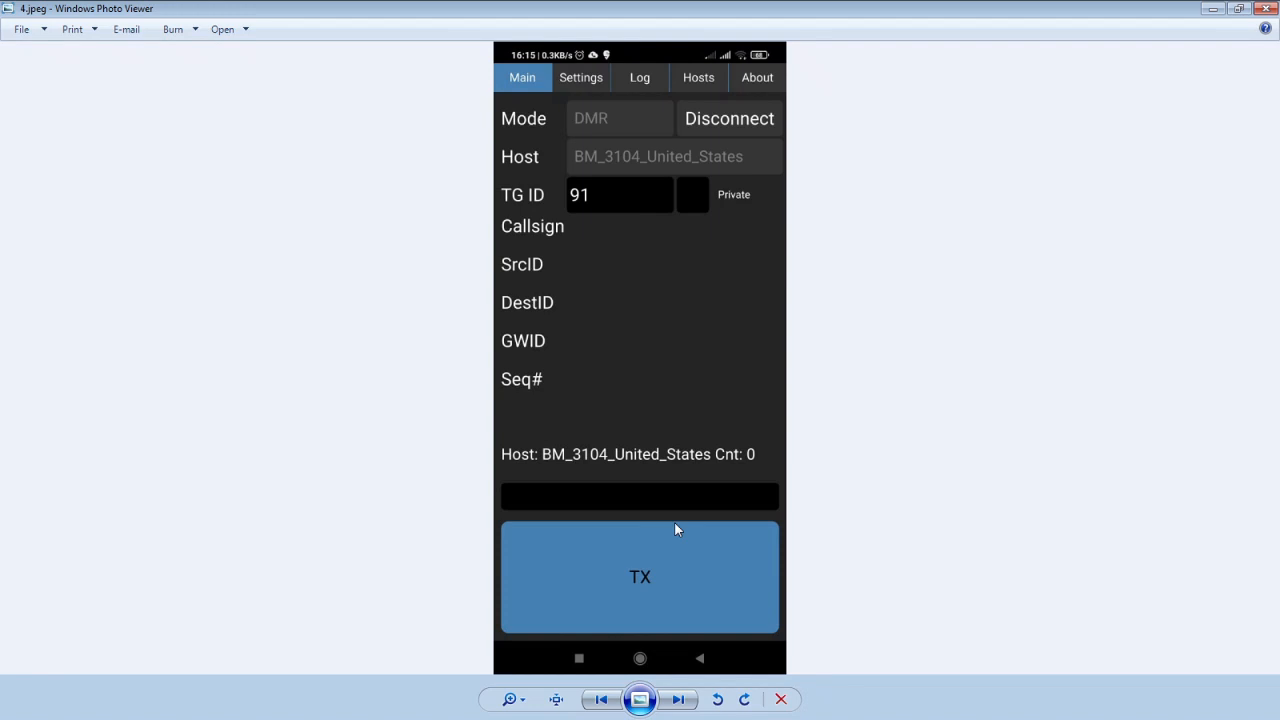
mouse_move(566, 584)
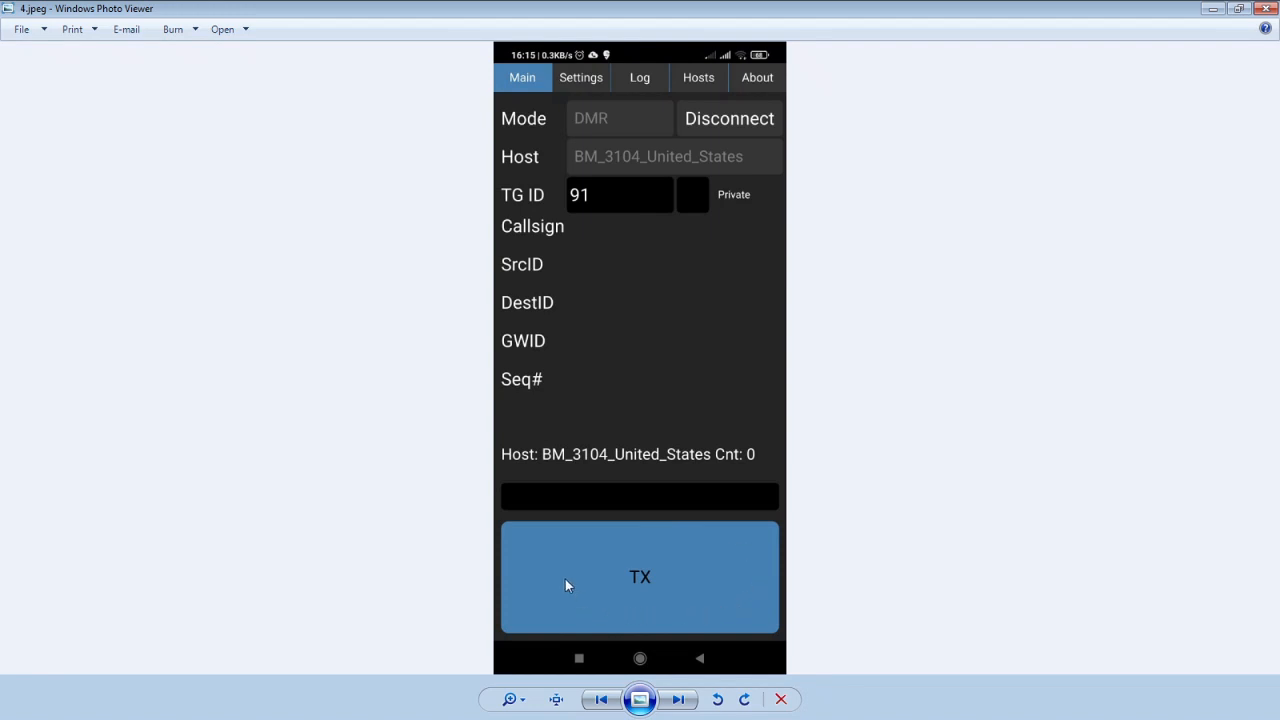
mouse_move(648, 588)
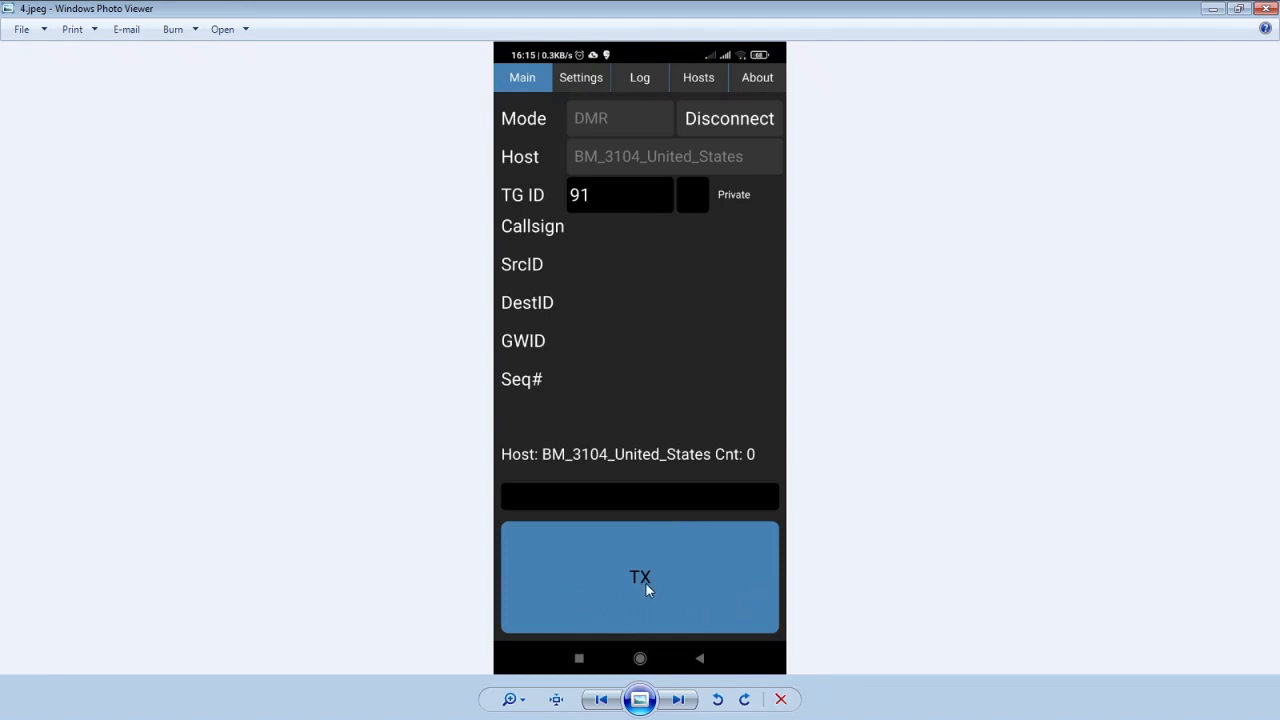
mouse_move(520, 462)
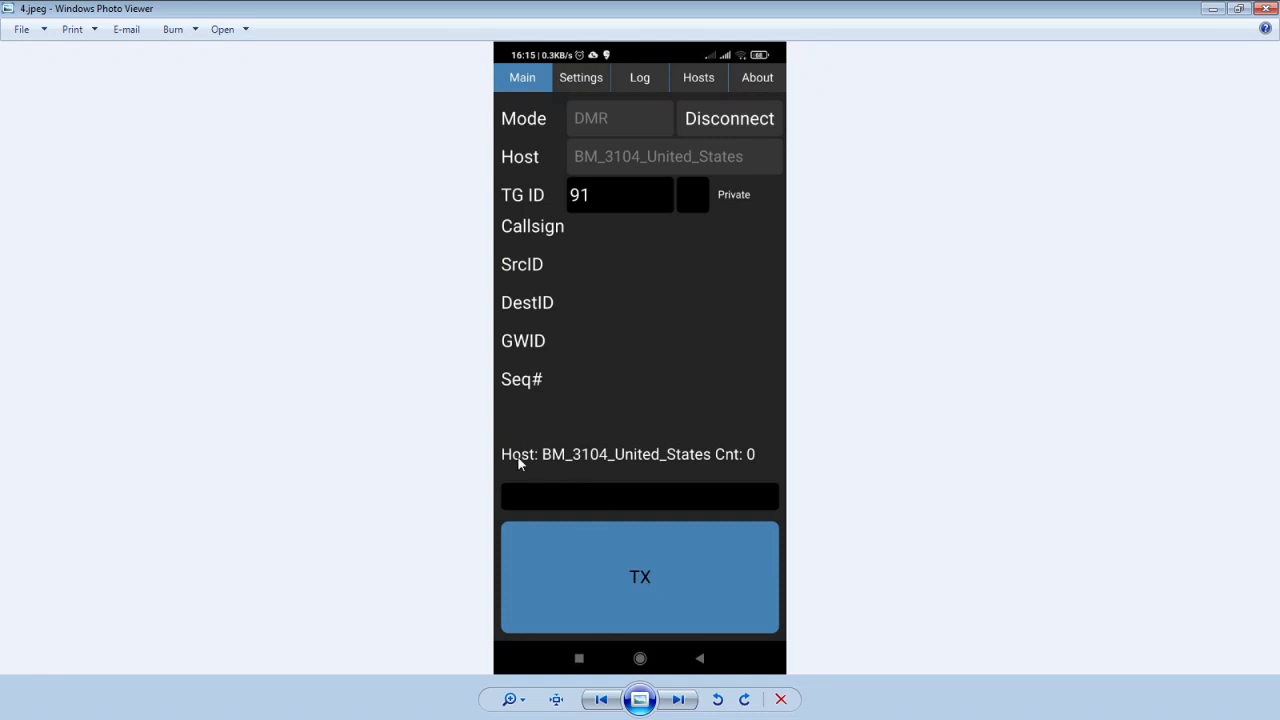
mouse_move(604, 466)
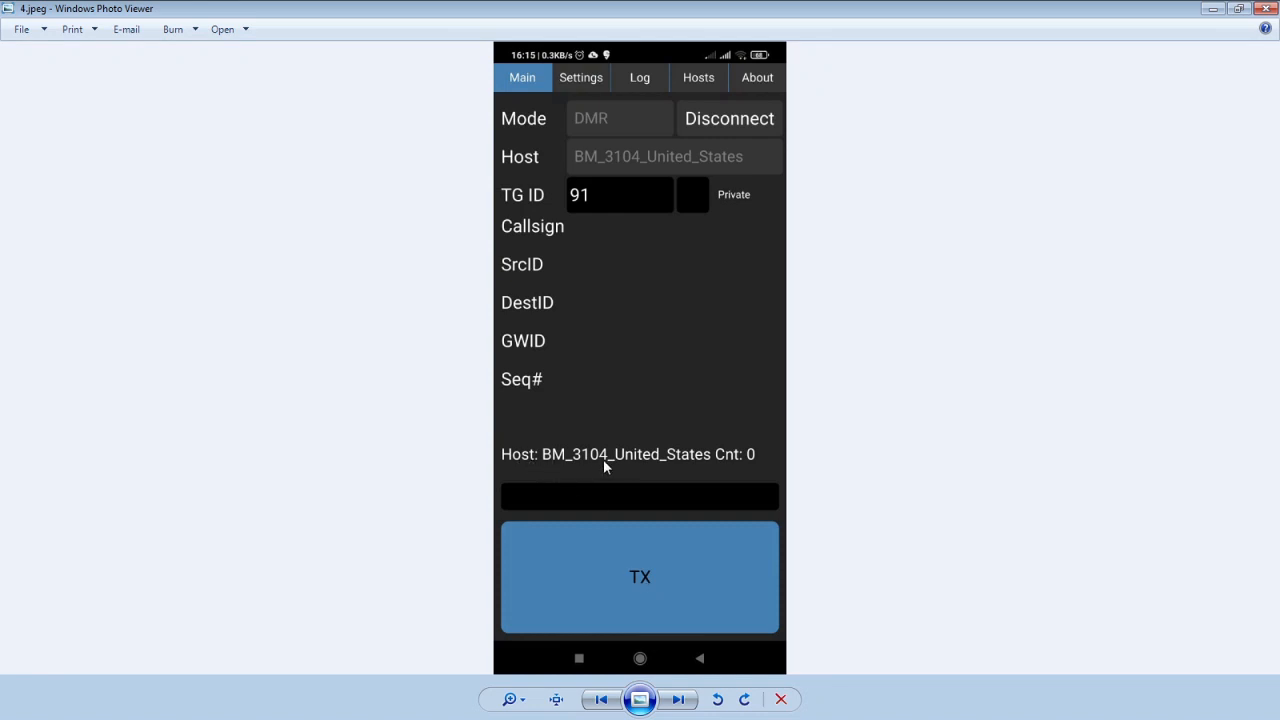
mouse_move(722, 468)
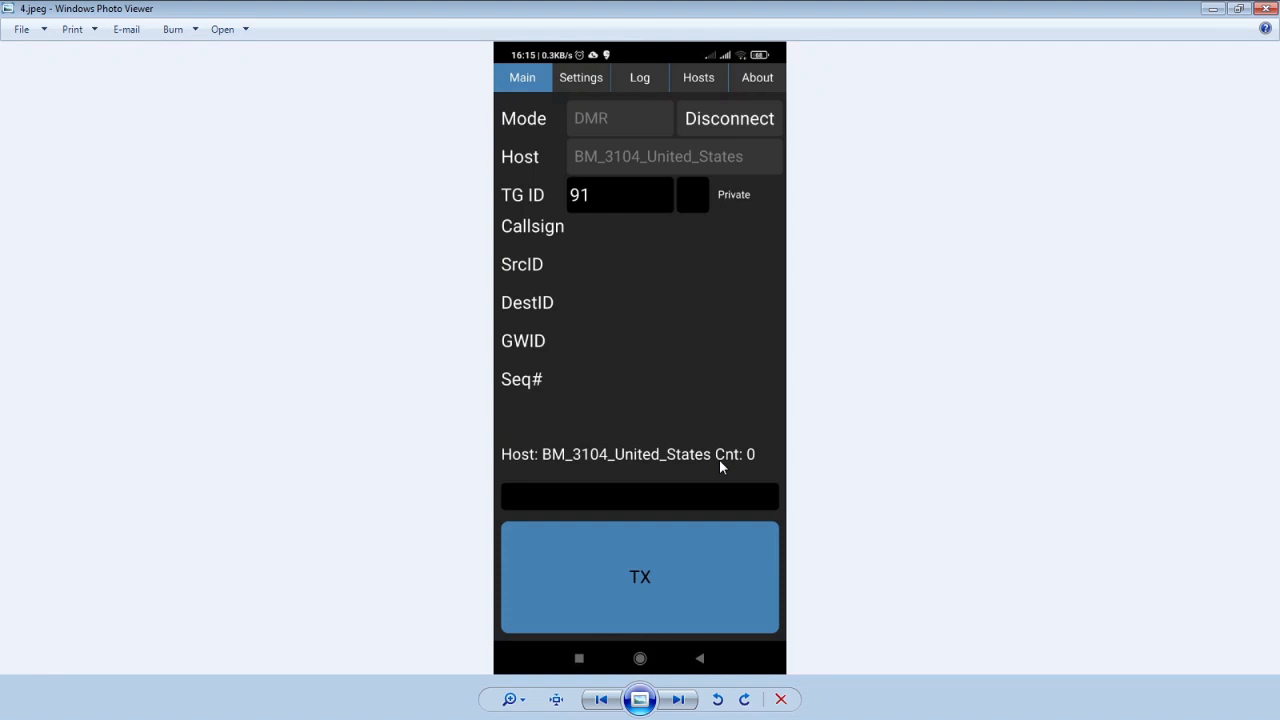
mouse_move(648, 590)
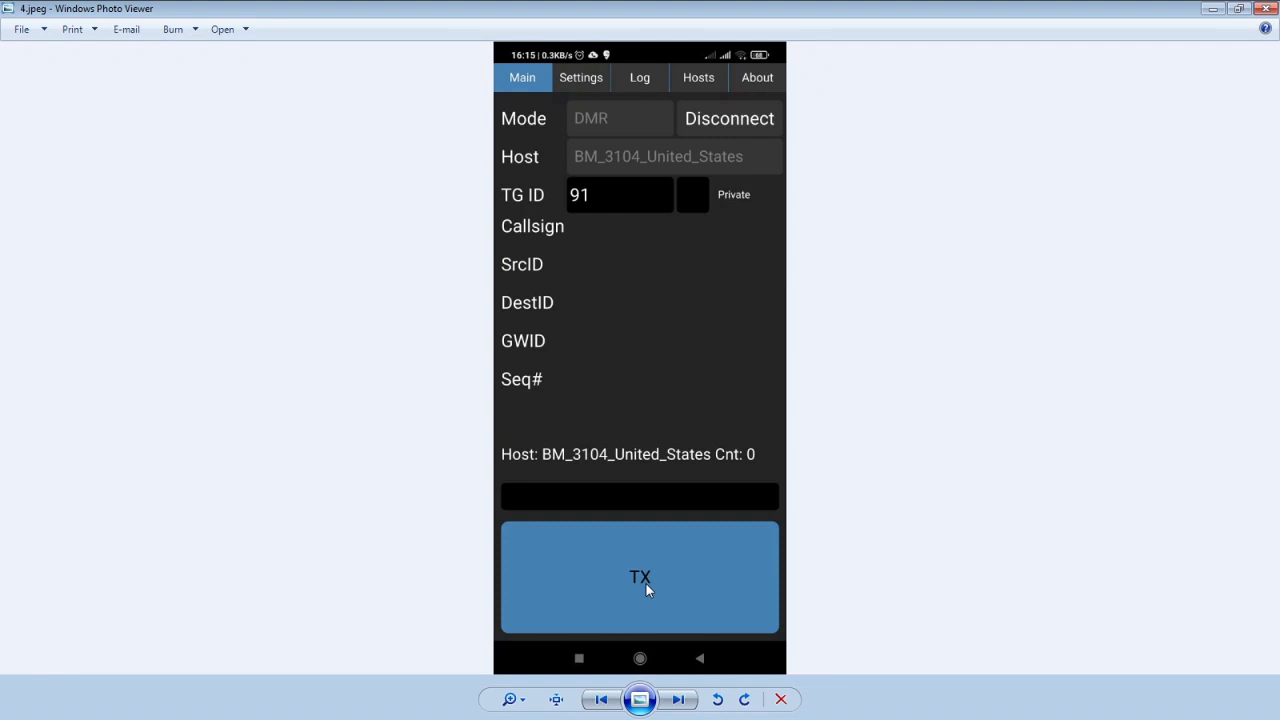
mouse_move(640, 472)
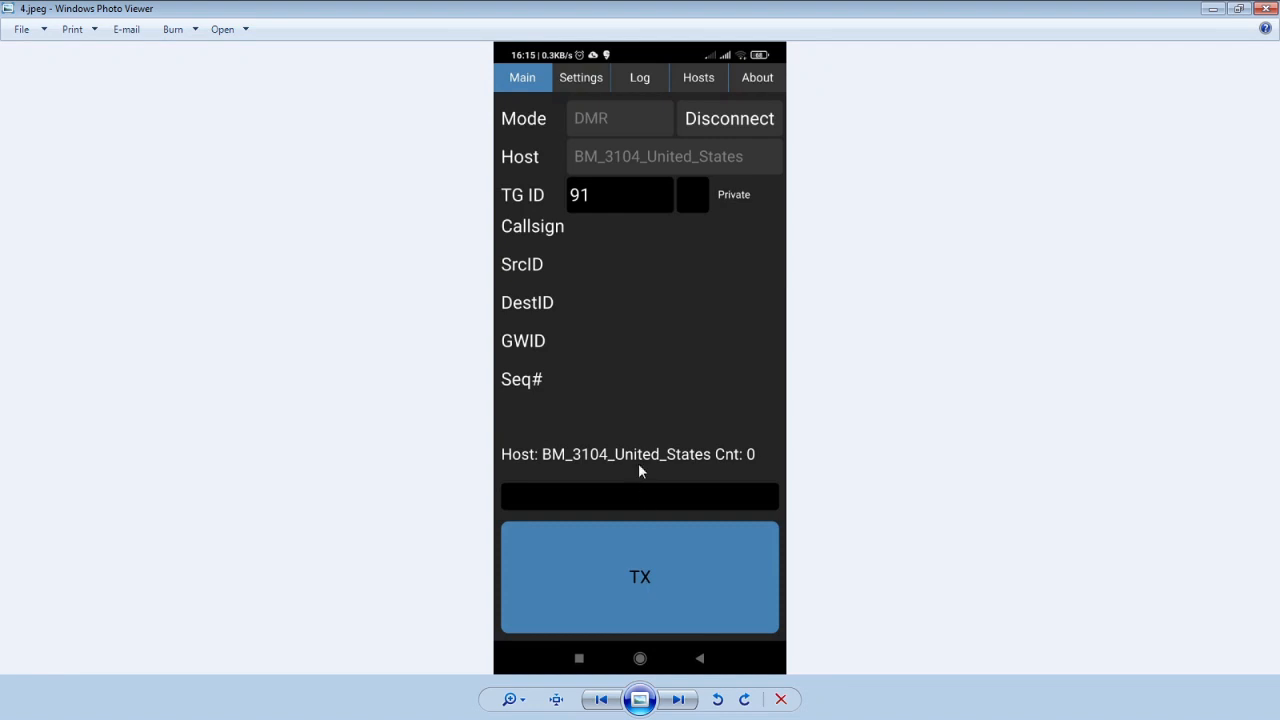
mouse_move(612, 198)
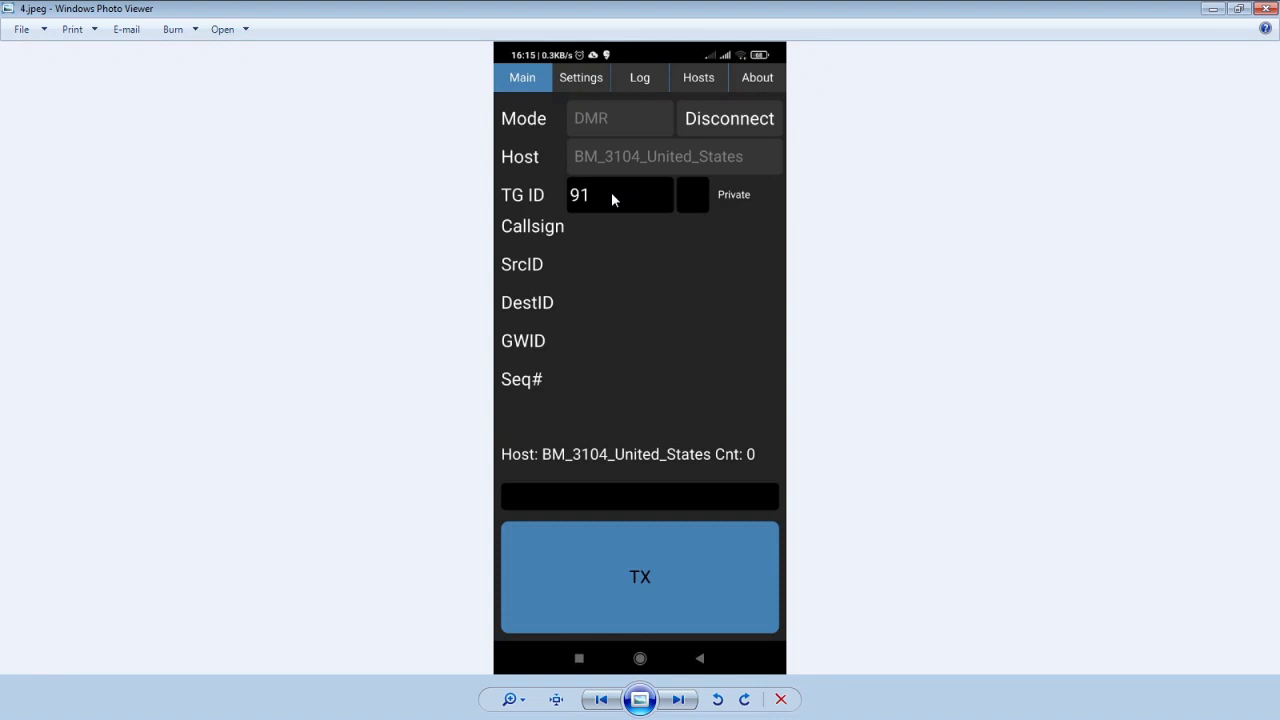
mouse_move(648, 340)
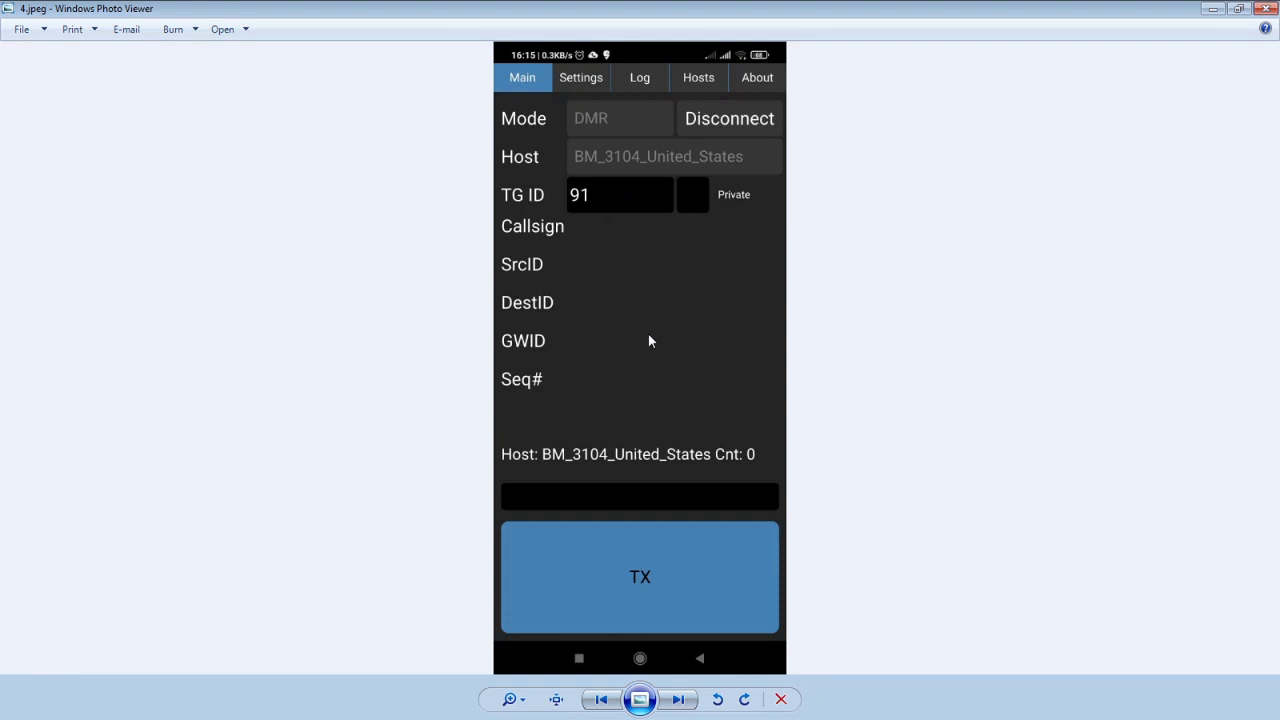
click(678, 700)
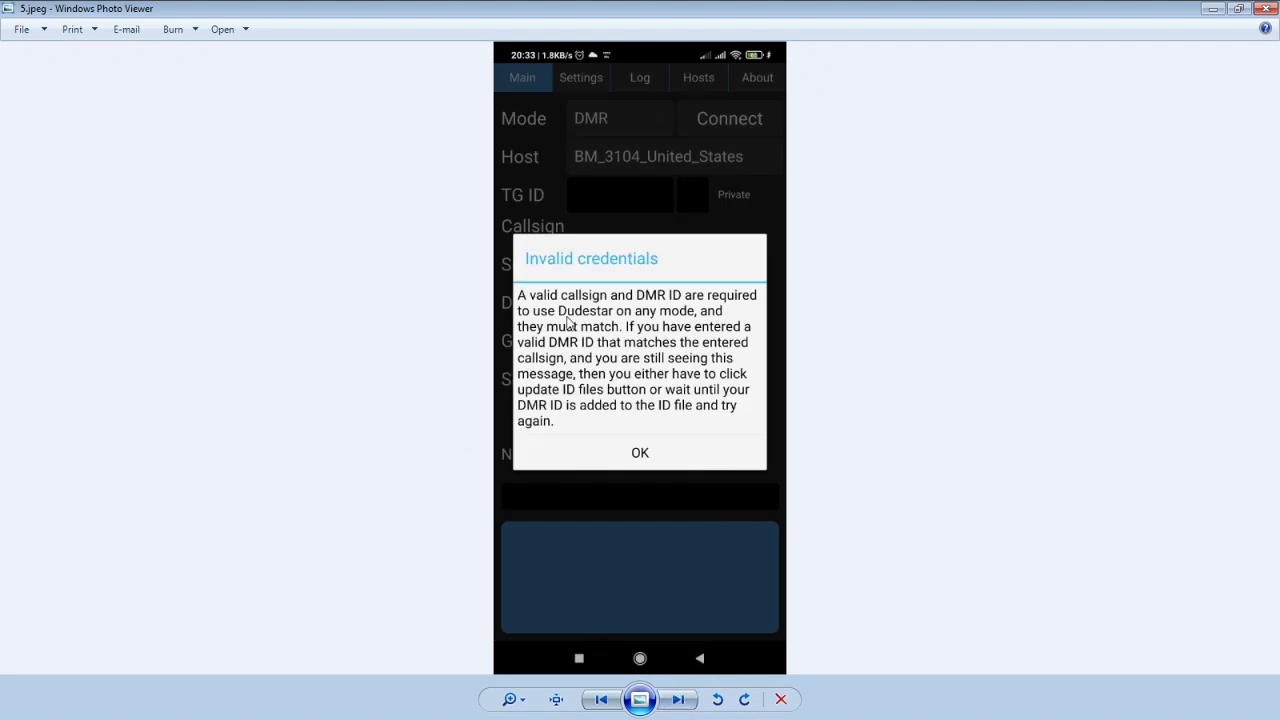
mouse_move(650, 330)
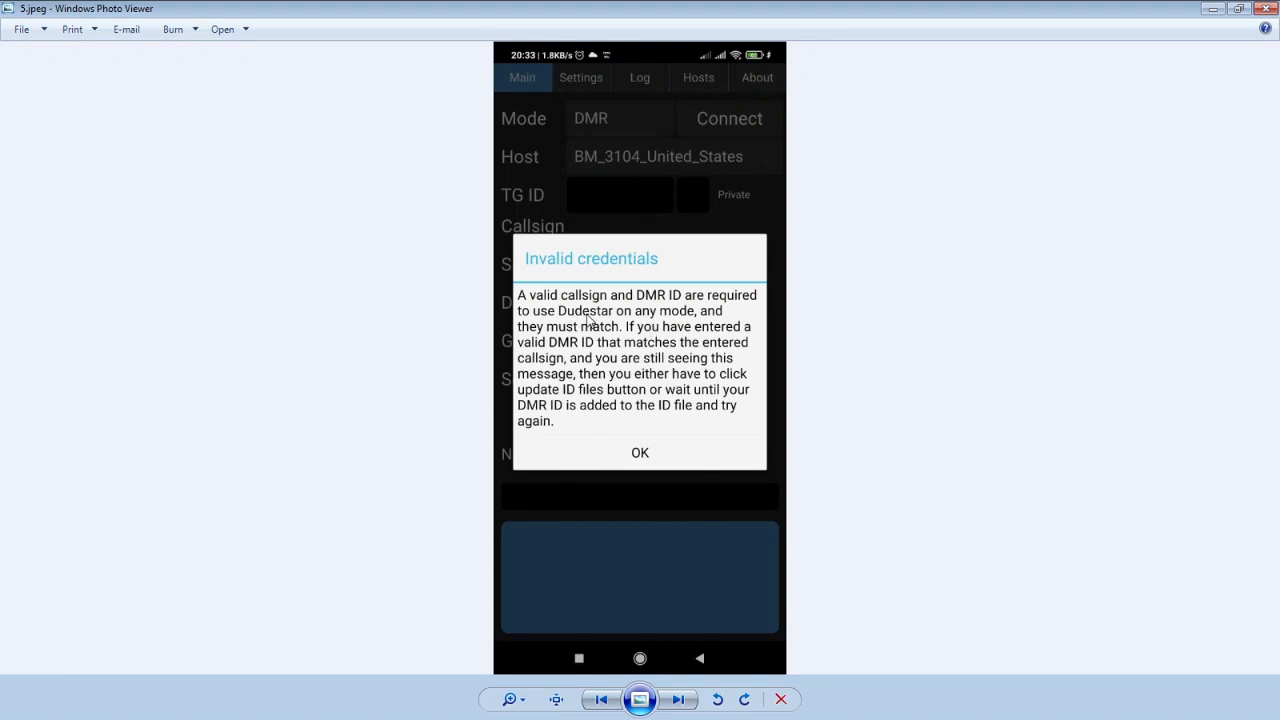
mouse_move(668, 326)
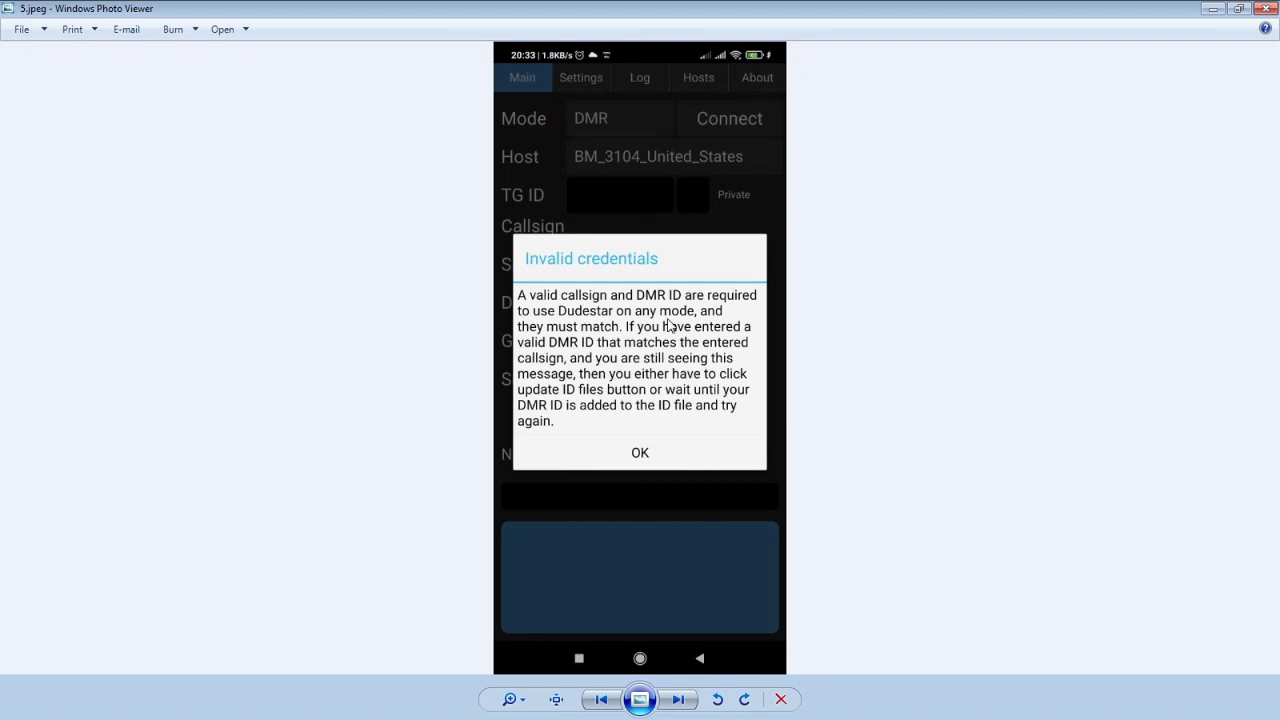
mouse_move(600, 340)
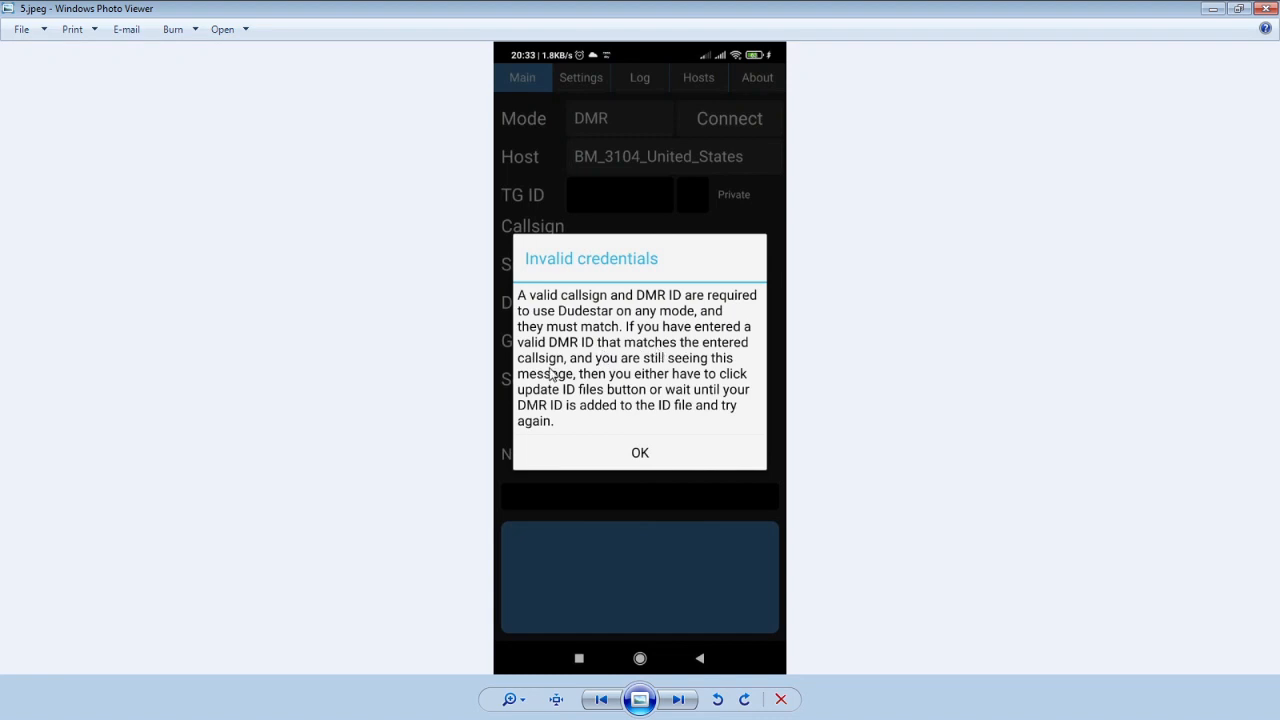
mouse_move(548, 396)
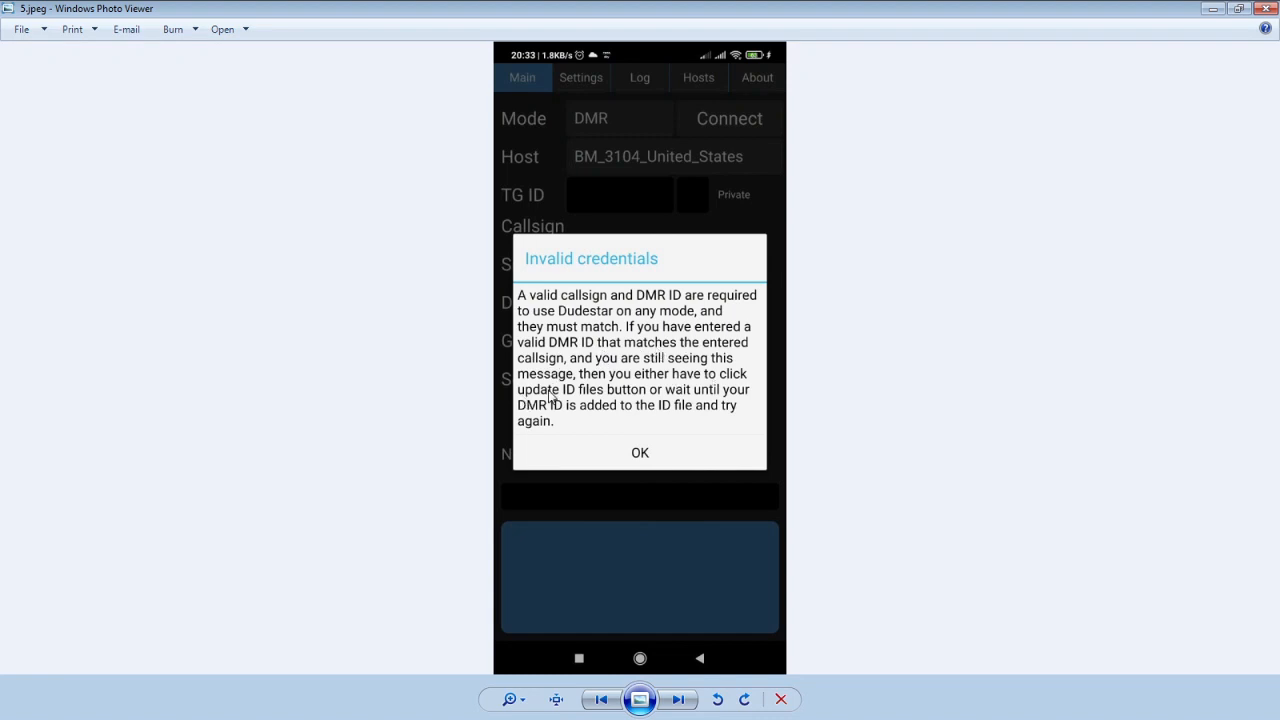
mouse_move(564, 400)
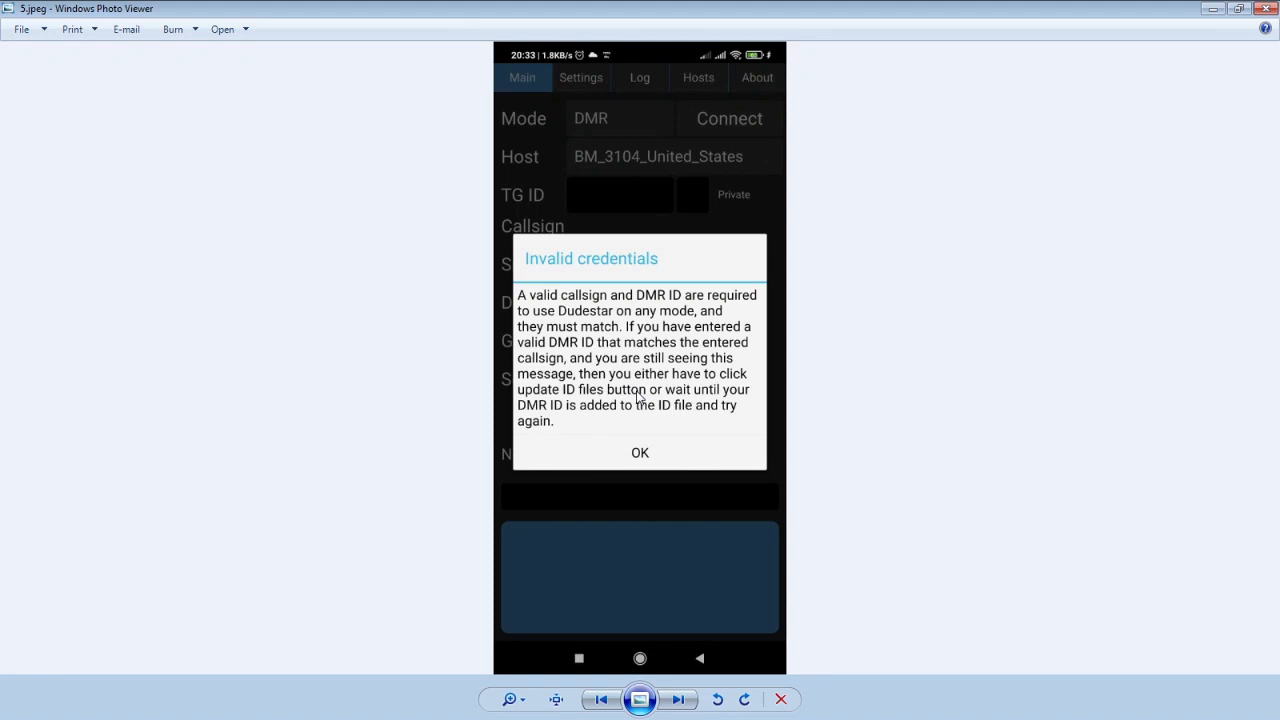
mouse_move(578, 414)
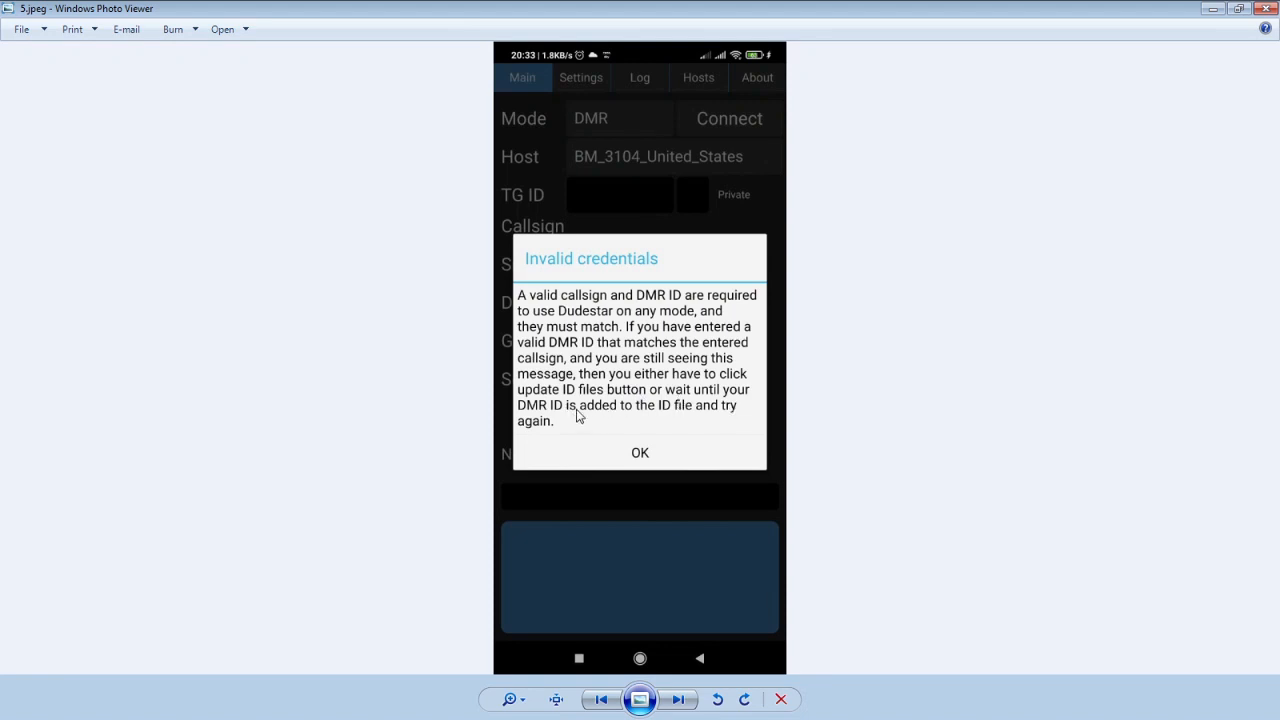
mouse_move(682, 418)
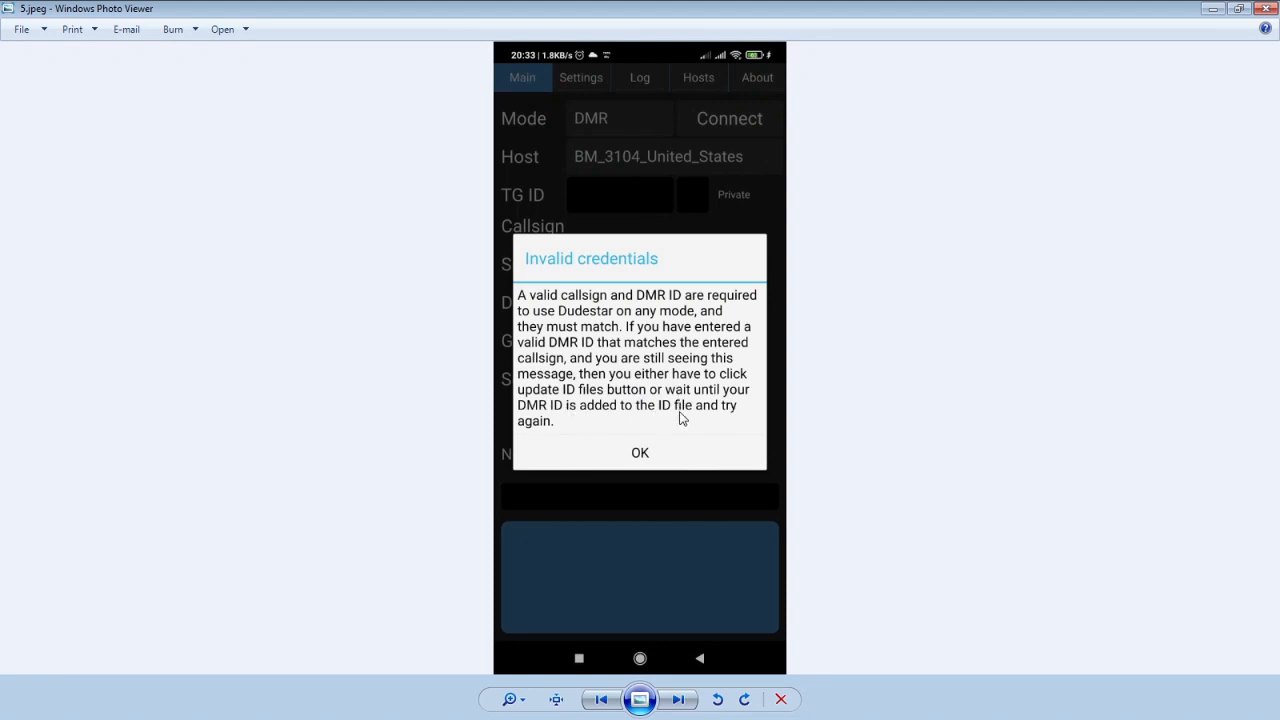
mouse_move(548, 434)
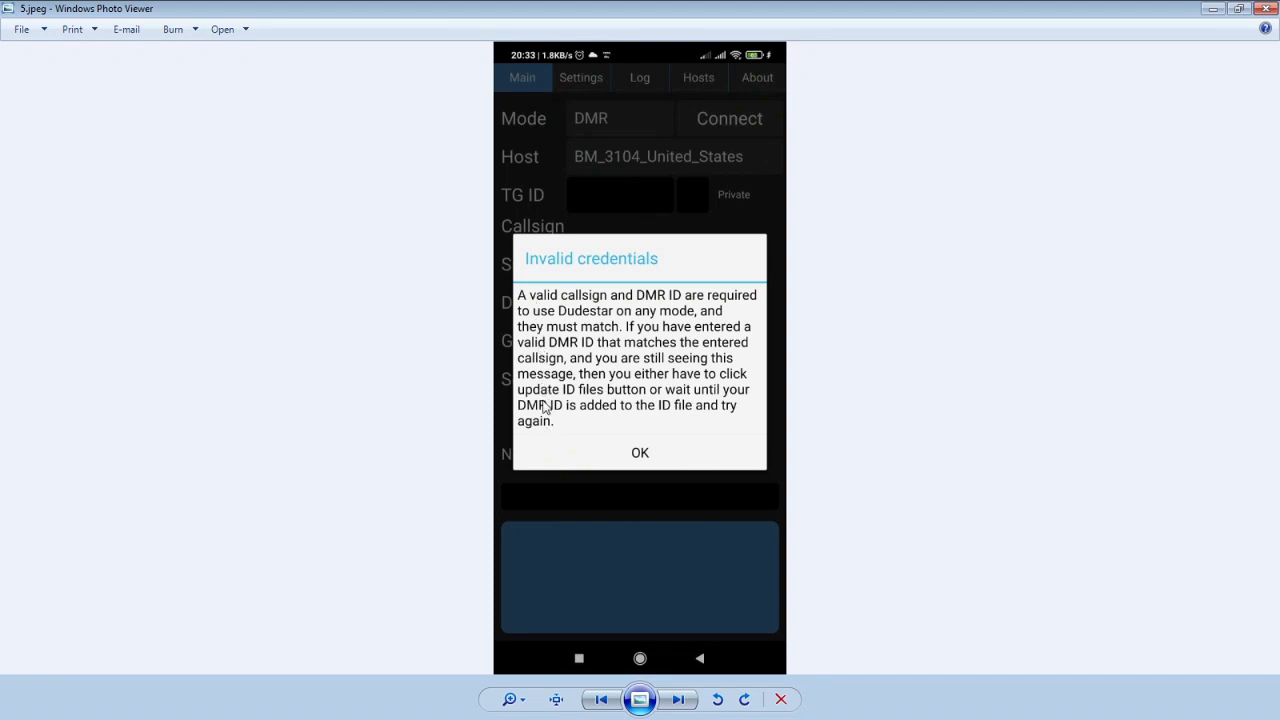
mouse_move(602, 428)
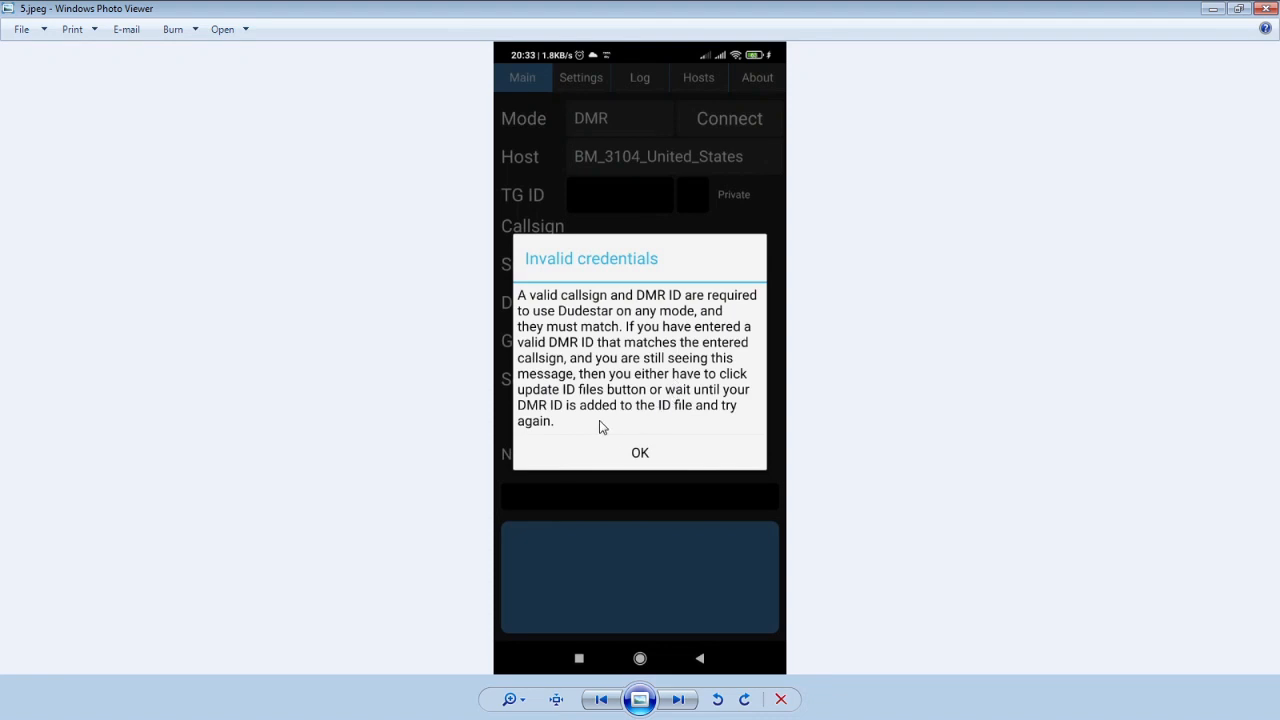
mouse_move(688, 404)
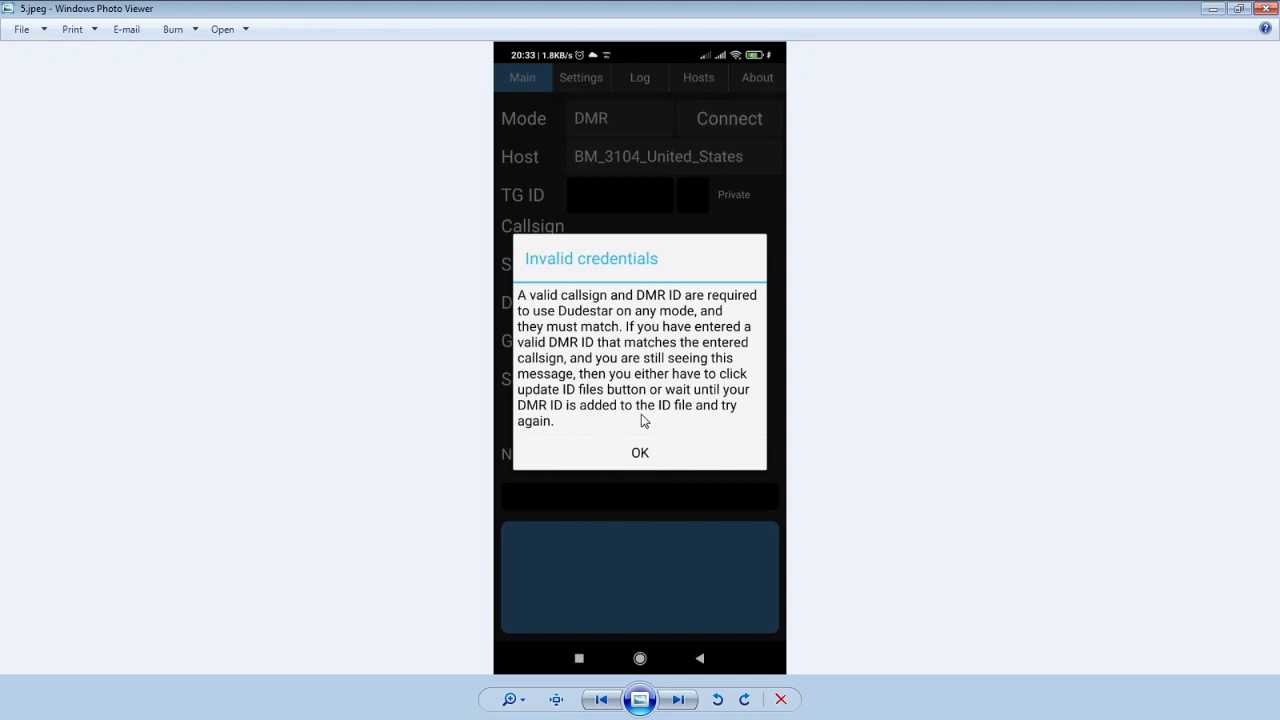
mouse_move(664, 418)
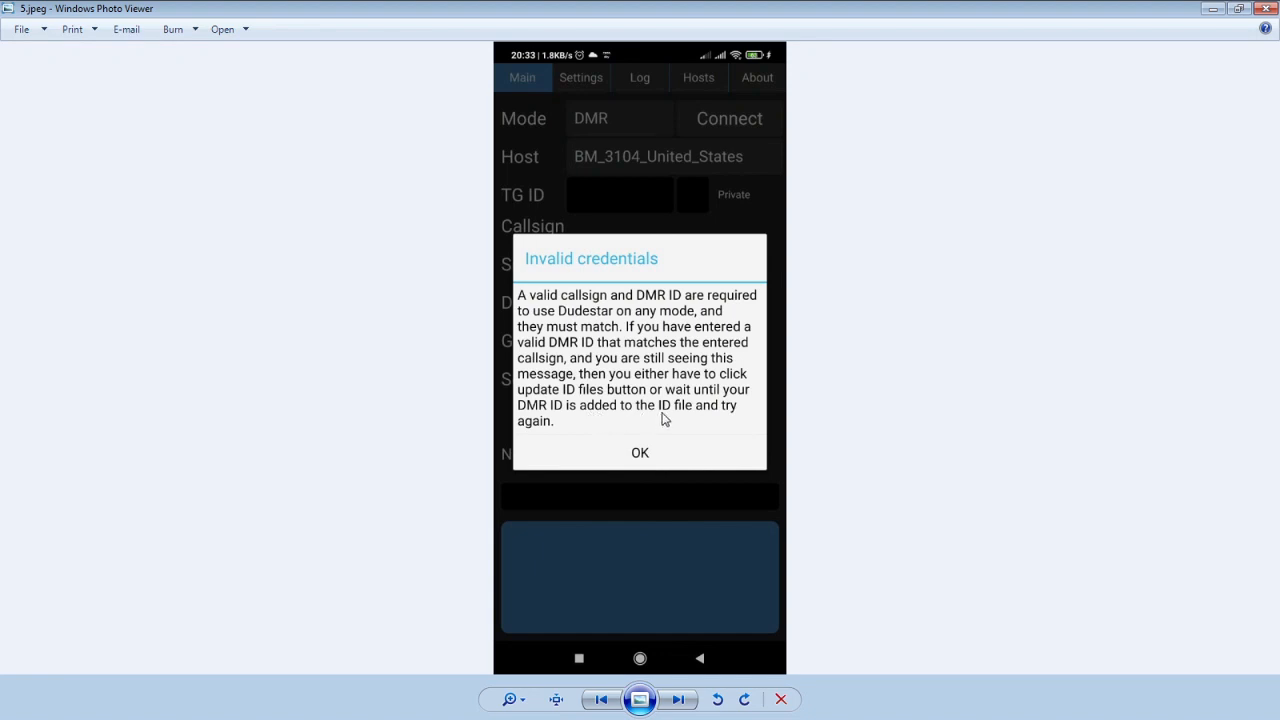
mouse_move(1044, 66)
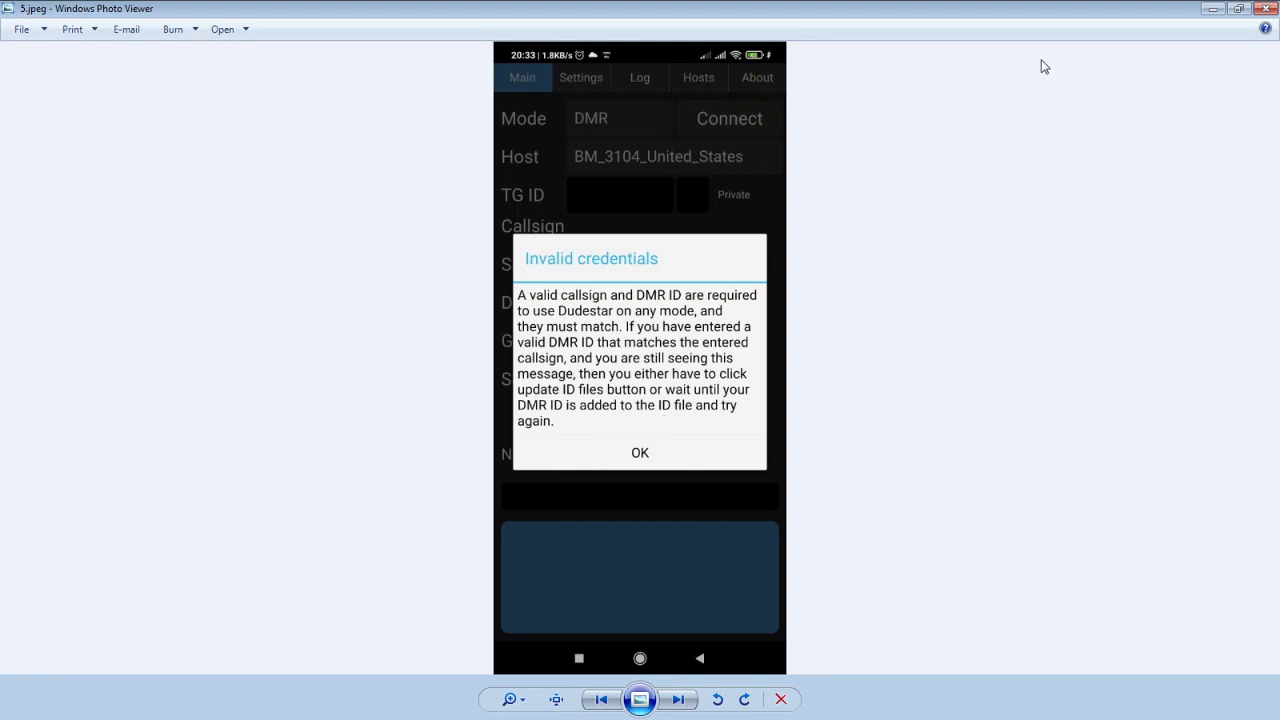
mouse_move(1208, 16)
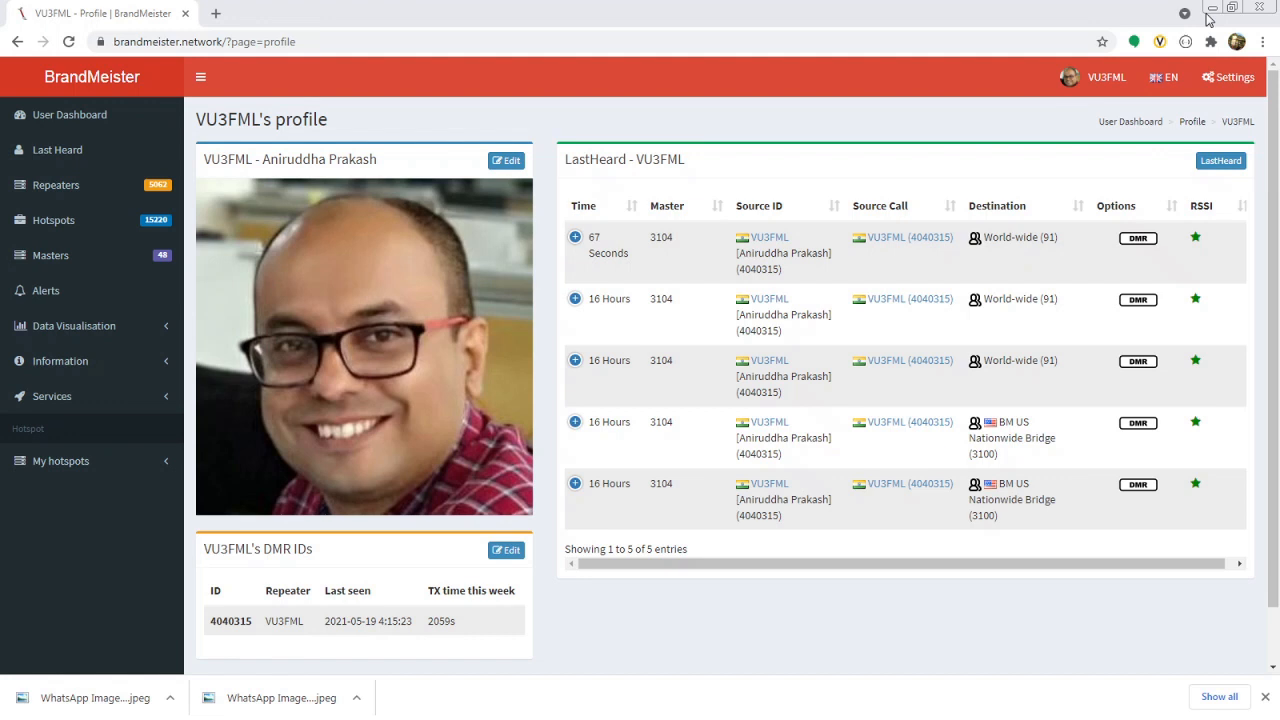
mouse_move(376, 216)
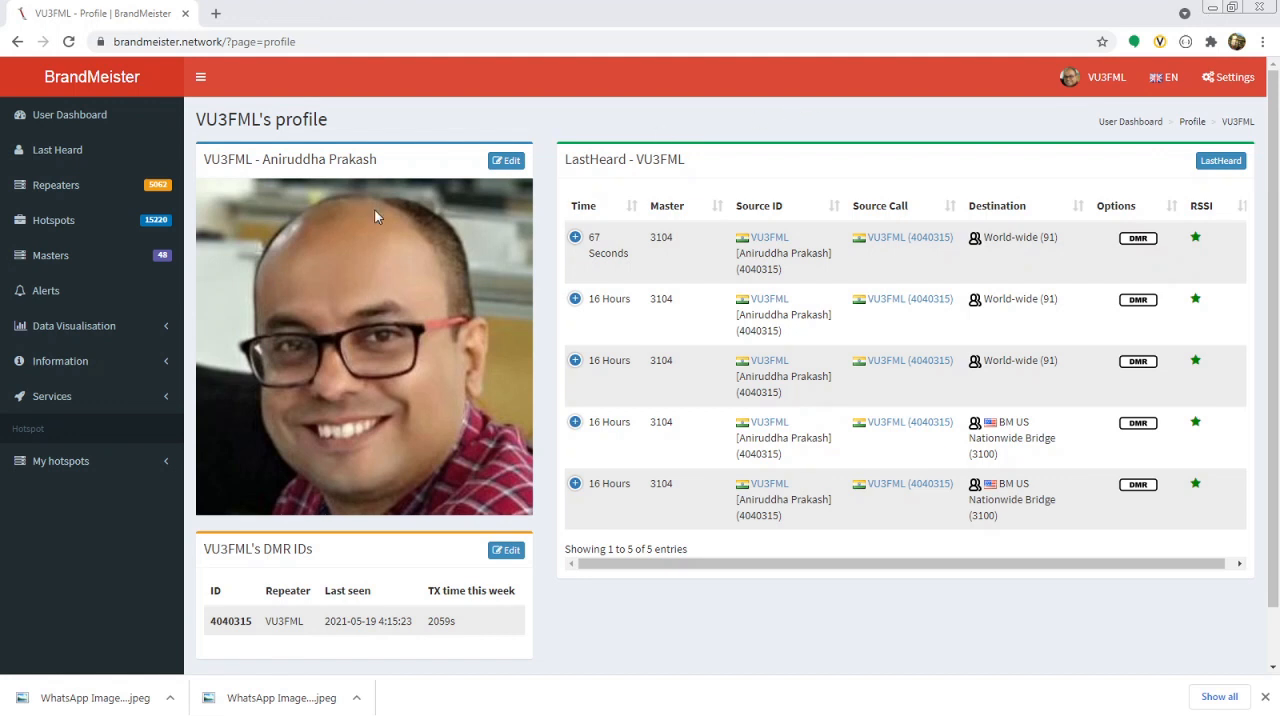
mouse_move(60, 460)
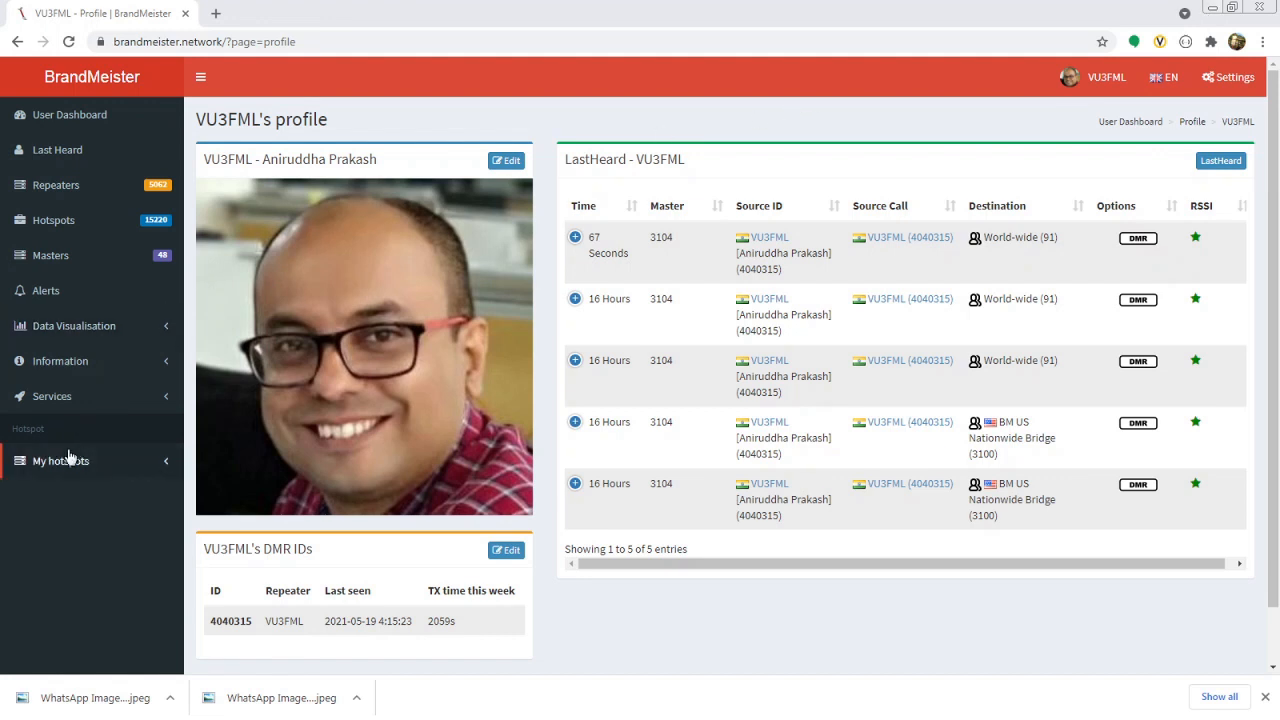
mouse_move(168, 464)
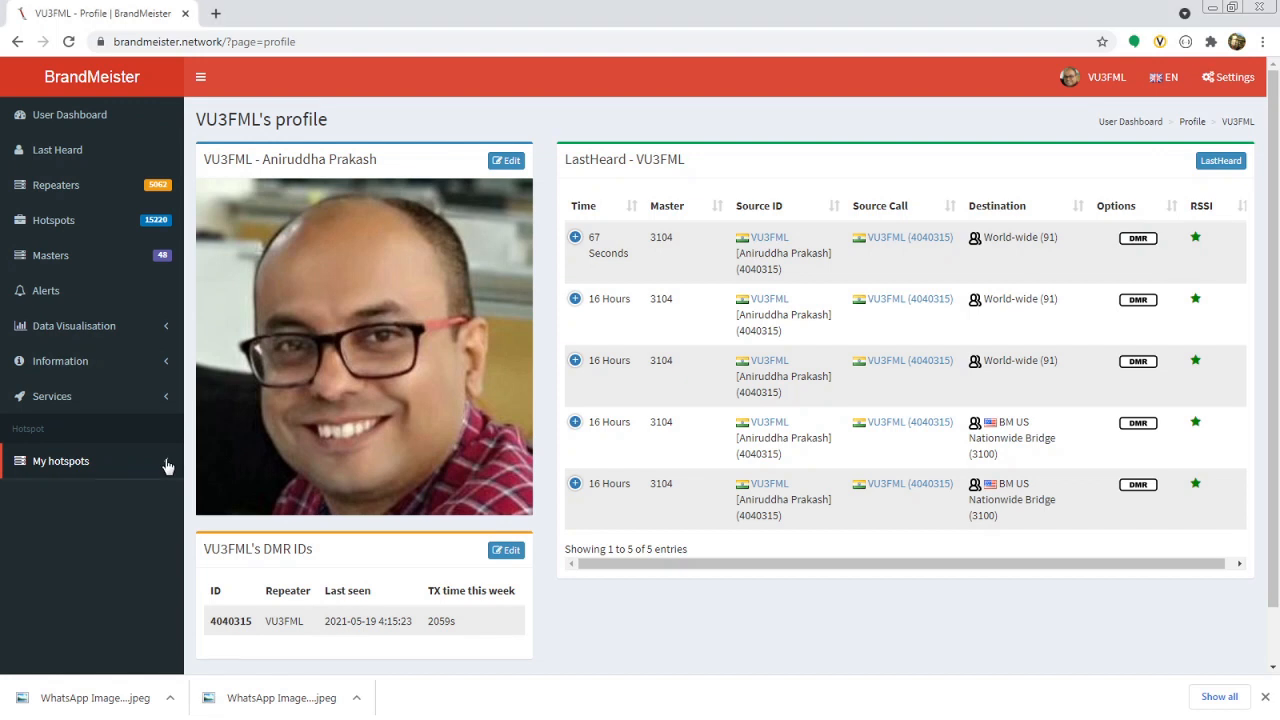
- Expand My hotspots on the BrandMeister profile so hotspot 4040315 is listed
click(60, 460)
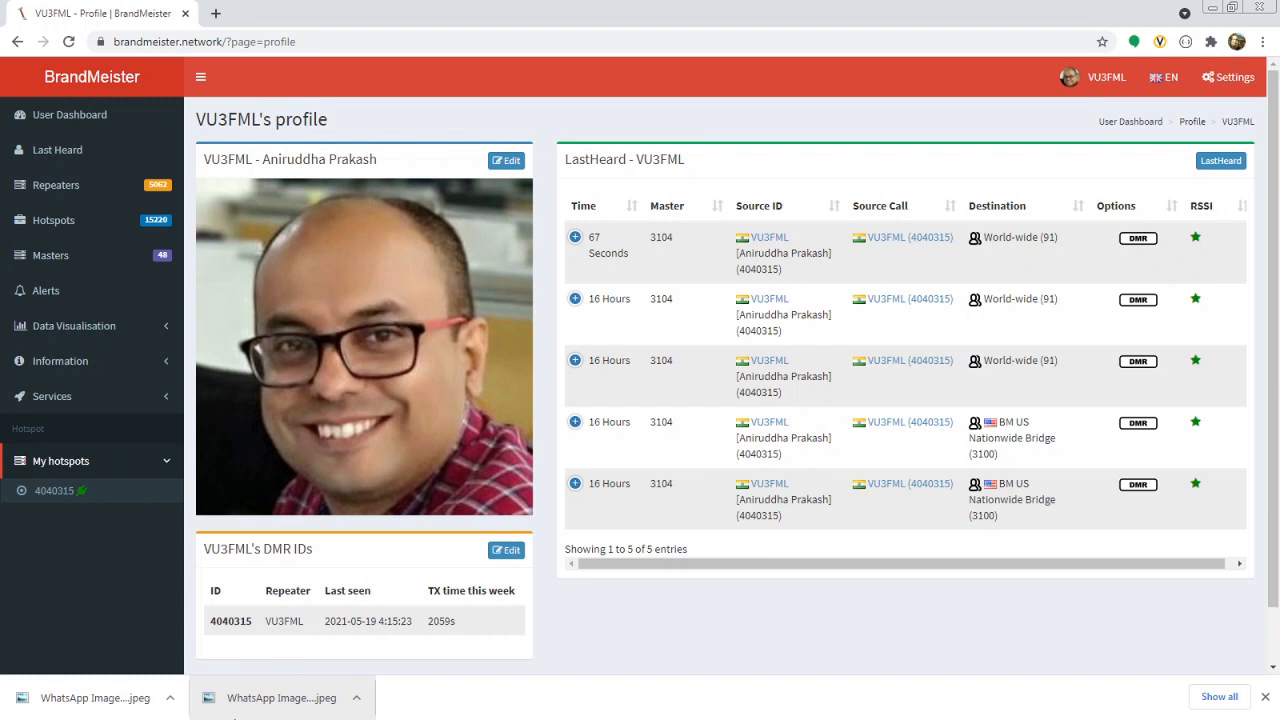
mouse_move(656, 640)
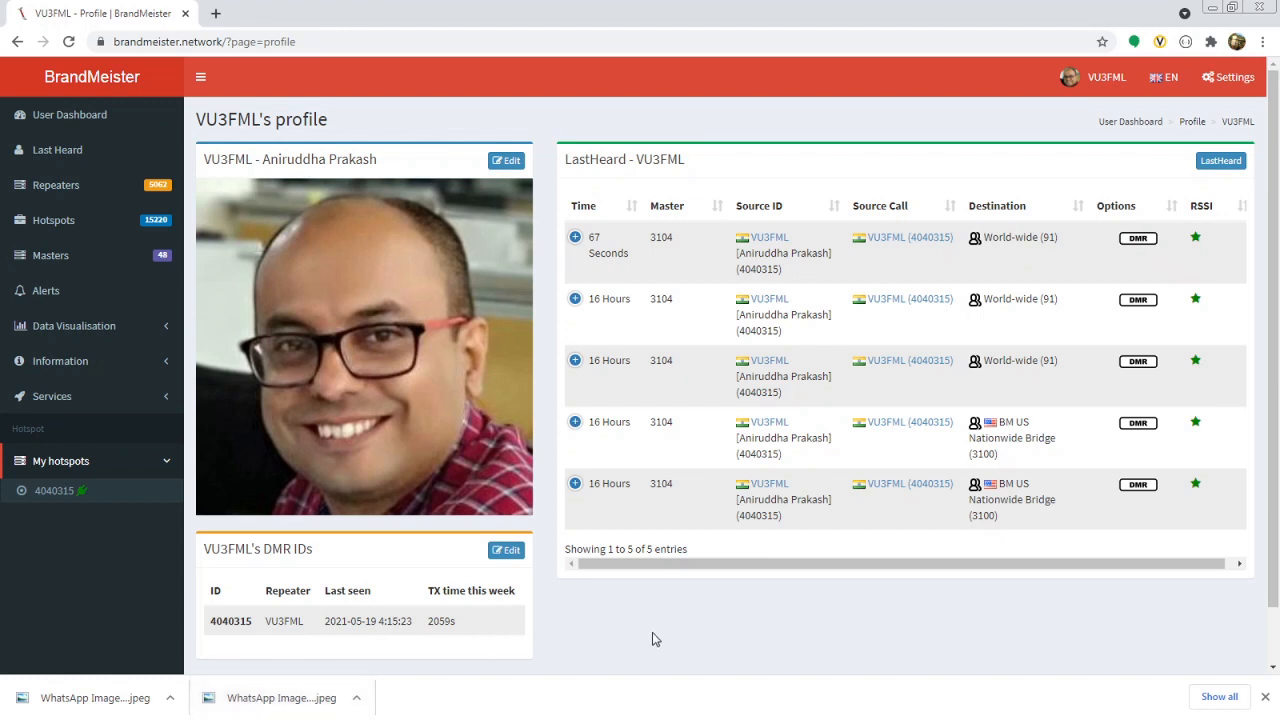